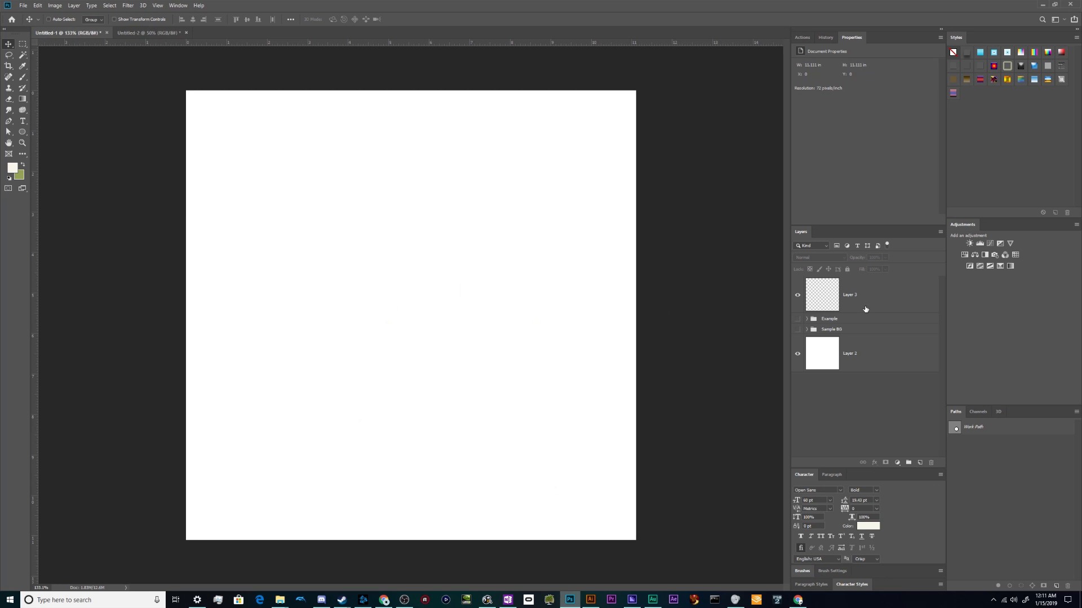
- Select the empty Layer 3 and choose the Horizontal Type Tool
{"action": "left_click", "coordinate": [849, 294]}
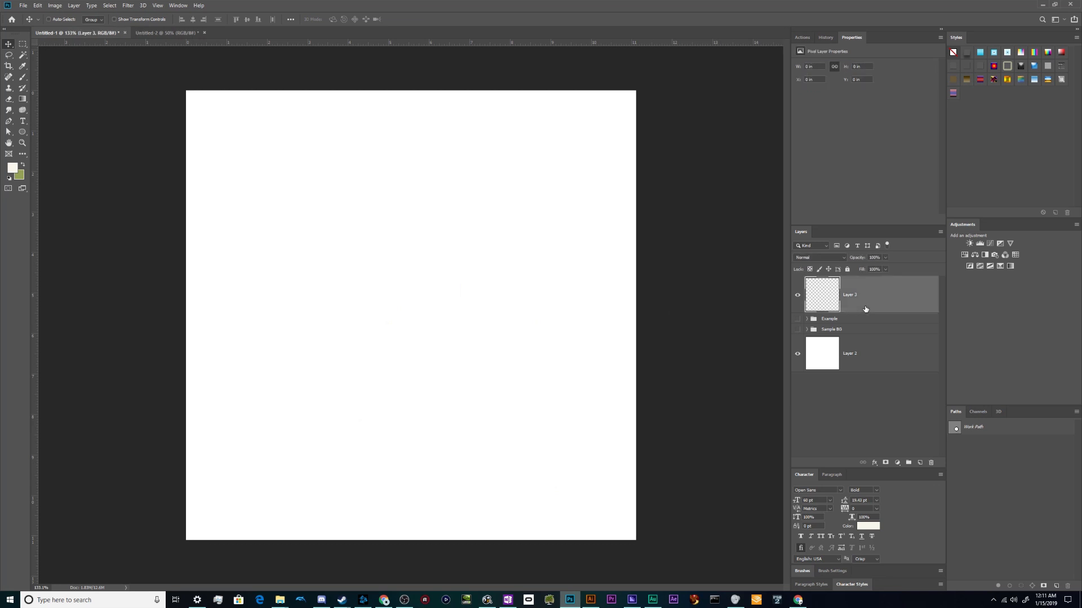
{"action": "mouse_move", "coordinate": [290, 200]}
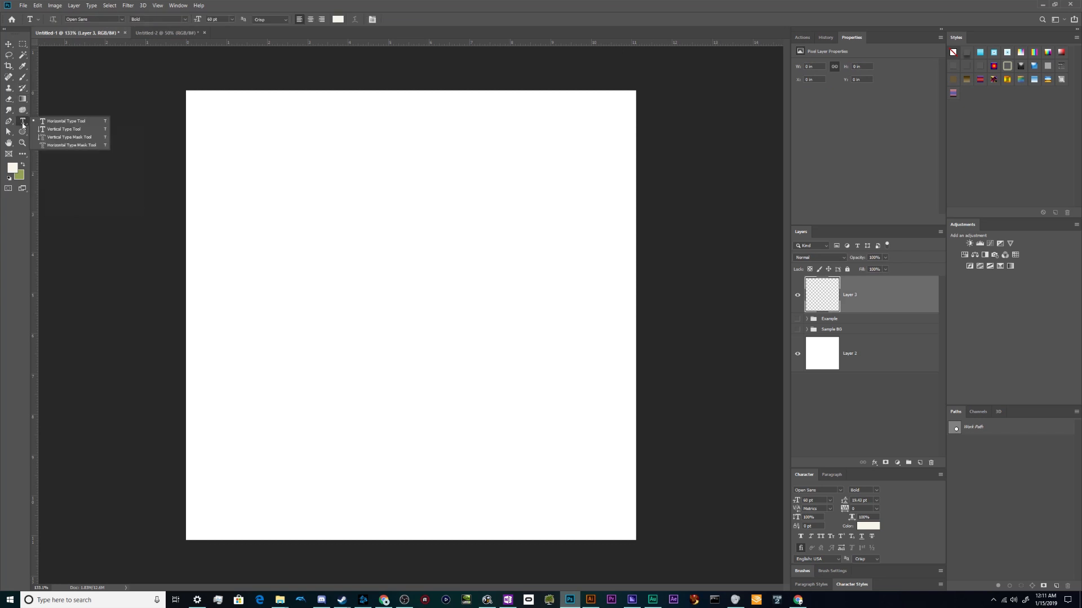
{"action": "mouse_move", "coordinate": [63, 136]}
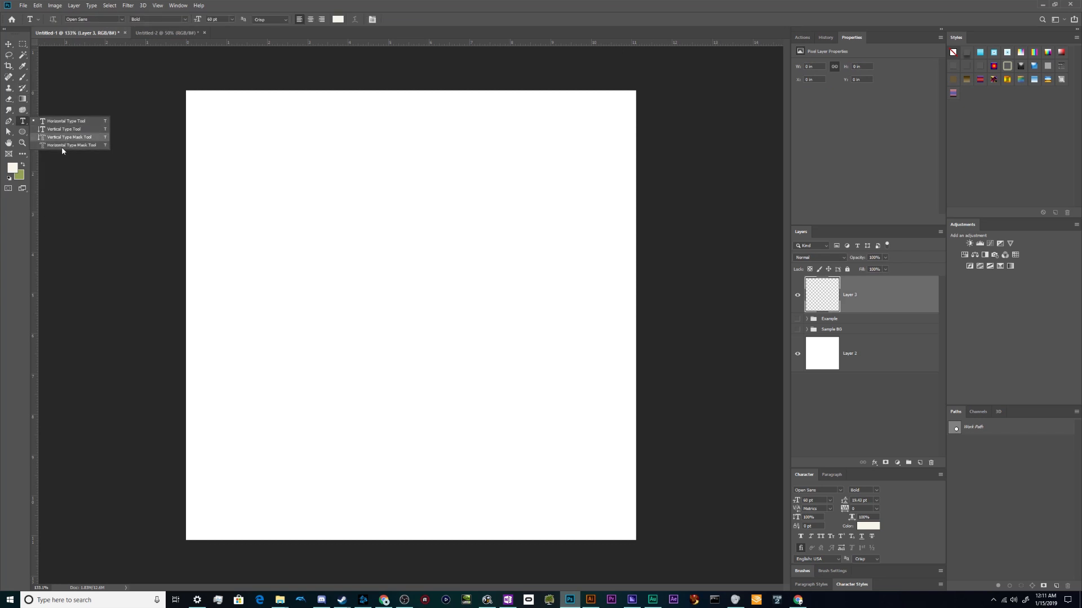
{"action": "mouse_move", "coordinate": [65, 120]}
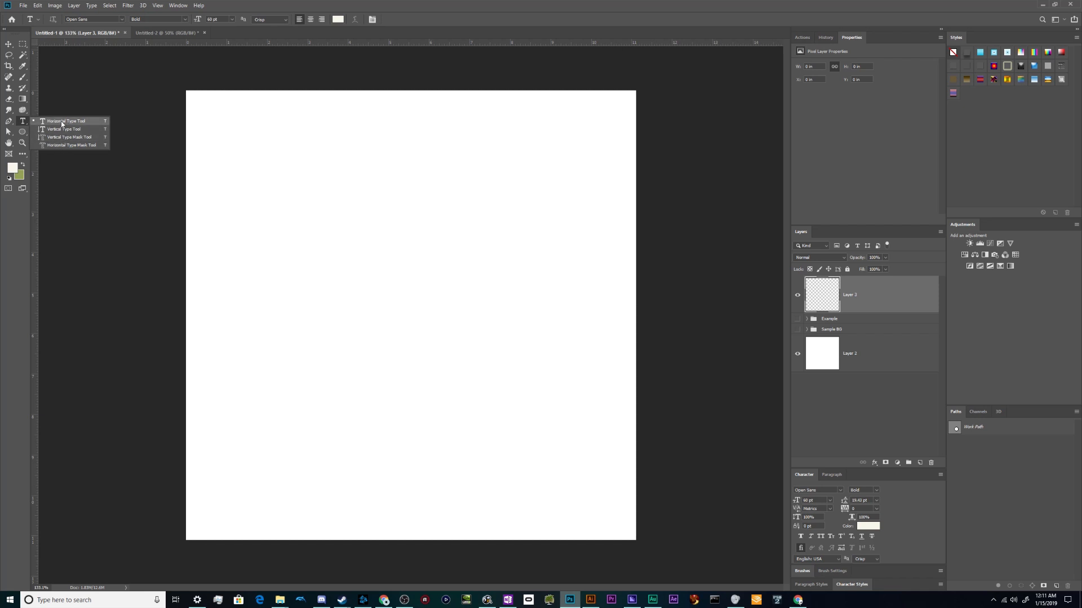
{"action": "left_click", "coordinate": [65, 121]}
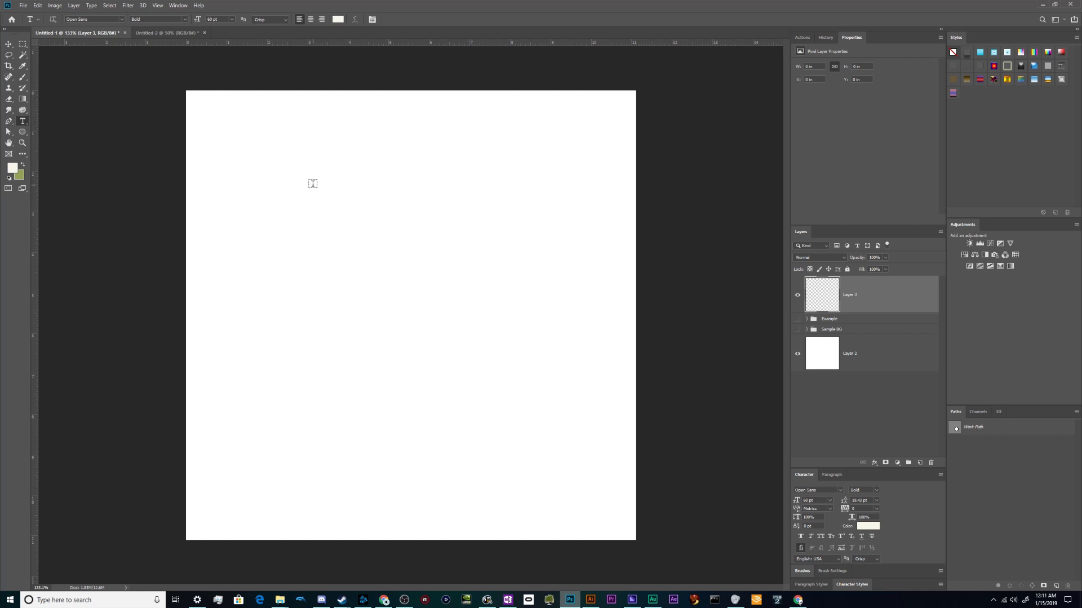
- Create a point text layer in black (#000000) reading 'Crab People'
{"action": "type", "text": "Lorem Ipsum"}
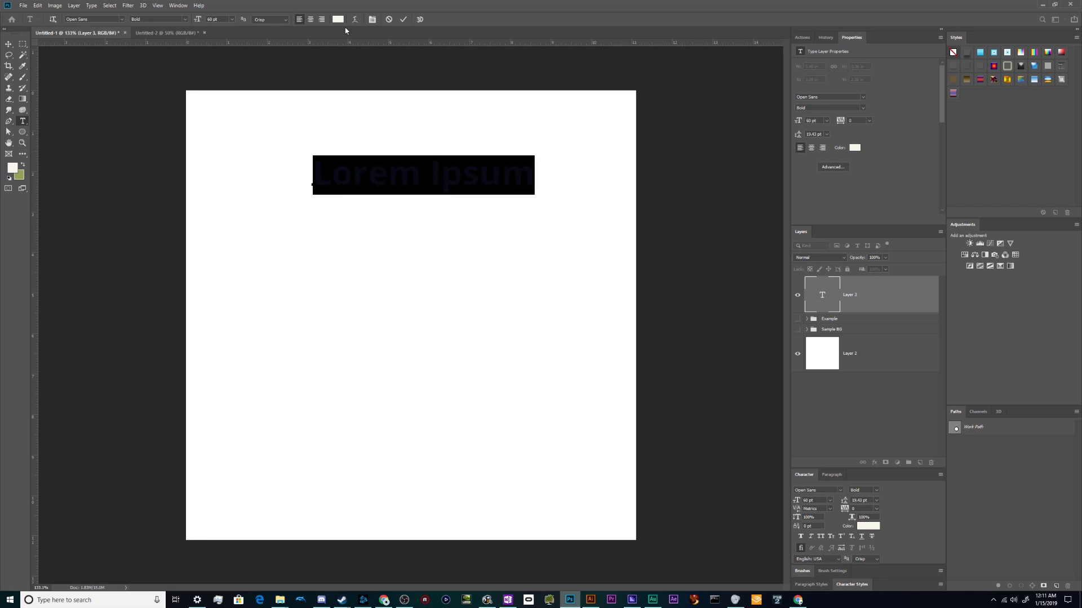
{"action": "left_click", "coordinate": [854, 147]}
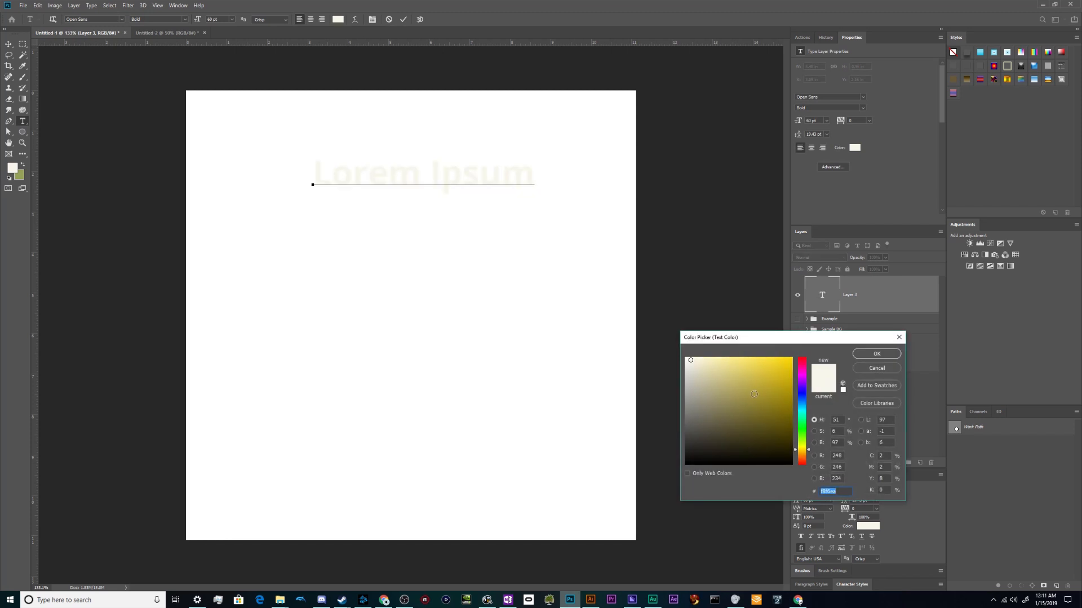
{"action": "left_click", "coordinate": [876, 353]}
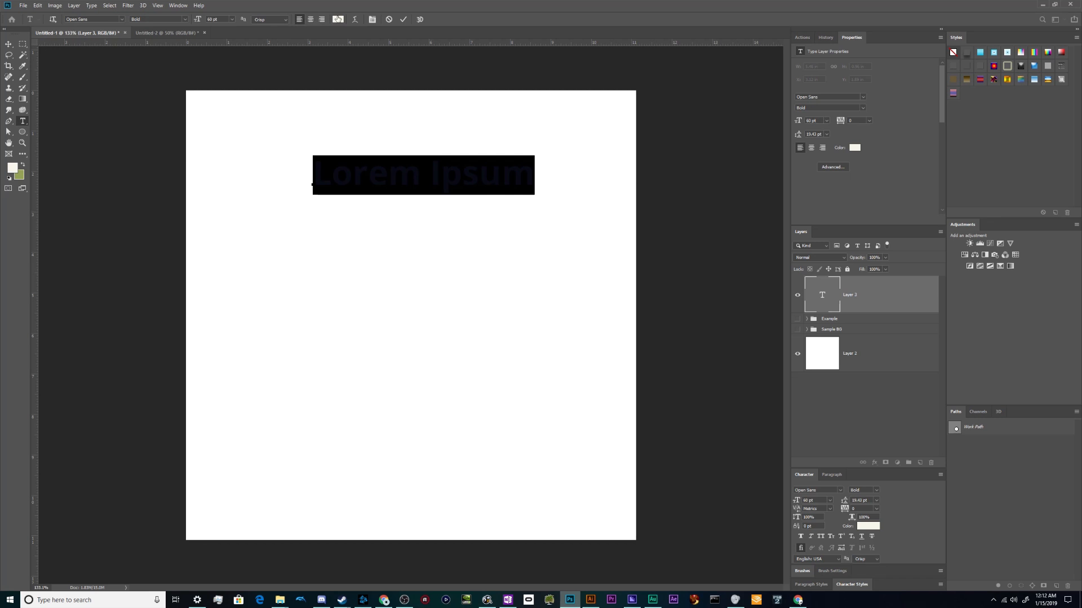
{"action": "left_click", "coordinate": [867, 527]}
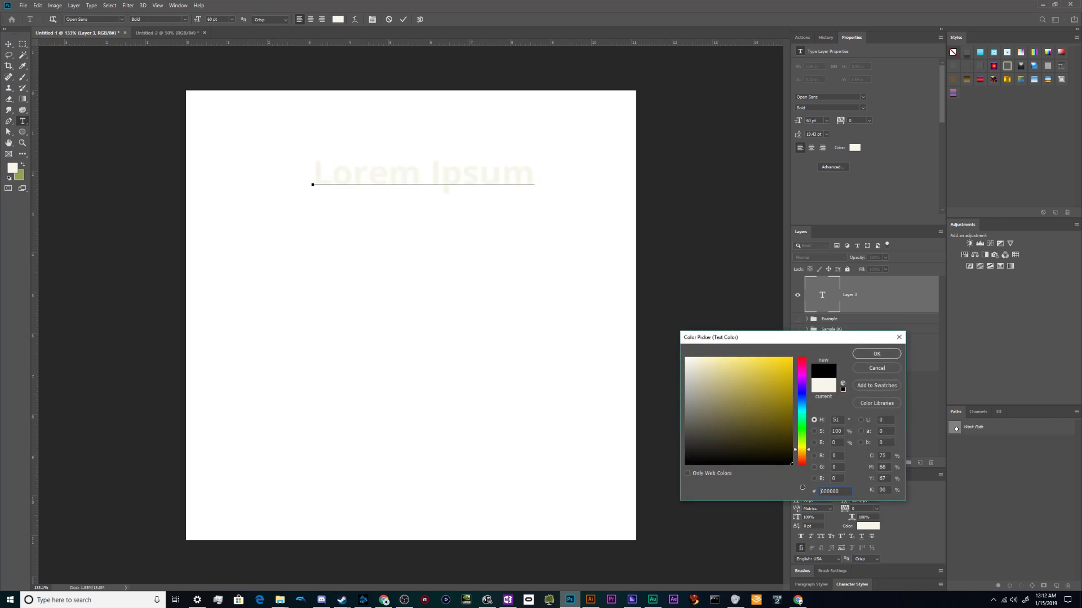
{"action": "left_click", "coordinate": [876, 354]}
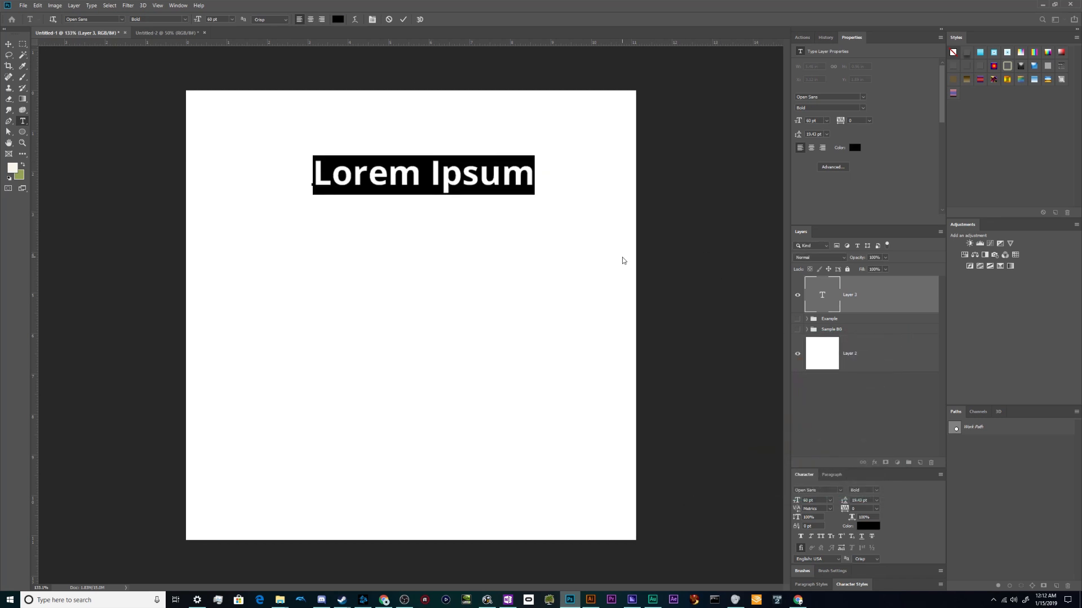
{"action": "mouse_move", "coordinate": [282, 152]}
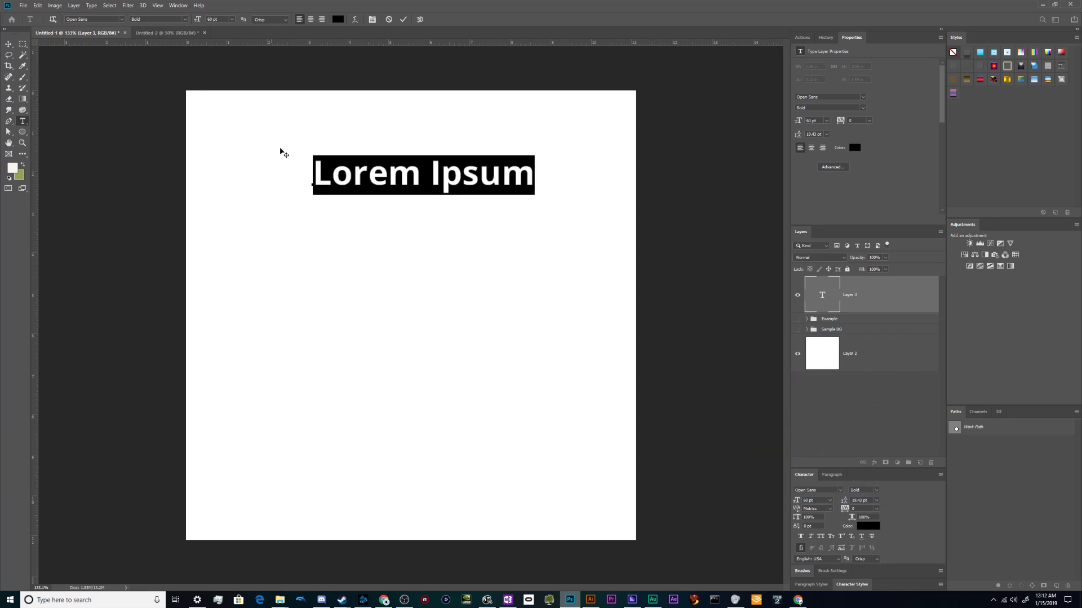
{"action": "mouse_move", "coordinate": [292, 144]}
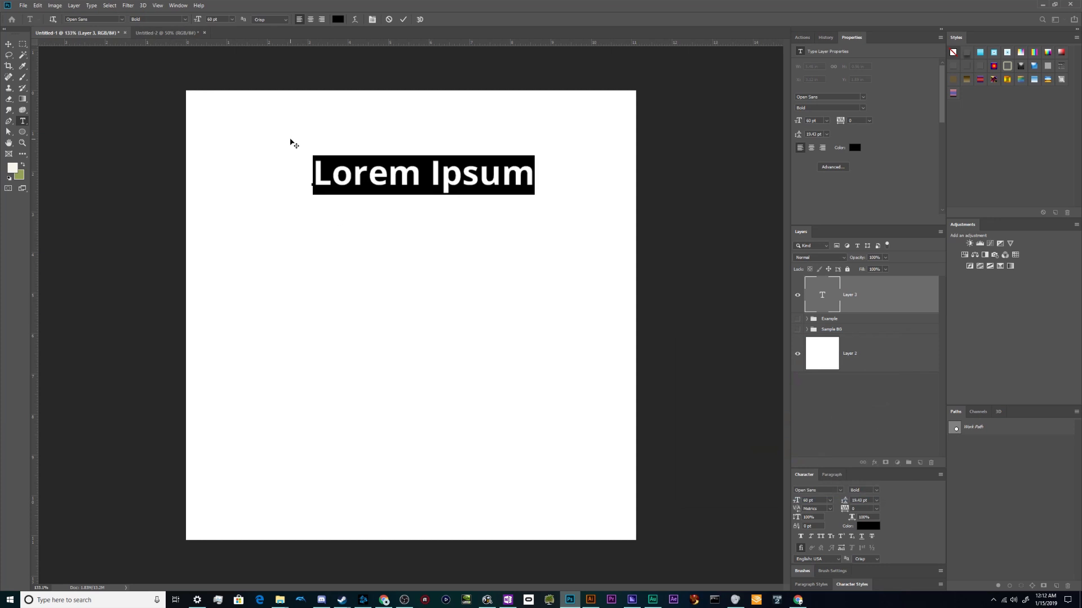
{"action": "type", "text": "Crab Peopl"}
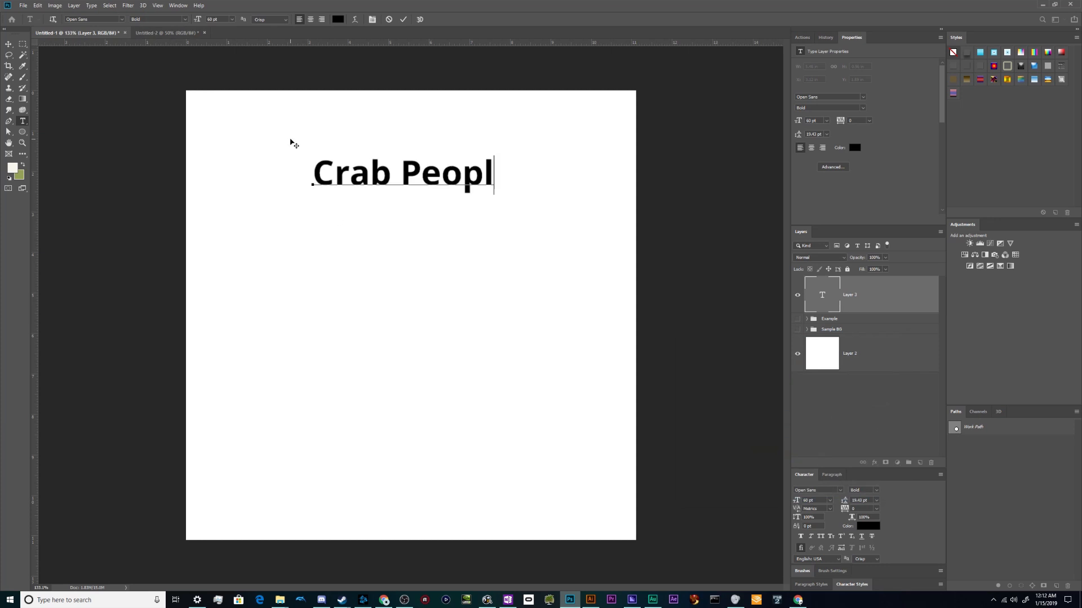
{"action": "type", "text": "e"}
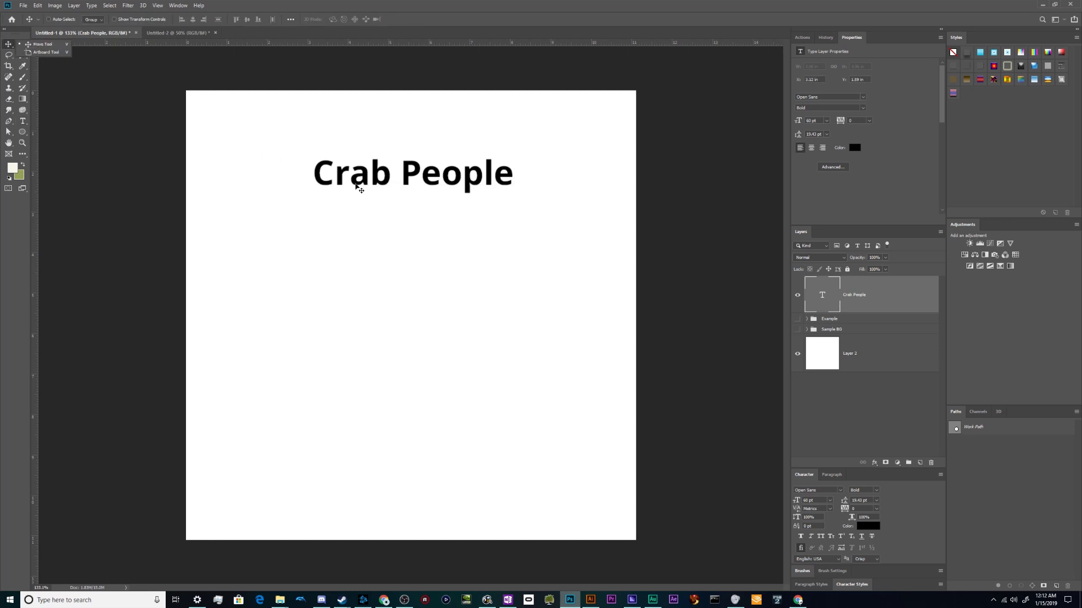
- Preview stencil, Arial and Cambria fonts on the heading, then apply Calibri
{"action": "double_click", "coordinate": [412, 172]}
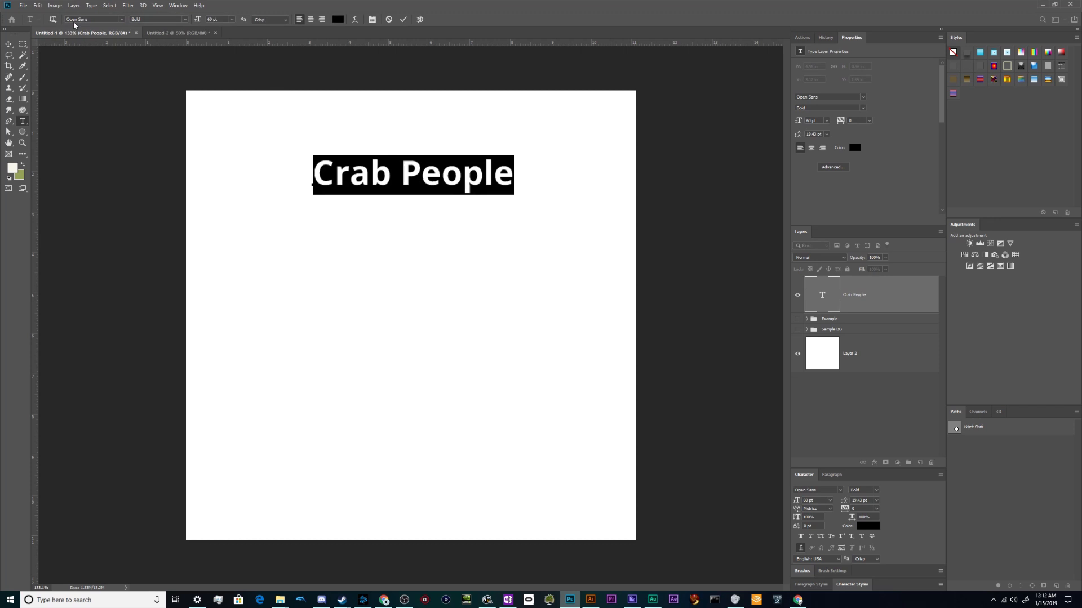
{"action": "left_click", "coordinate": [94, 18]}
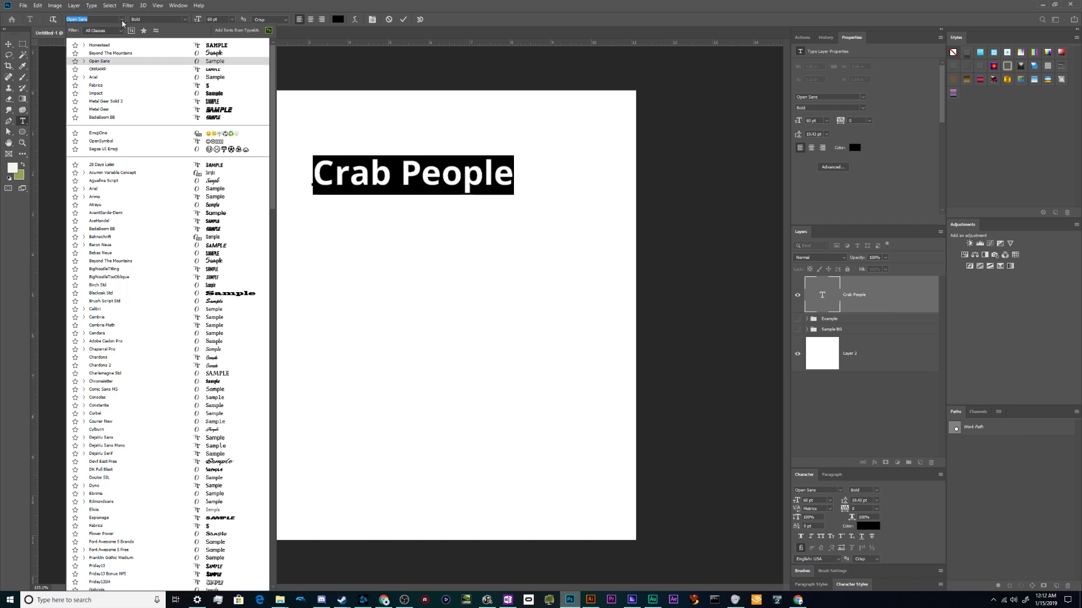
{"action": "left_click", "coordinate": [97, 68]}
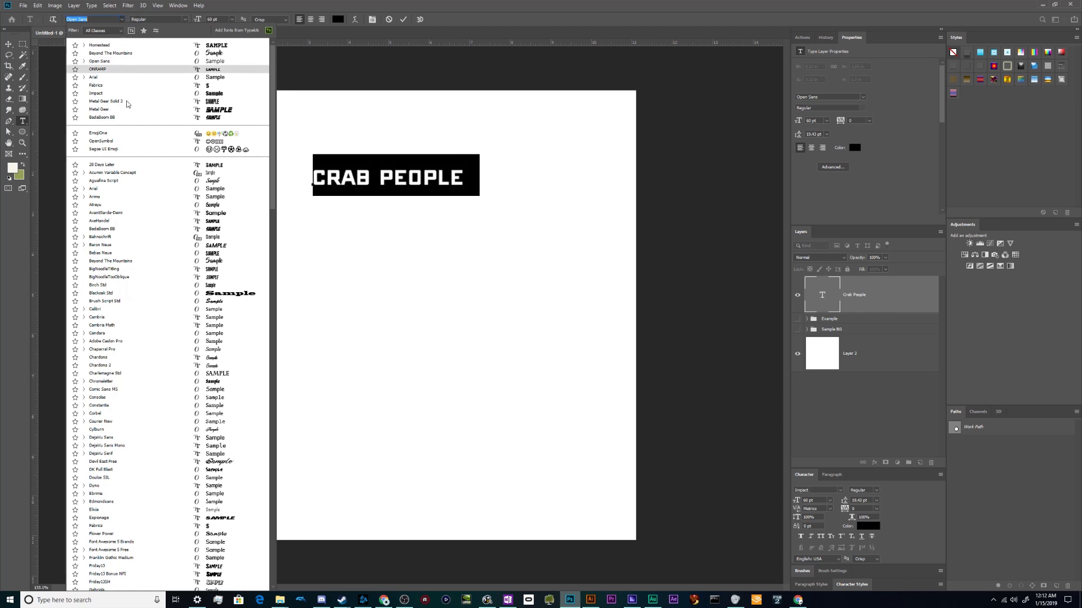
{"action": "left_click", "coordinate": [96, 93]}
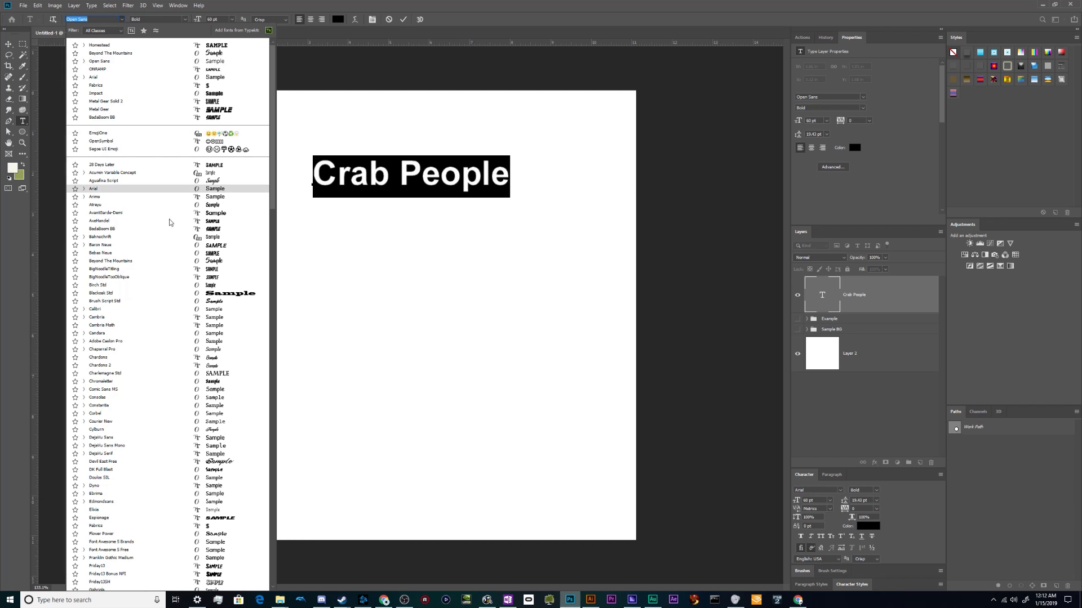
{"action": "left_click", "coordinate": [97, 316]}
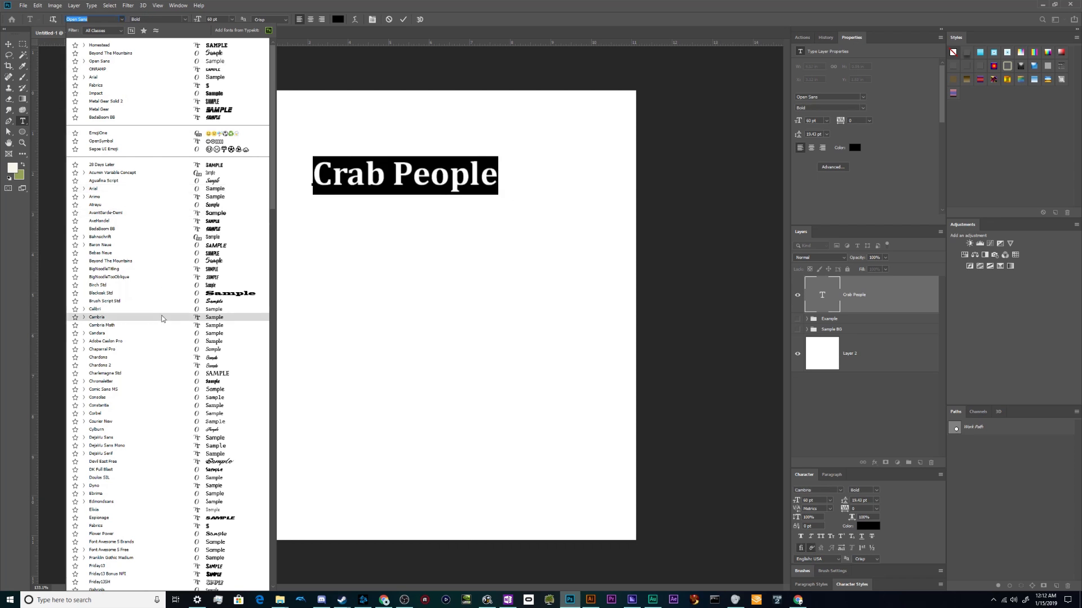
{"action": "left_click", "coordinate": [97, 309]}
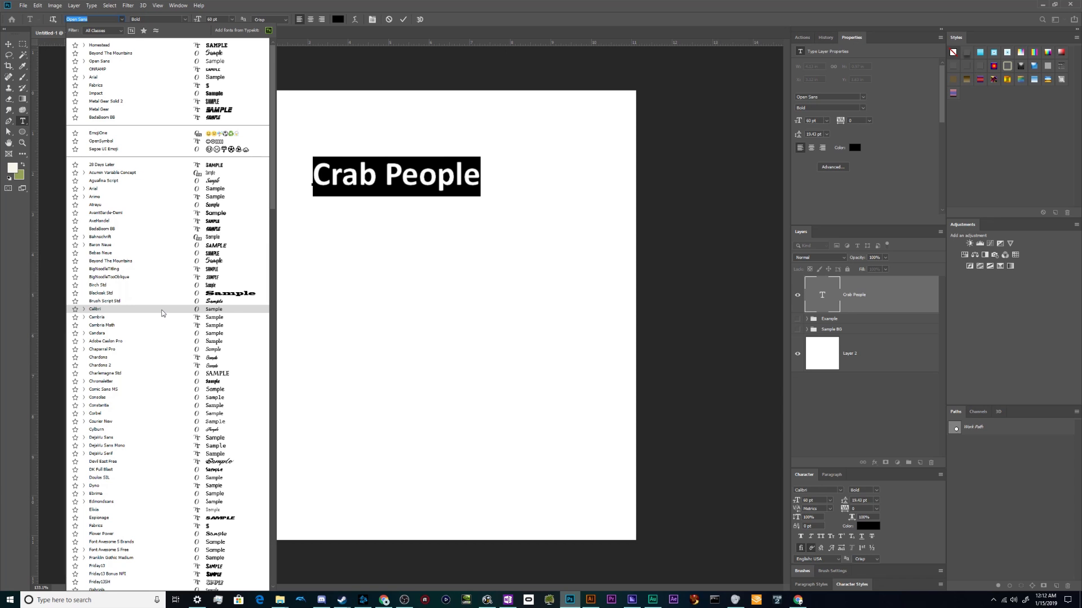
{"action": "left_click", "coordinate": [96, 310]}
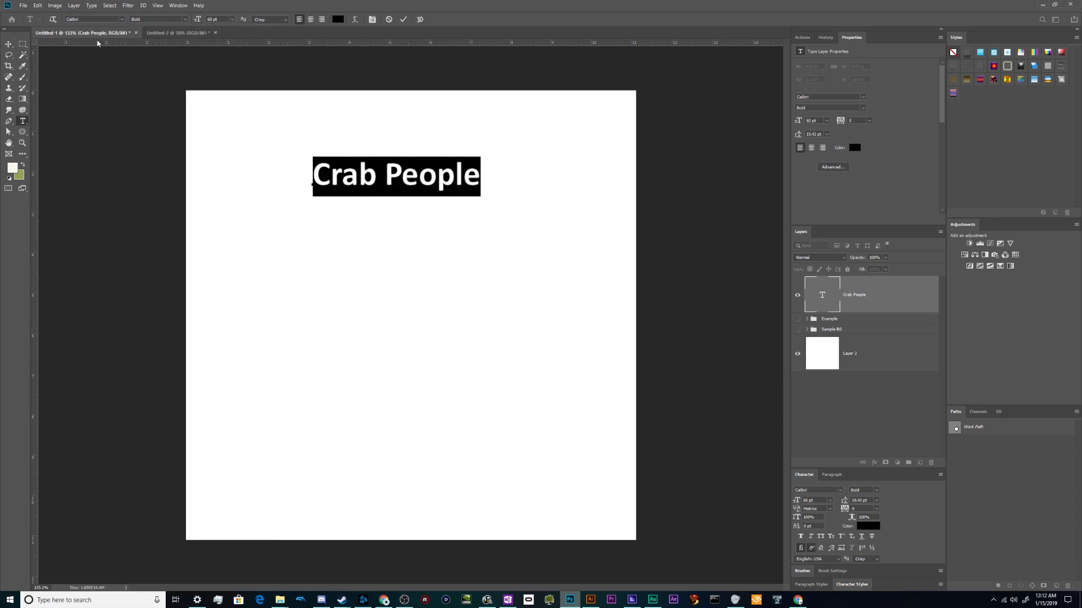
- Try Light and Light Italic styles, then set the heading to Calibri Bold Italic
{"action": "left_click", "coordinate": [184, 19]}
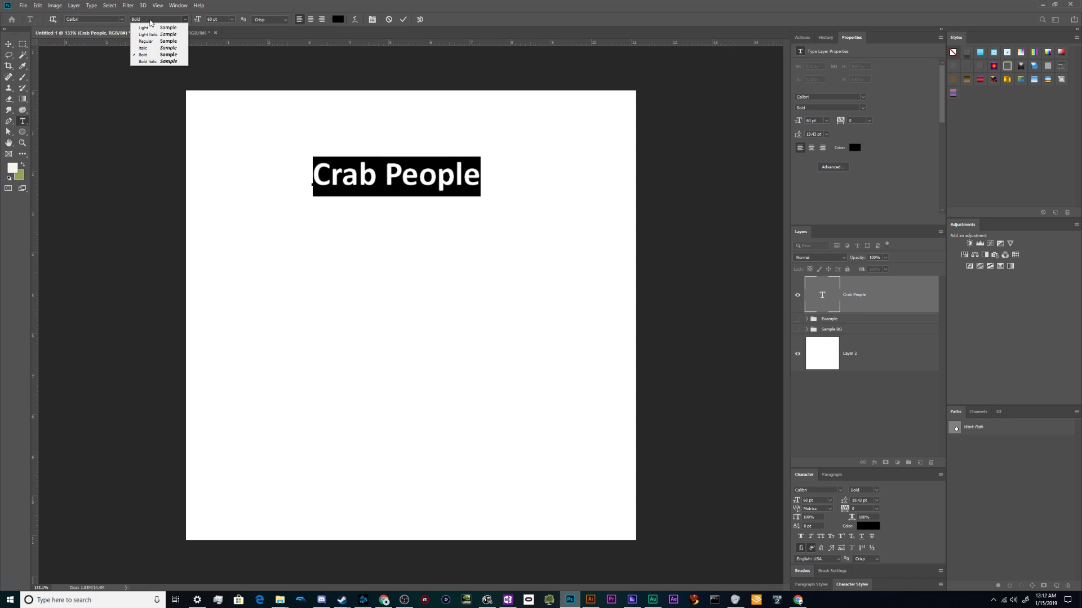
{"action": "left_click", "coordinate": [144, 27]}
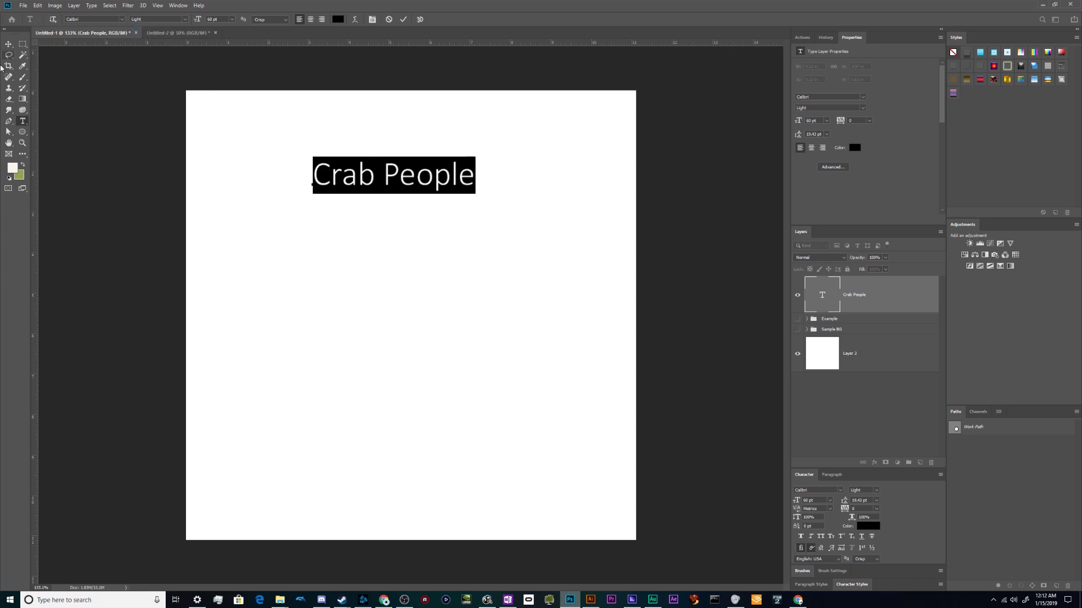
{"action": "left_click", "coordinate": [9, 44]}
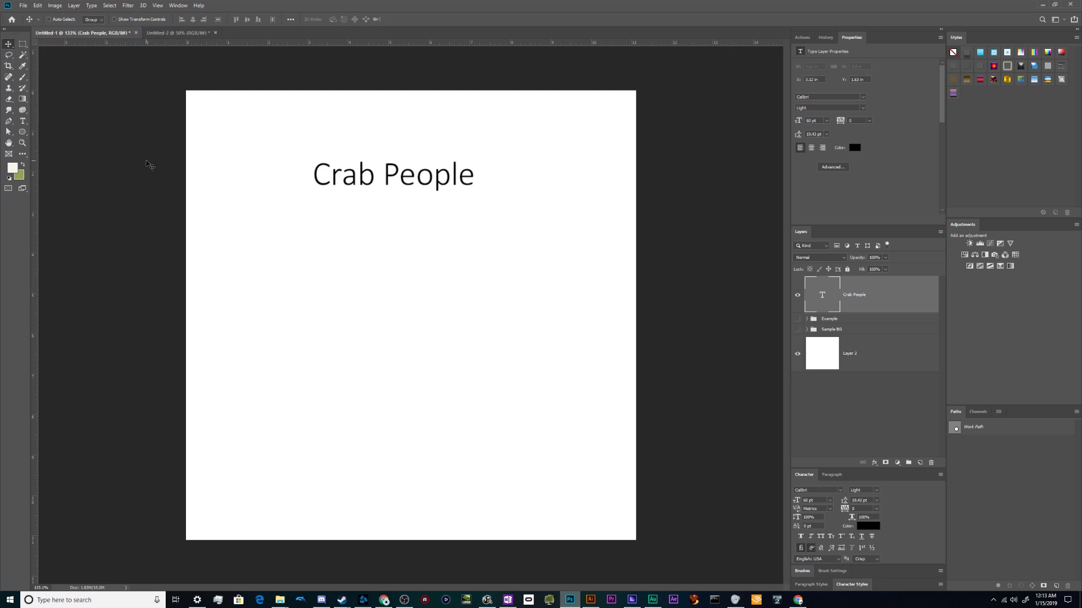
{"action": "mouse_move", "coordinate": [408, 194]}
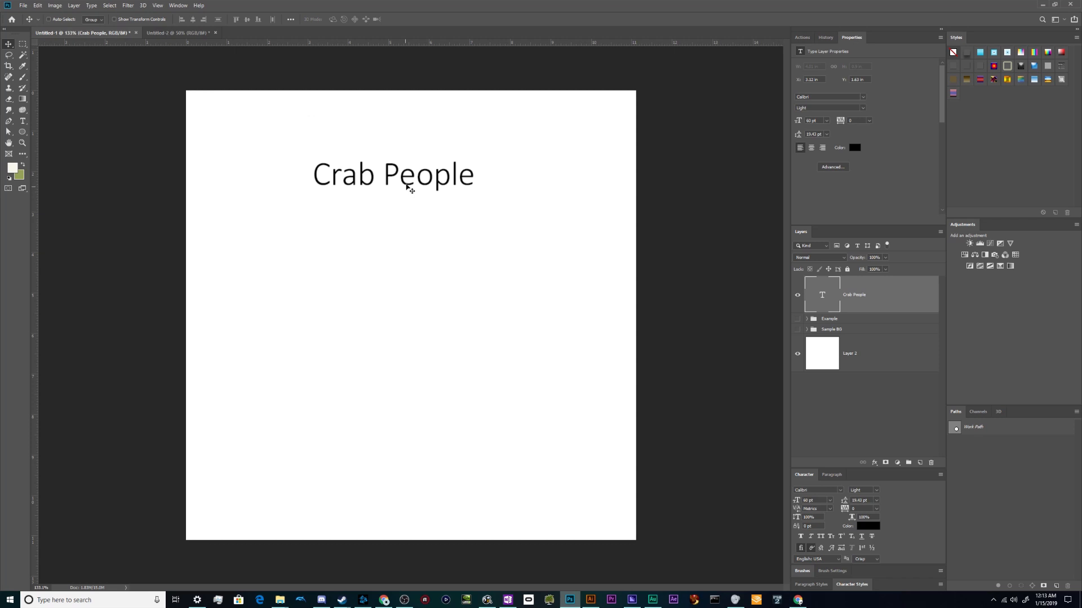
{"action": "double_click", "coordinate": [394, 175]}
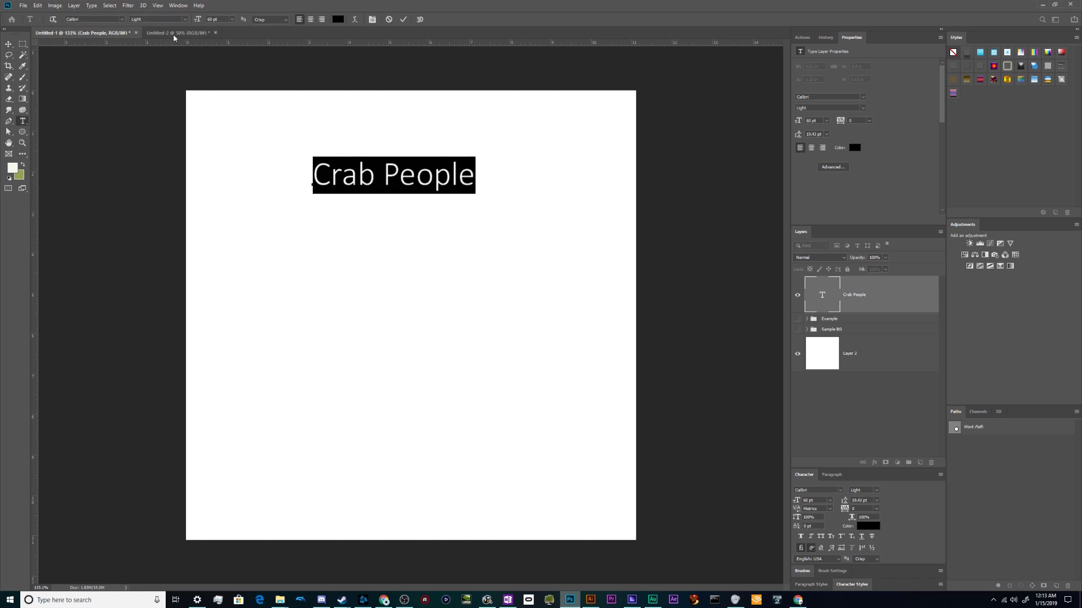
{"action": "mouse_move", "coordinate": [283, 119]}
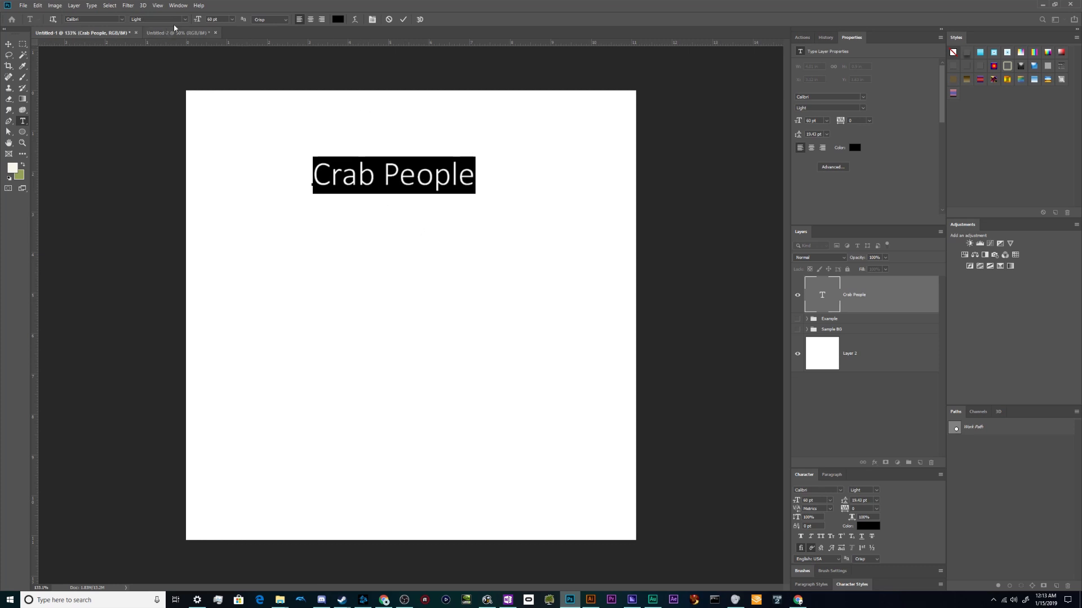
{"action": "left_click", "coordinate": [159, 19]}
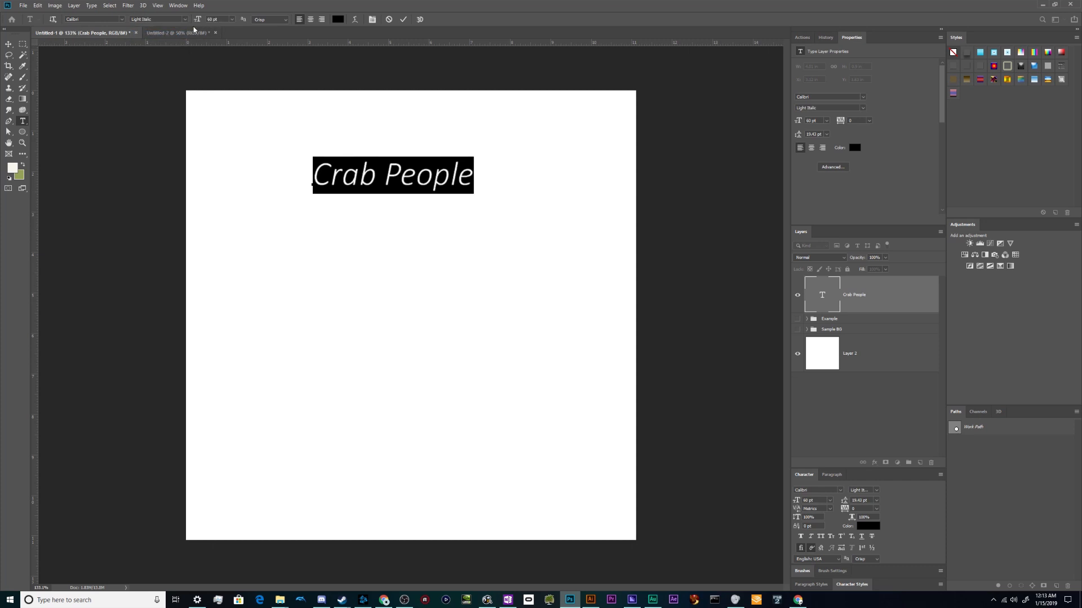
{"action": "left_click", "coordinate": [157, 19]}
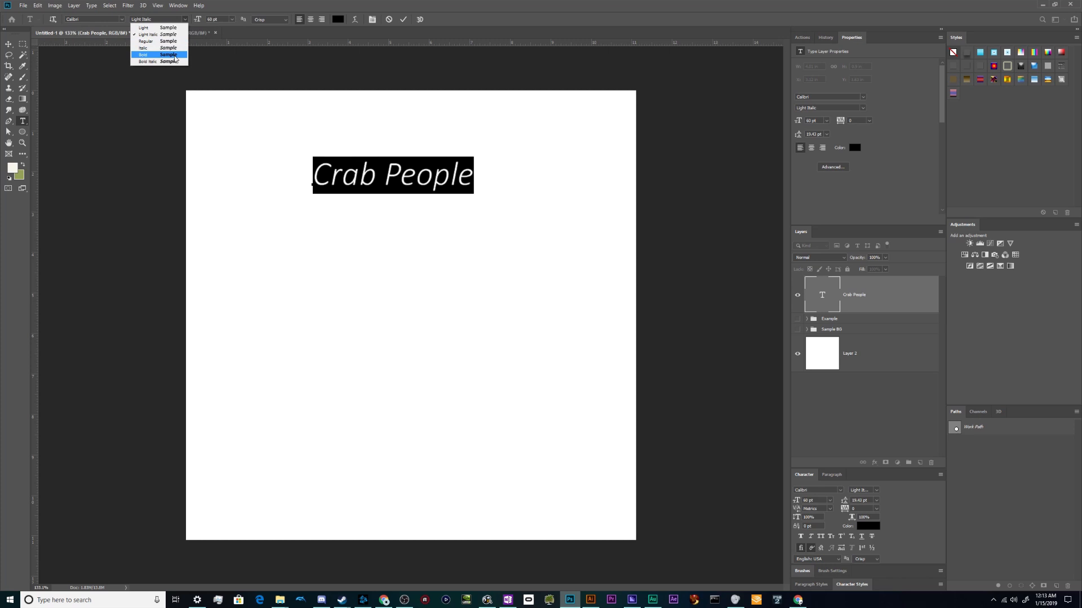
{"action": "left_click", "coordinate": [167, 55]}
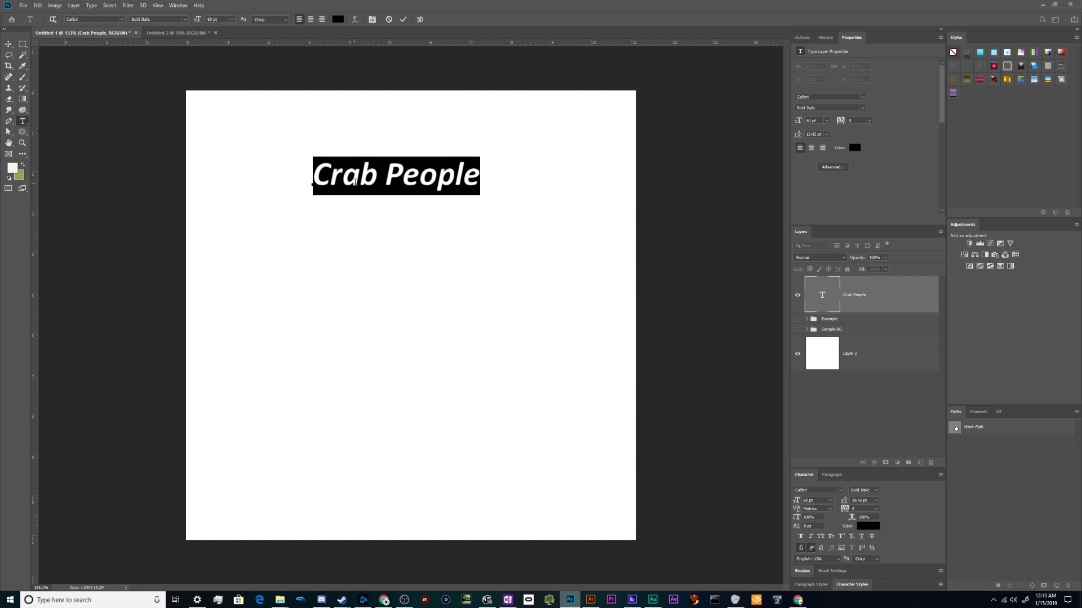
{"action": "left_click", "coordinate": [359, 174]}
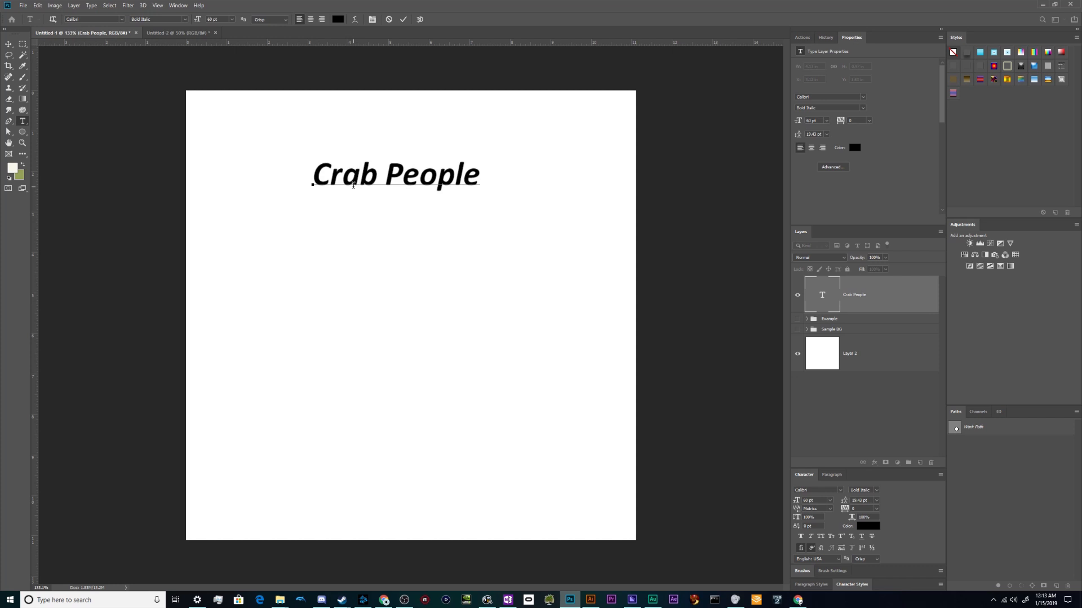
- Commit the Crab People edit and type two overlapping lines of random filler characters
{"action": "left_click", "coordinate": [9, 44]}
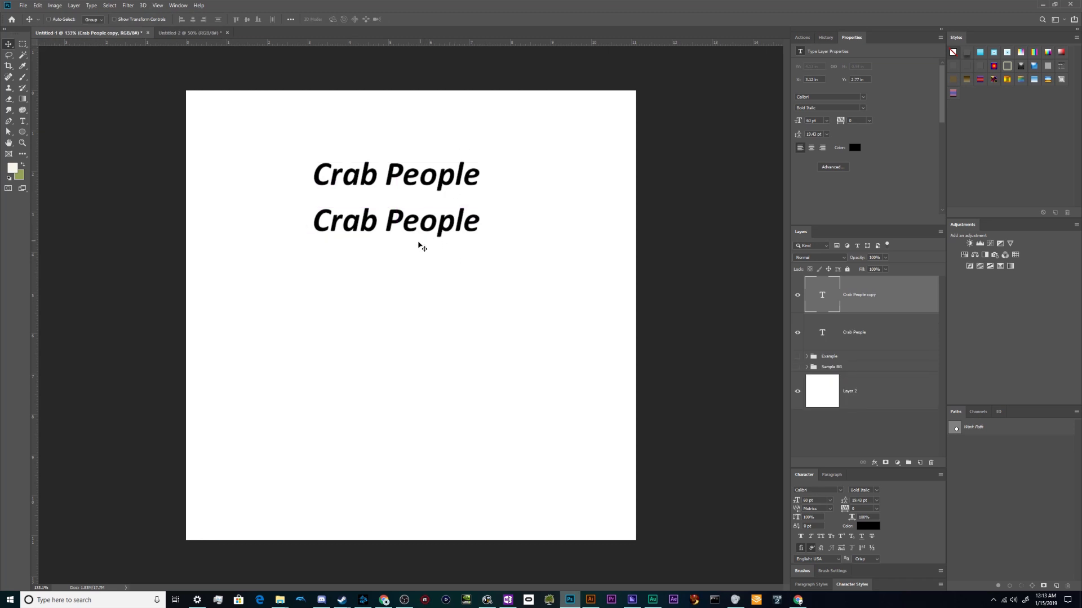
{"action": "type", "text": "kjas;ldkjalksdjo;i"}
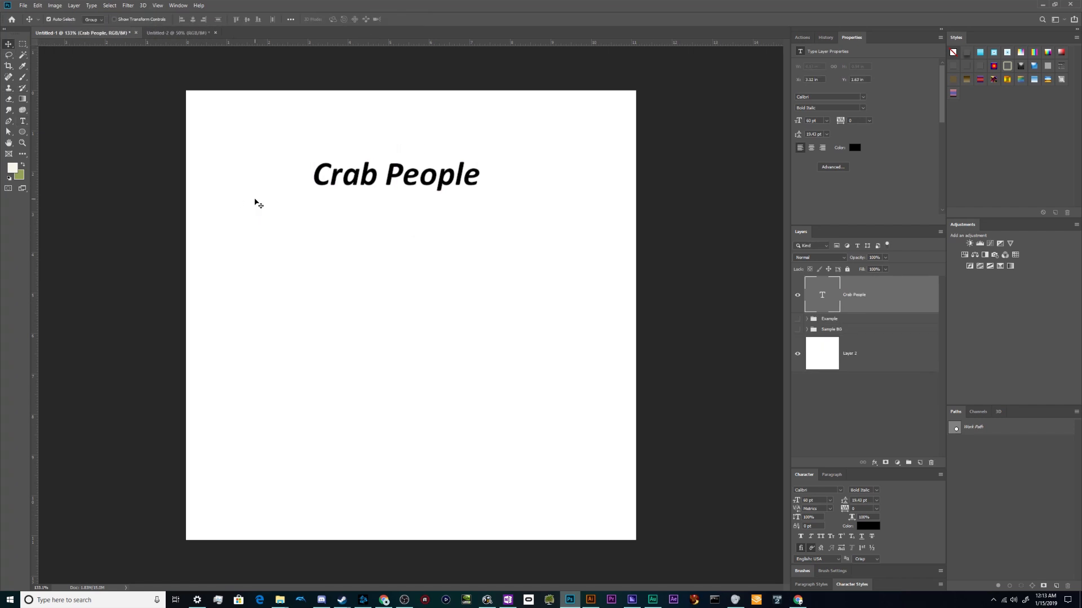
{"action": "mouse_move", "coordinate": [390, 189]}
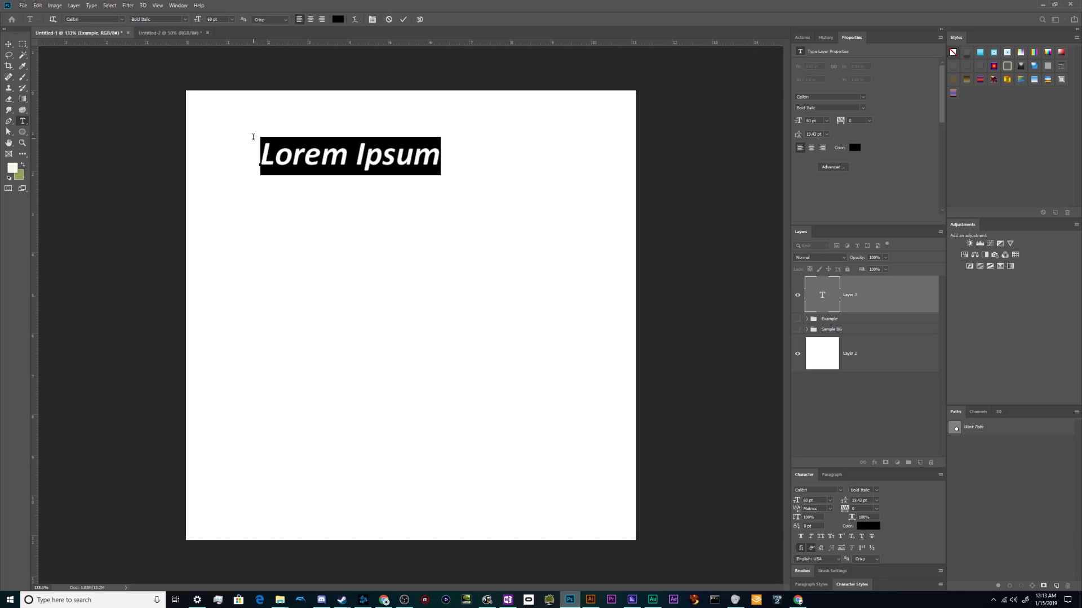
{"action": "type", "text": "alskd;laksd;lk\\"}
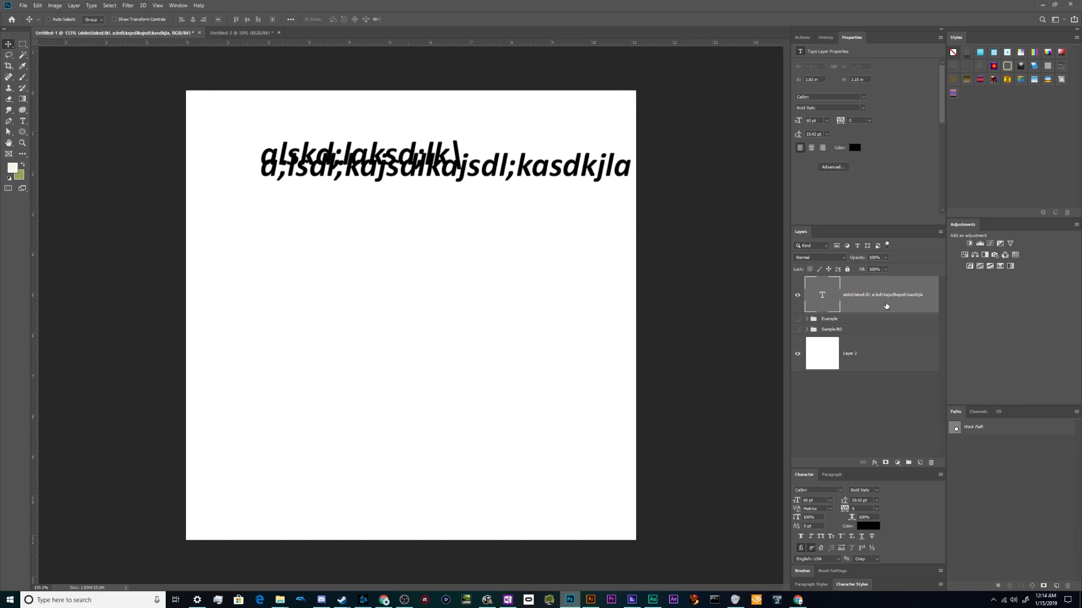
- Type 'Howdy folks' into the paragraph text box over the placeholder line
{"action": "left_click", "coordinate": [930, 462]}
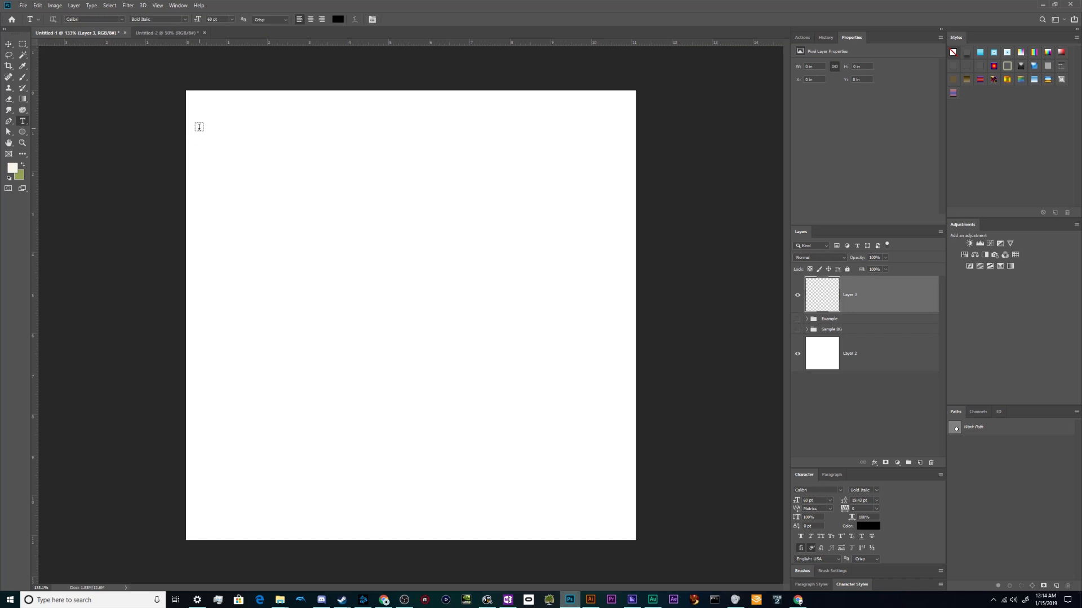
{"action": "mouse_move", "coordinate": [613, 491]}
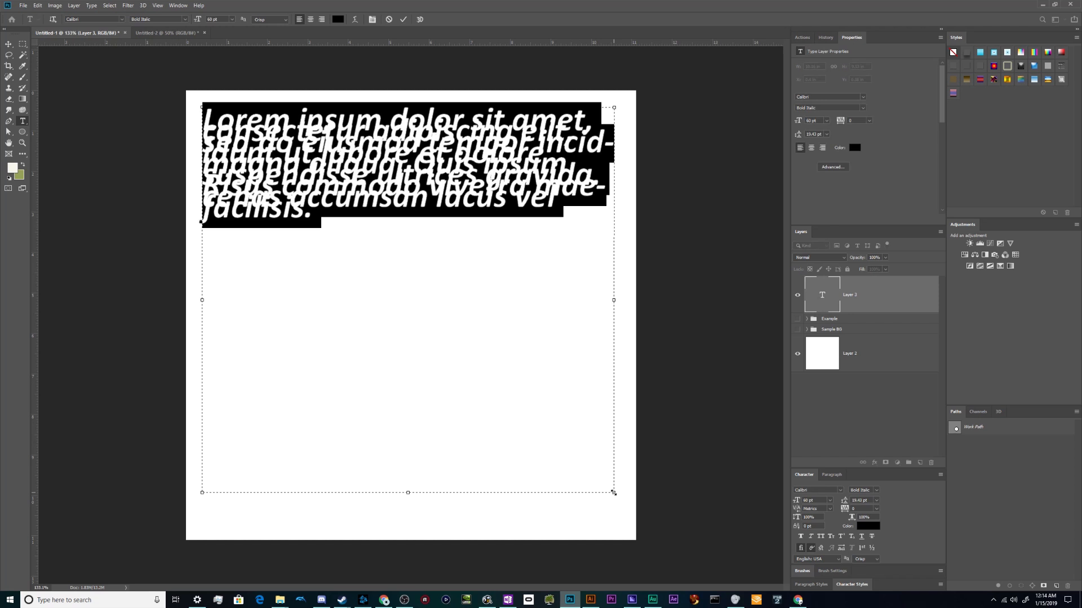
{"action": "type", "text": "Howdy folks"}
{"action": "type", "text": "dkjsd;lkajsdlkjasdlkjasdjlk"}
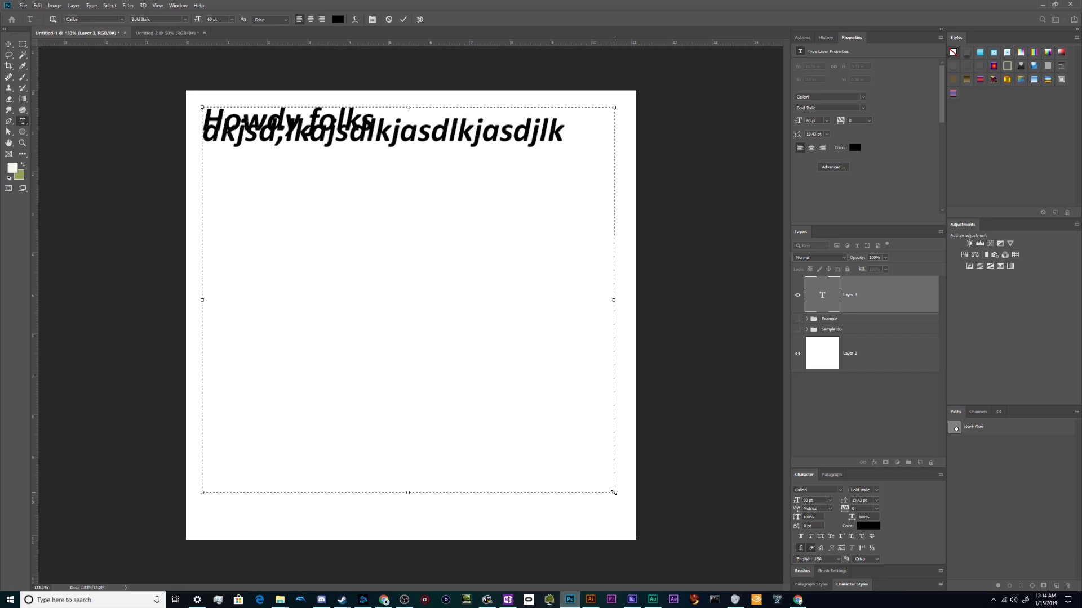
- Show the Character panel from the Window menu while editing the text
{"action": "left_click", "coordinate": [564, 131]}
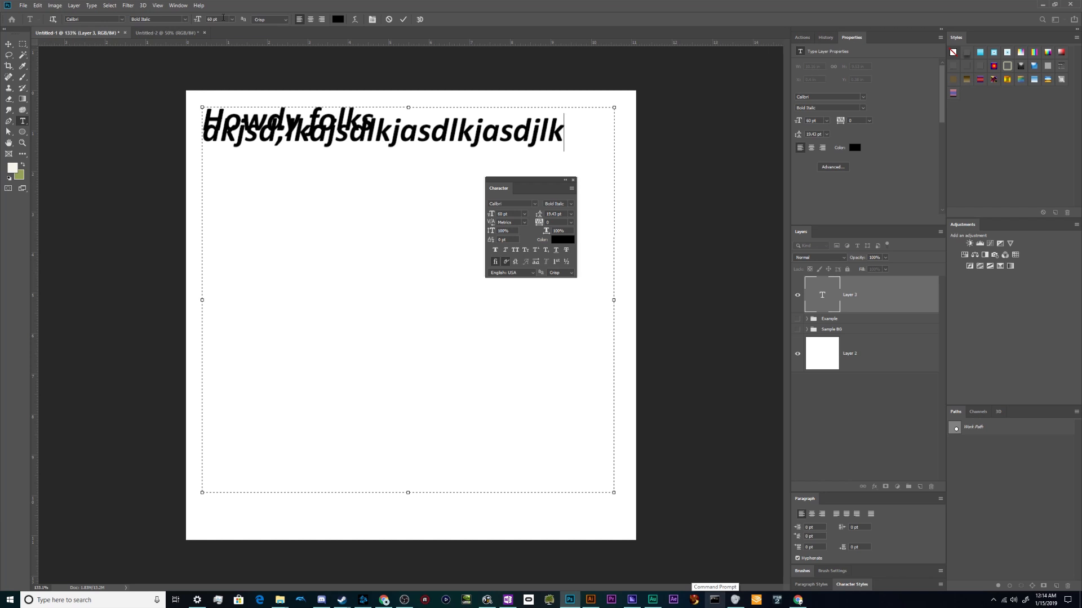
{"action": "left_click", "coordinate": [178, 5]}
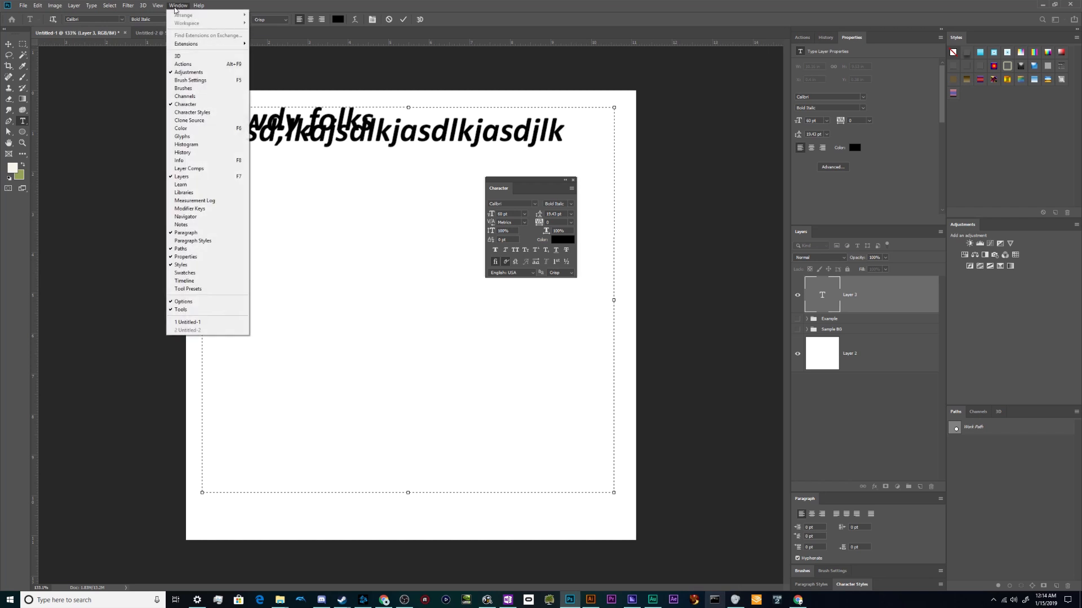
{"action": "mouse_move", "coordinate": [188, 168]}
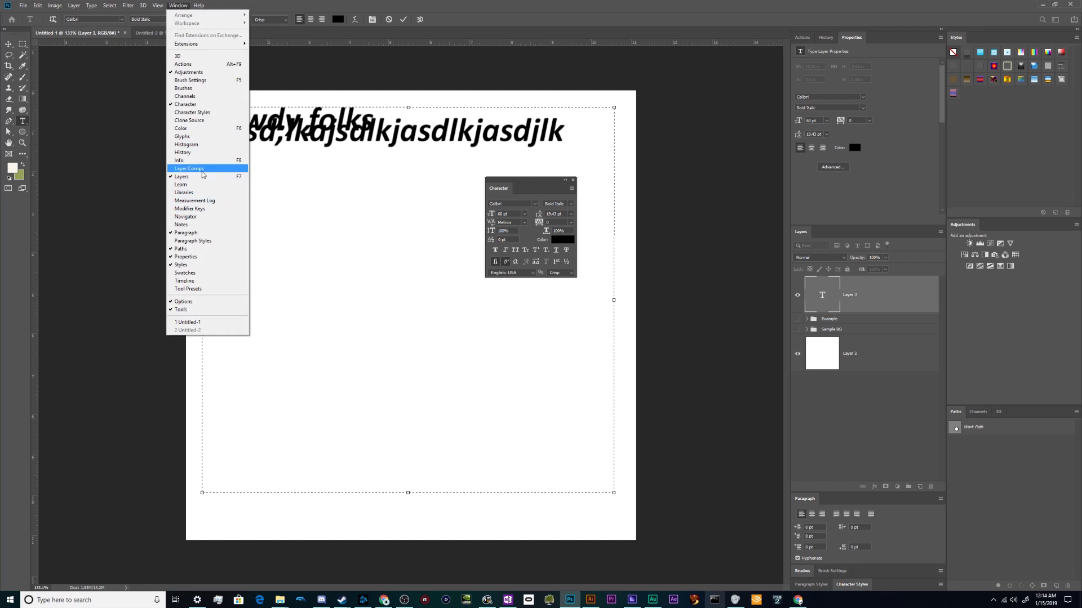
{"action": "mouse_move", "coordinate": [185, 103]}
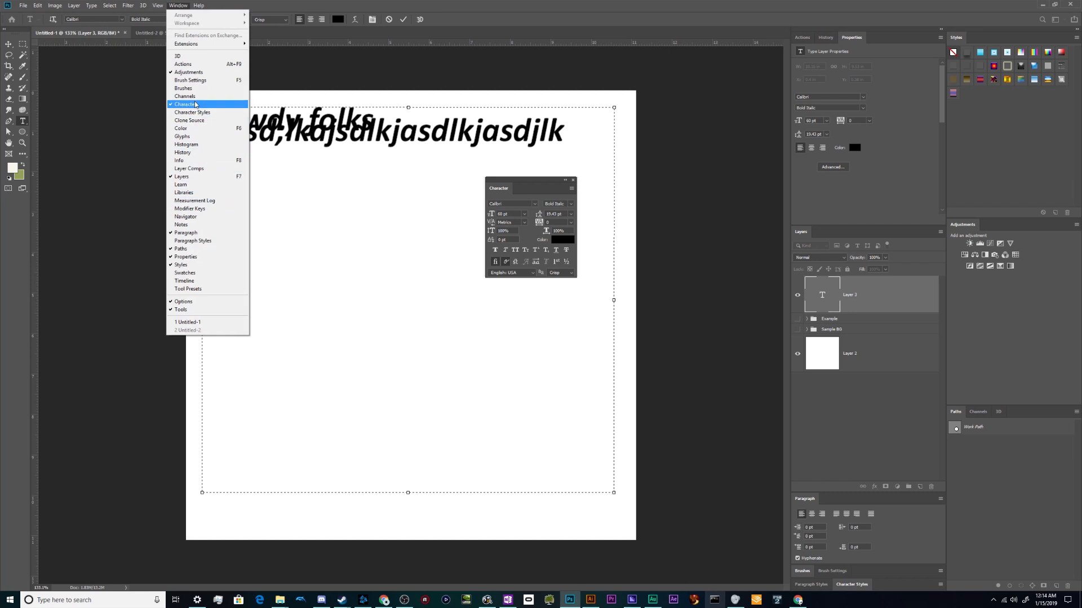
{"action": "left_click", "coordinate": [186, 104]}
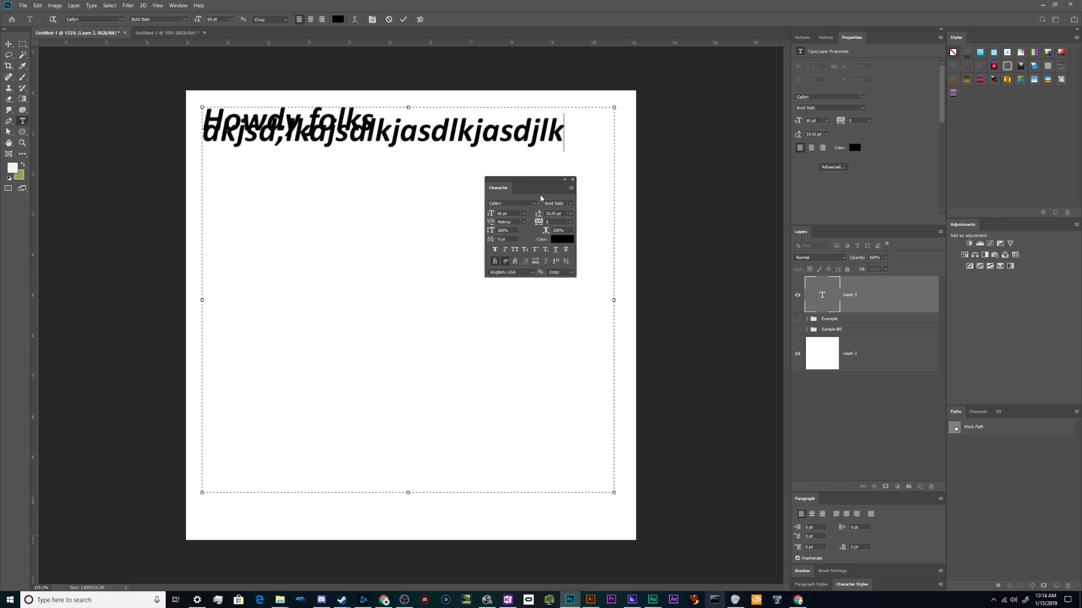
{"action": "mouse_move", "coordinate": [580, 281]}
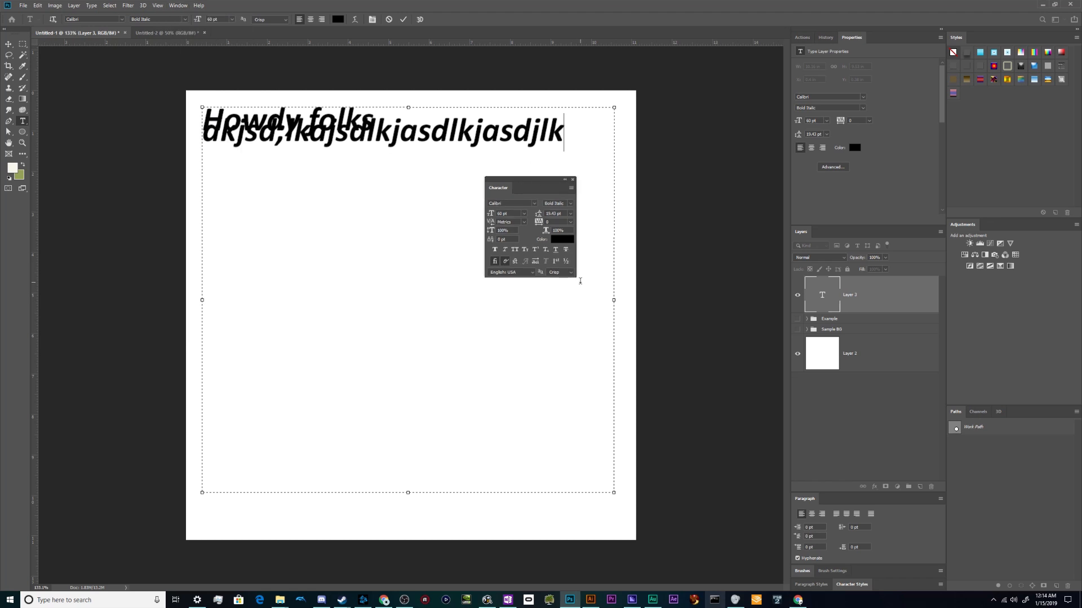
- Move the Character panel aside and try 24 and 30 pt leading before choosing Auto
{"action": "left_click_drag", "start_coordinate": [497, 187], "coordinate": [726, 187]}
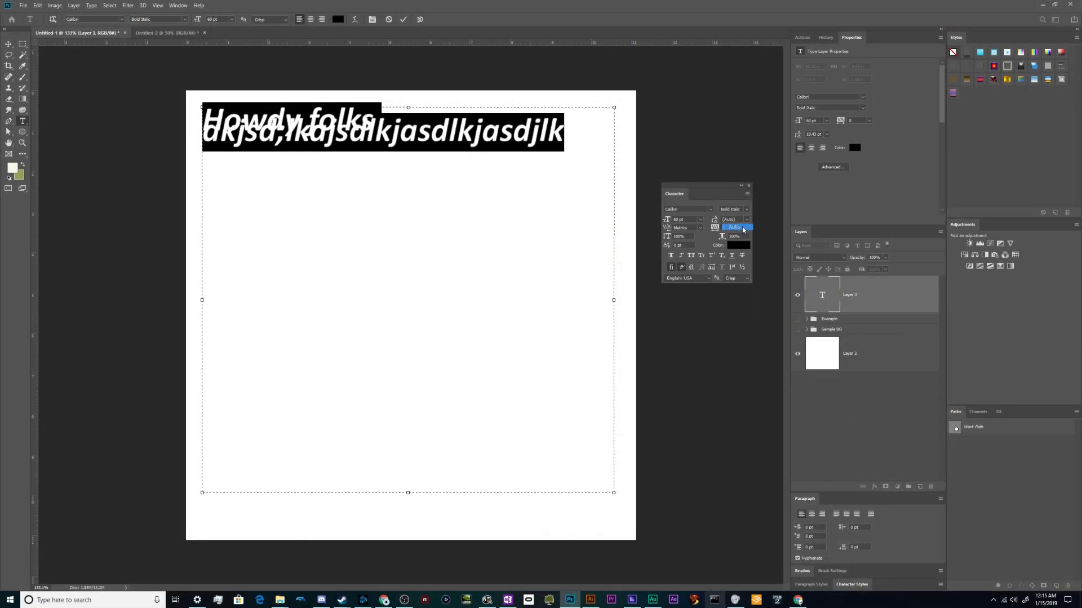
{"action": "left_click", "coordinate": [735, 228]}
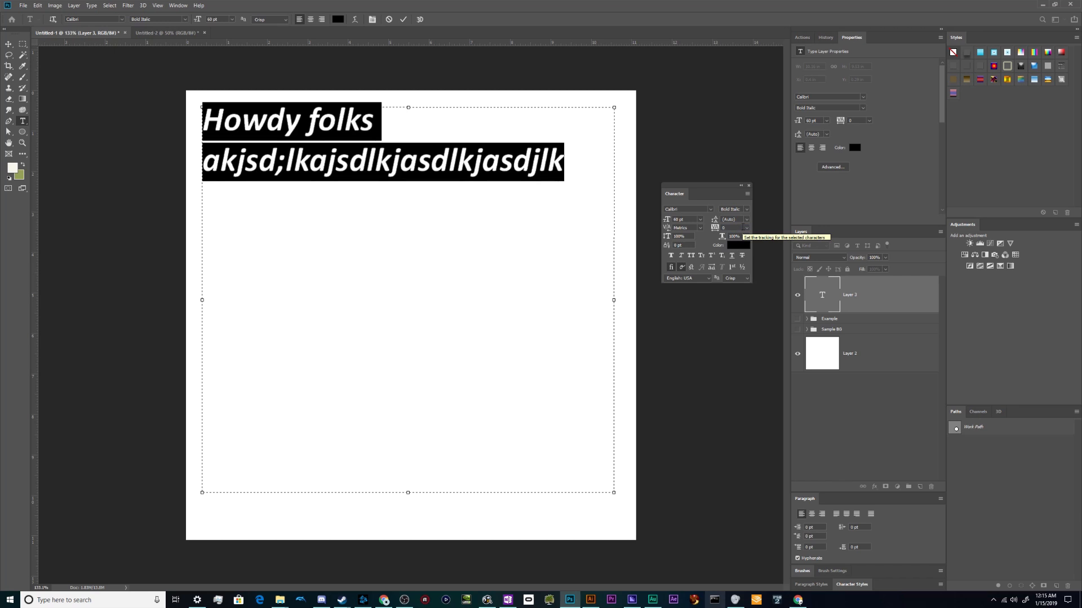
{"action": "mouse_move", "coordinate": [749, 217]}
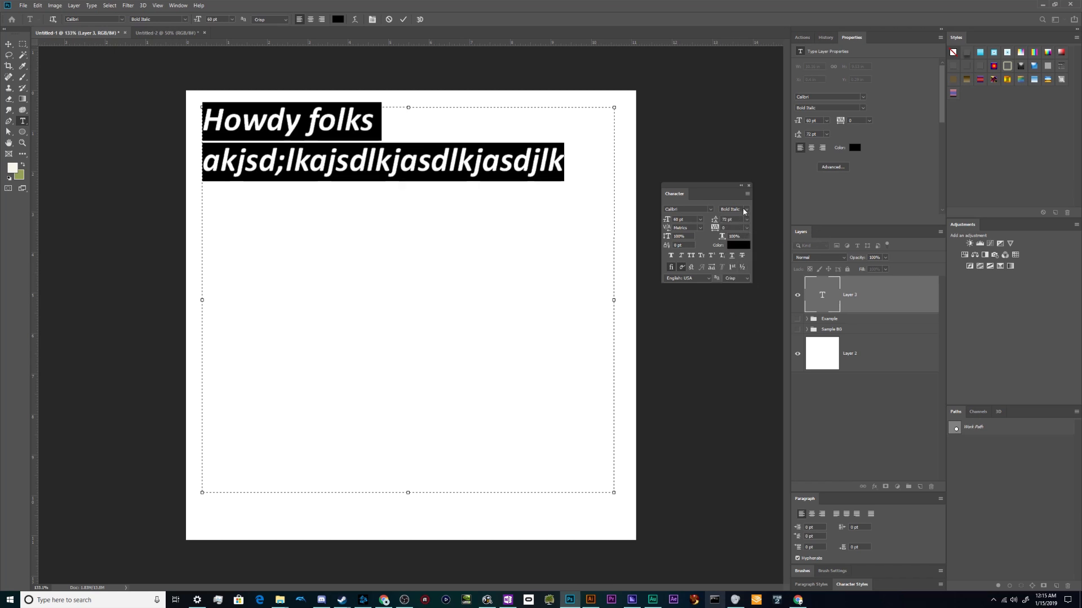
{"action": "left_click", "coordinate": [747, 219]}
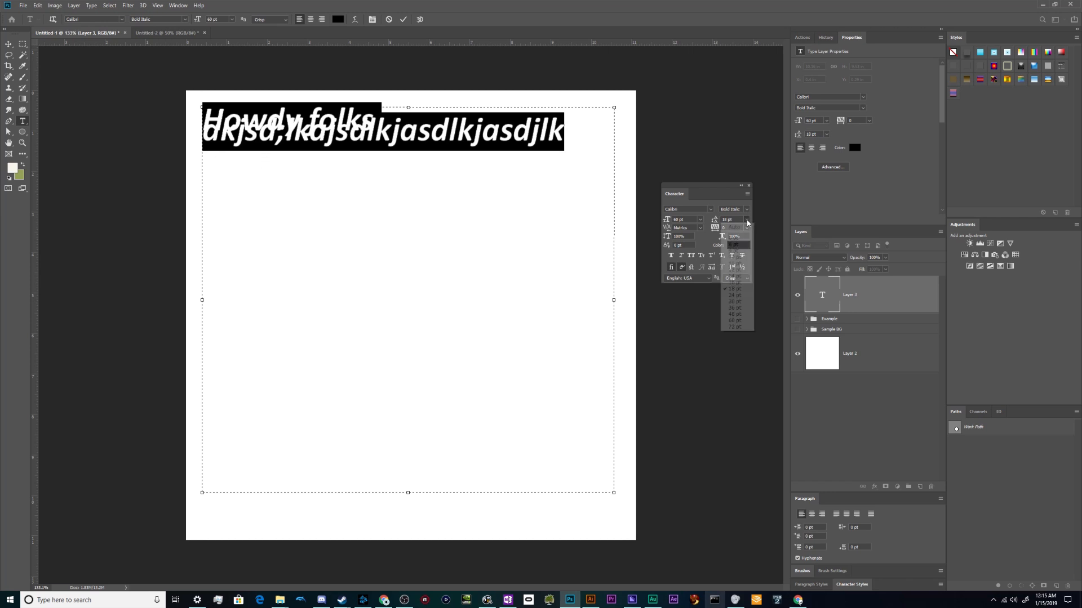
{"action": "left_click", "coordinate": [733, 283]}
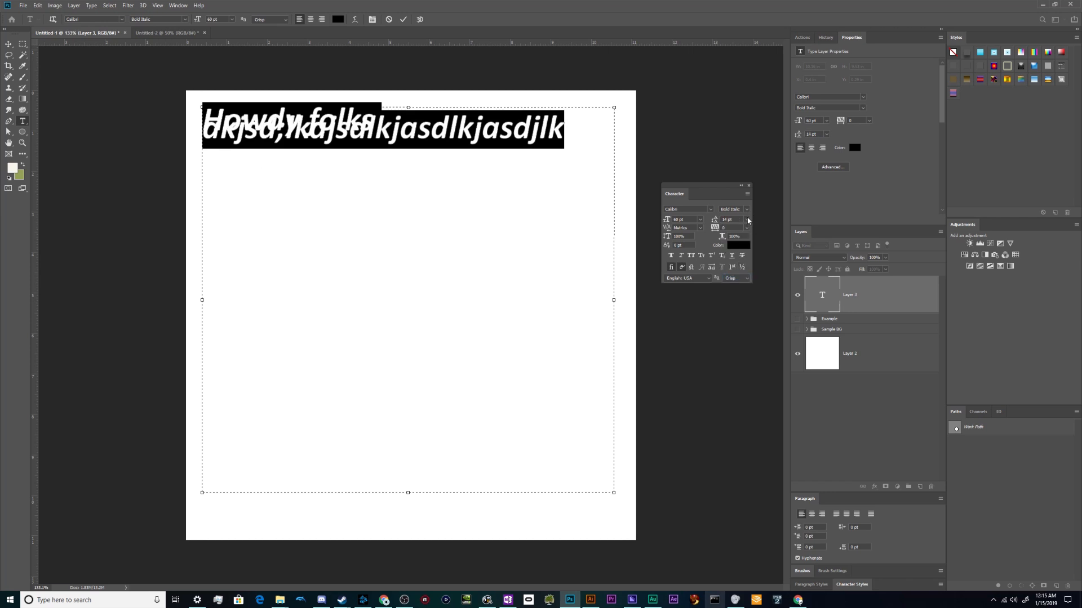
{"action": "left_click", "coordinate": [747, 219]}
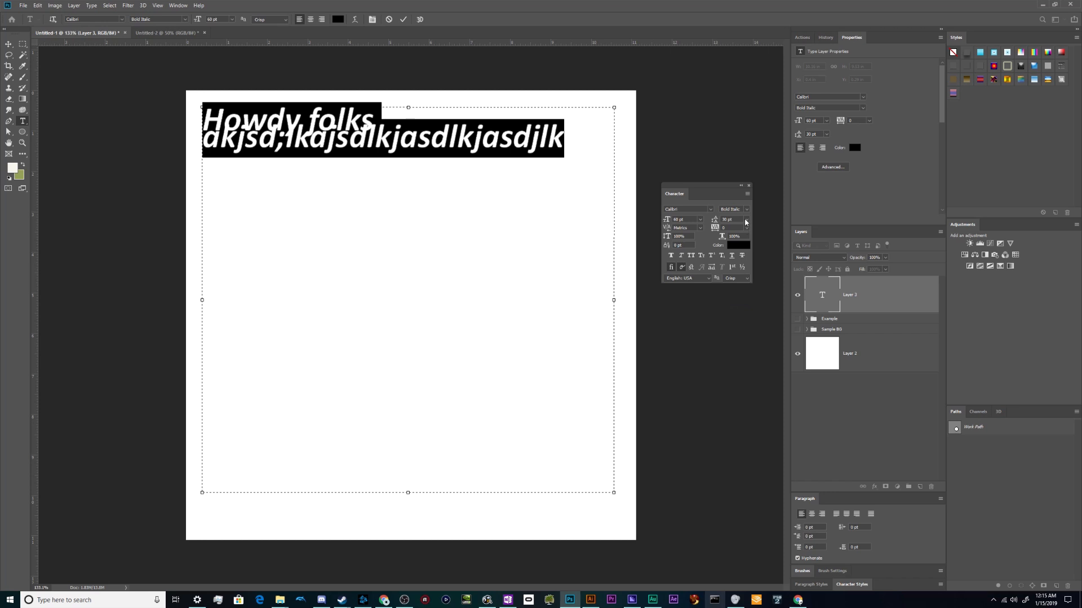
{"action": "left_click", "coordinate": [735, 219]}
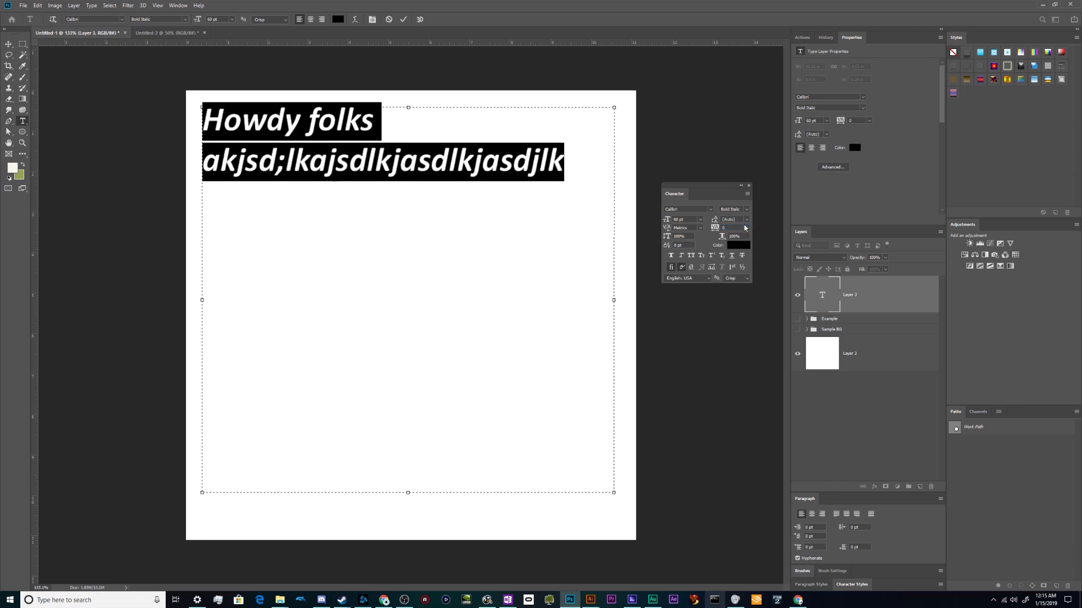
{"action": "mouse_move", "coordinate": [724, 228]}
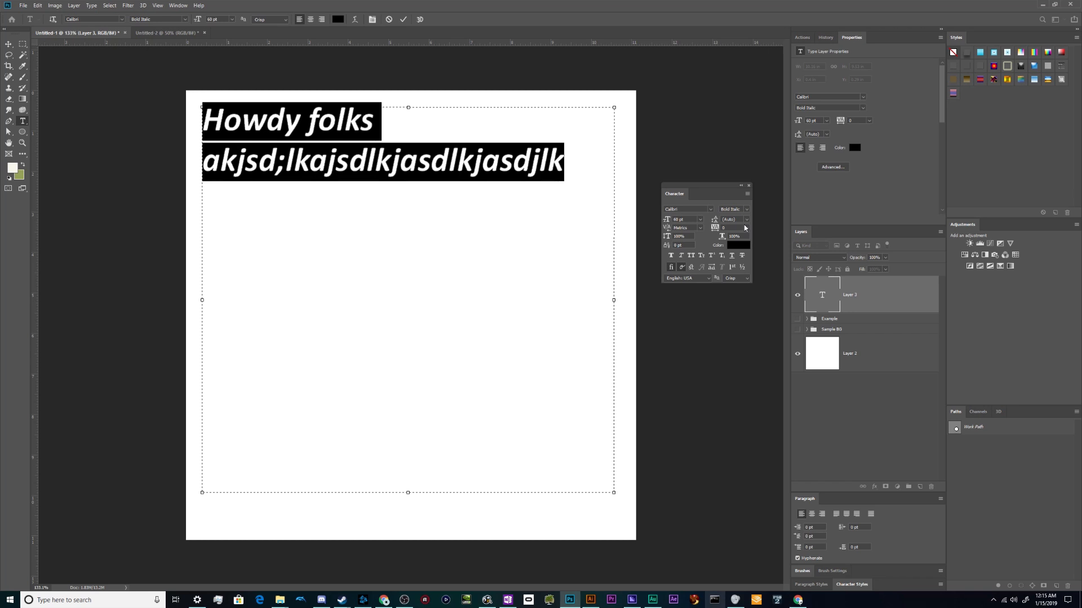
{"action": "mouse_move", "coordinate": [183, 73]}
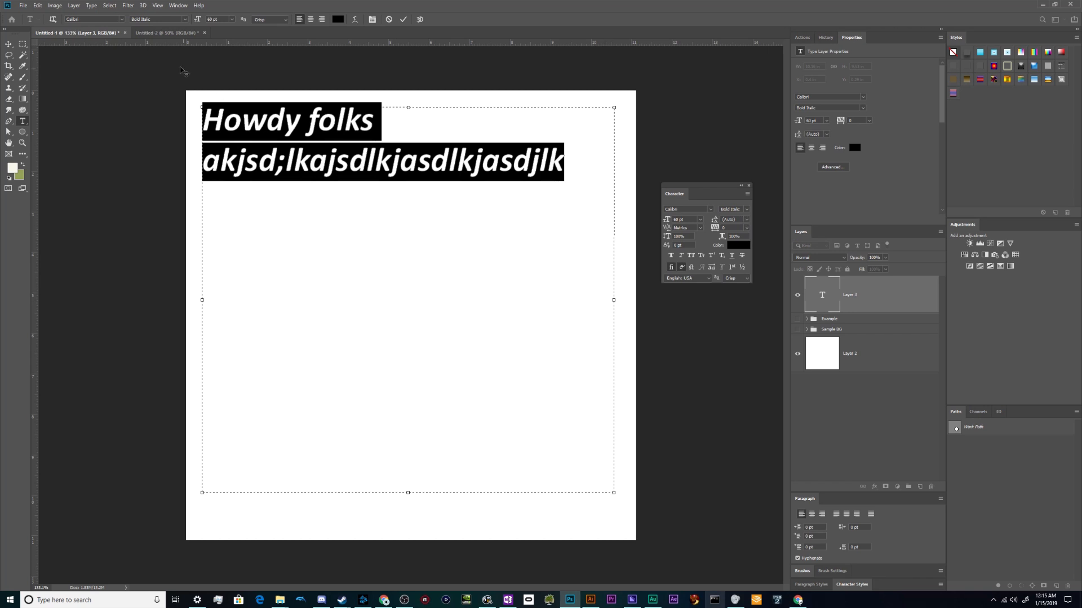
{"action": "mouse_move", "coordinate": [614, 237]}
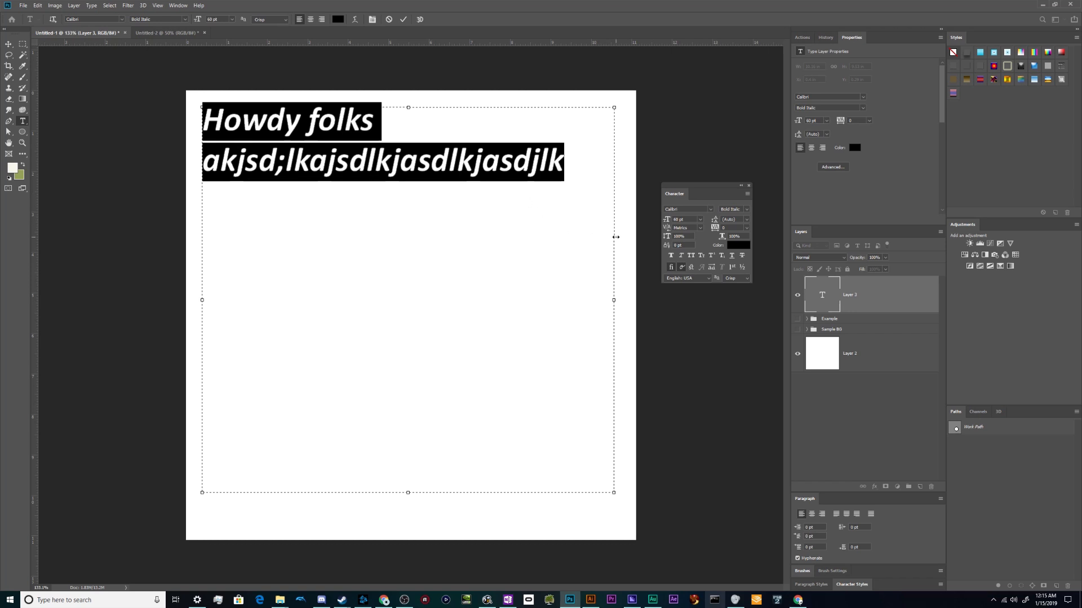
{"action": "mouse_move", "coordinate": [541, 215]}
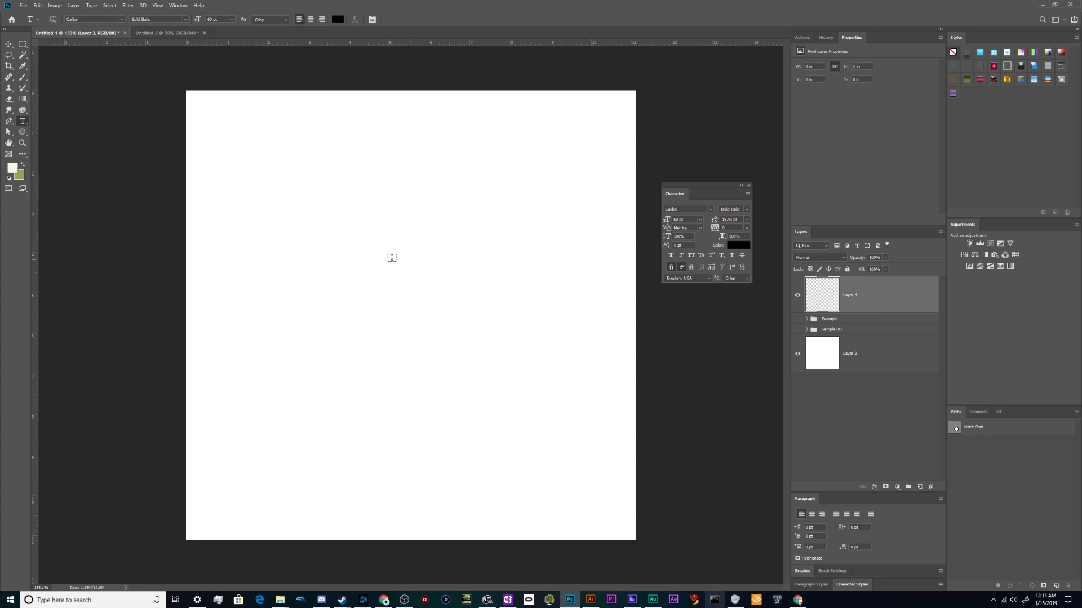
- Create a new point text layer reading 'SUPER TIES'
{"action": "type", "text": "Lorem Ipsum"}
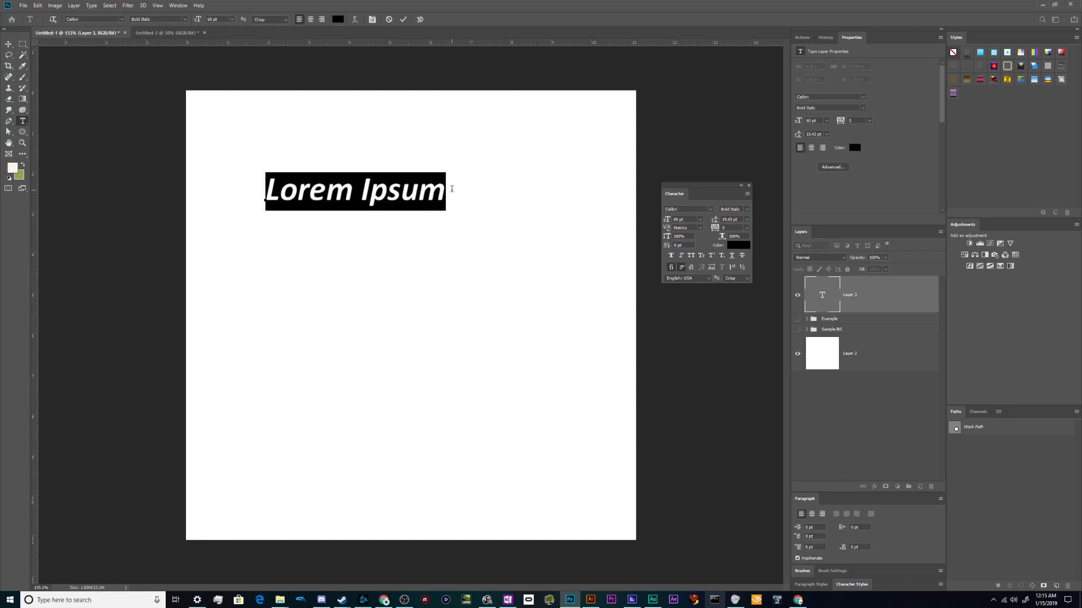
{"action": "type", "text": "SUPER"}
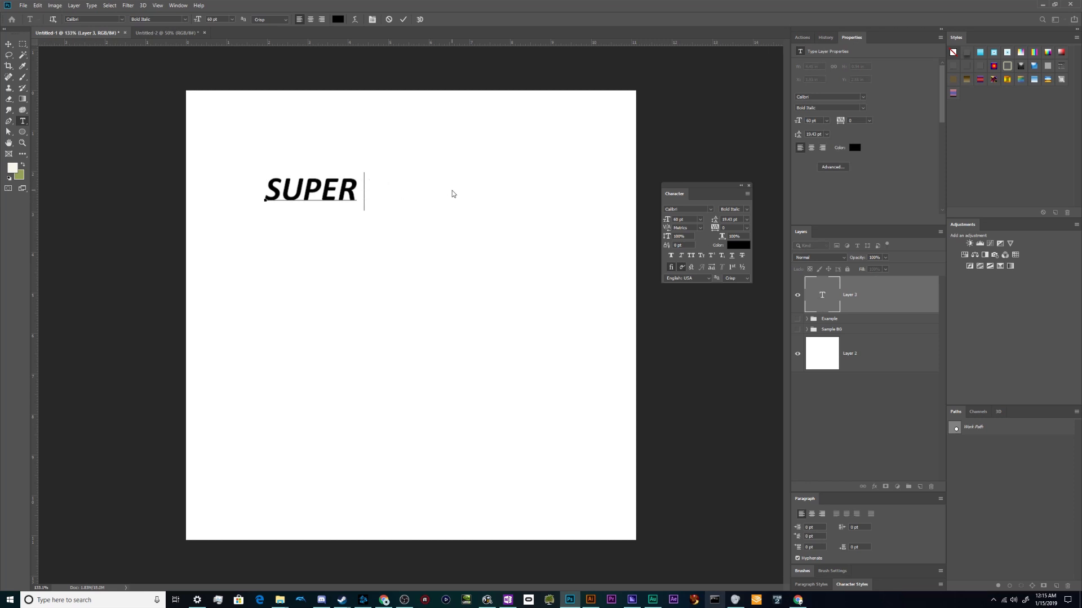
{"action": "type", "text": "TIES"}
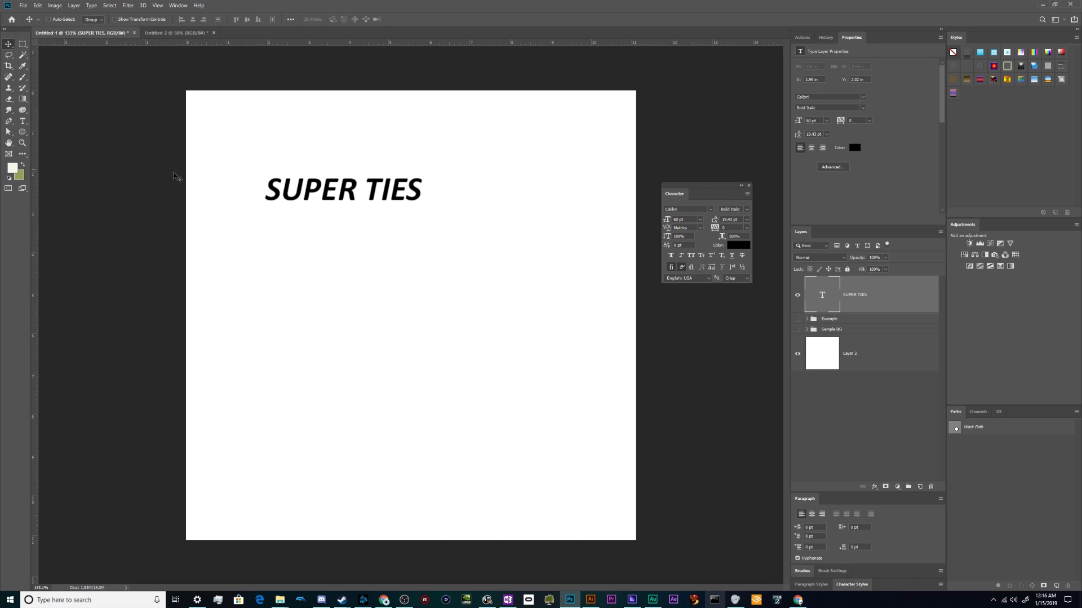
- Move SUPER TIES down and right, then resize it with Free Transform to about 93 pt
{"action": "left_click_drag", "start_coordinate": [343, 190], "coordinate": [367, 219]}
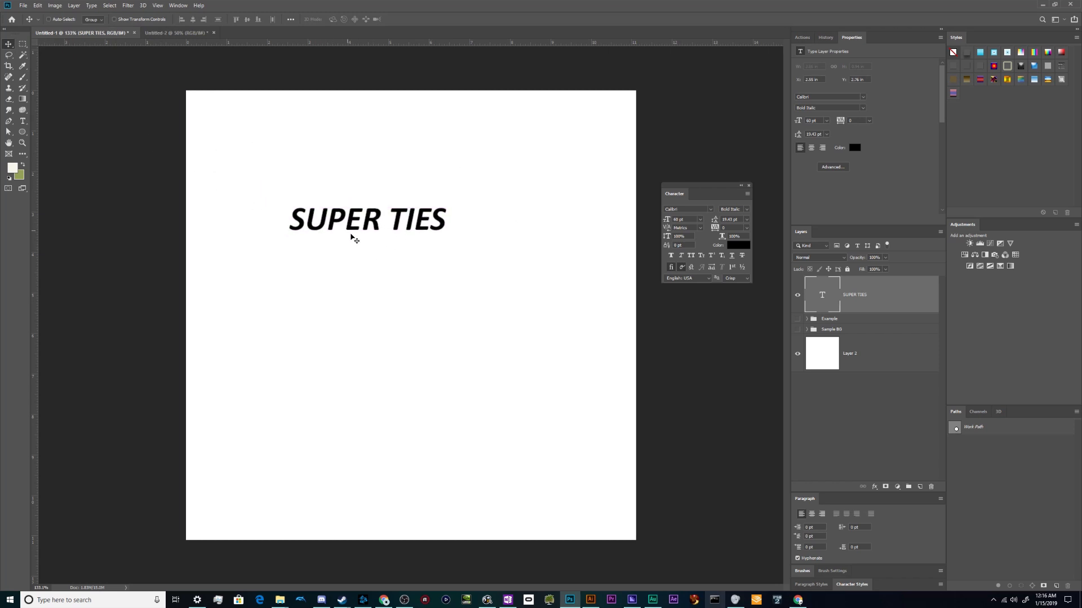
{"action": "key", "text": "ctrl+t"}
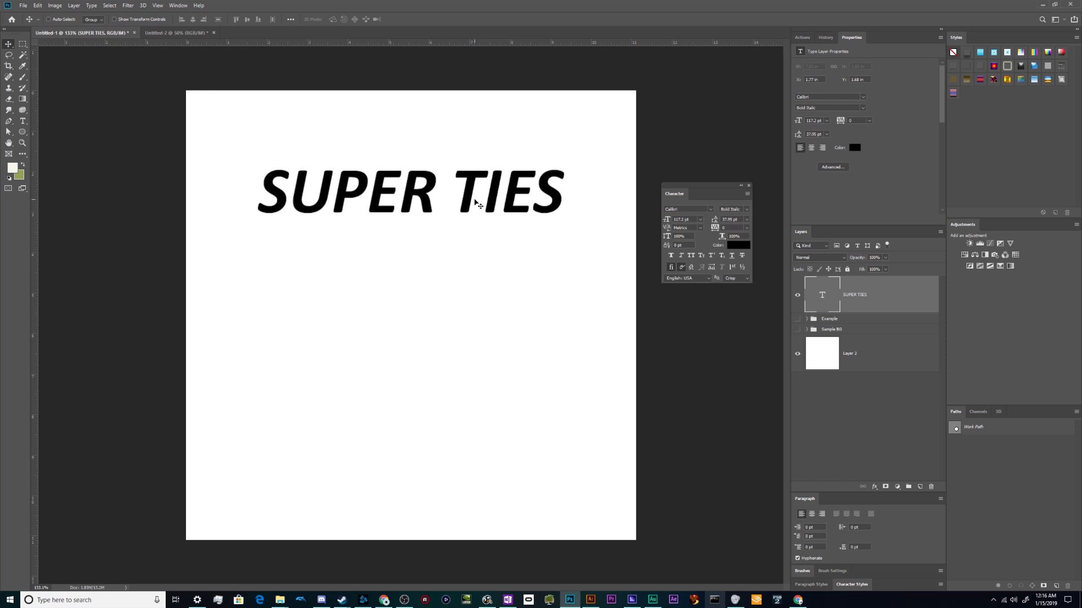
{"action": "mouse_move", "coordinate": [499, 288]}
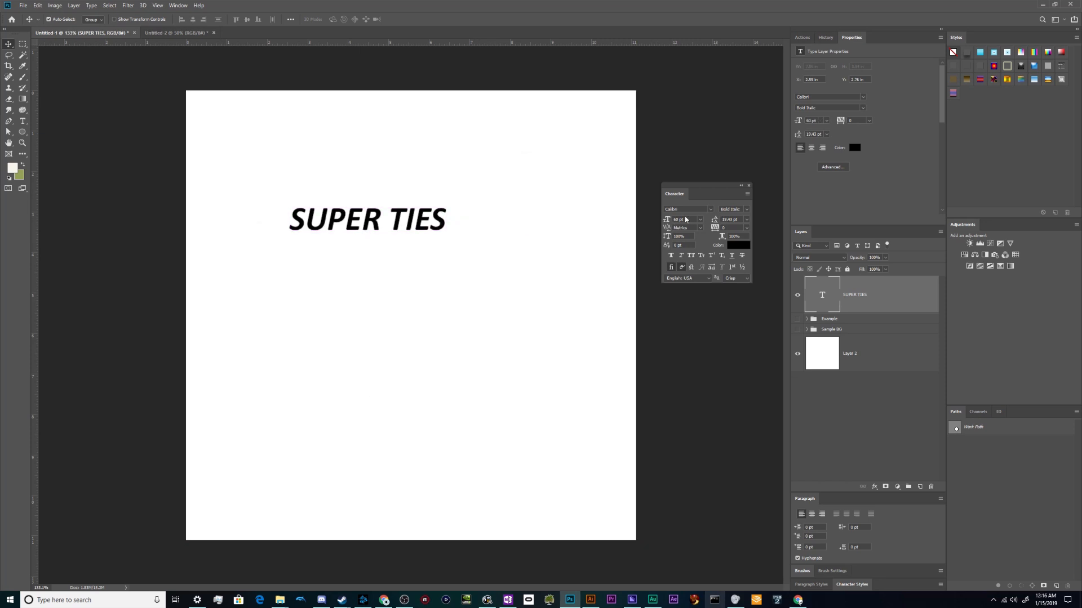
{"action": "left_click", "coordinate": [366, 219]}
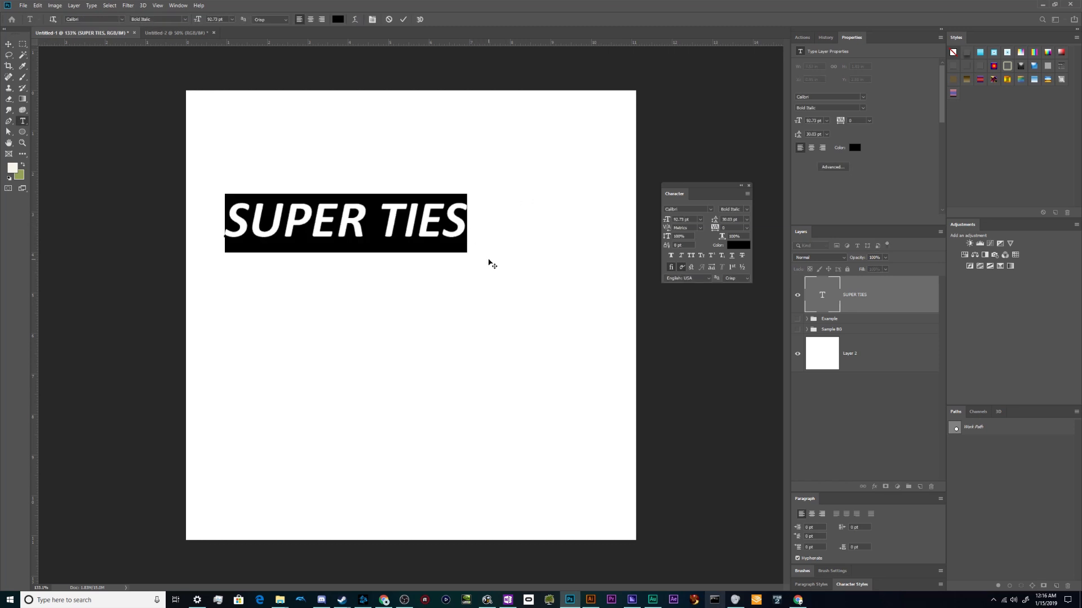
{"action": "mouse_move", "coordinate": [605, 239]}
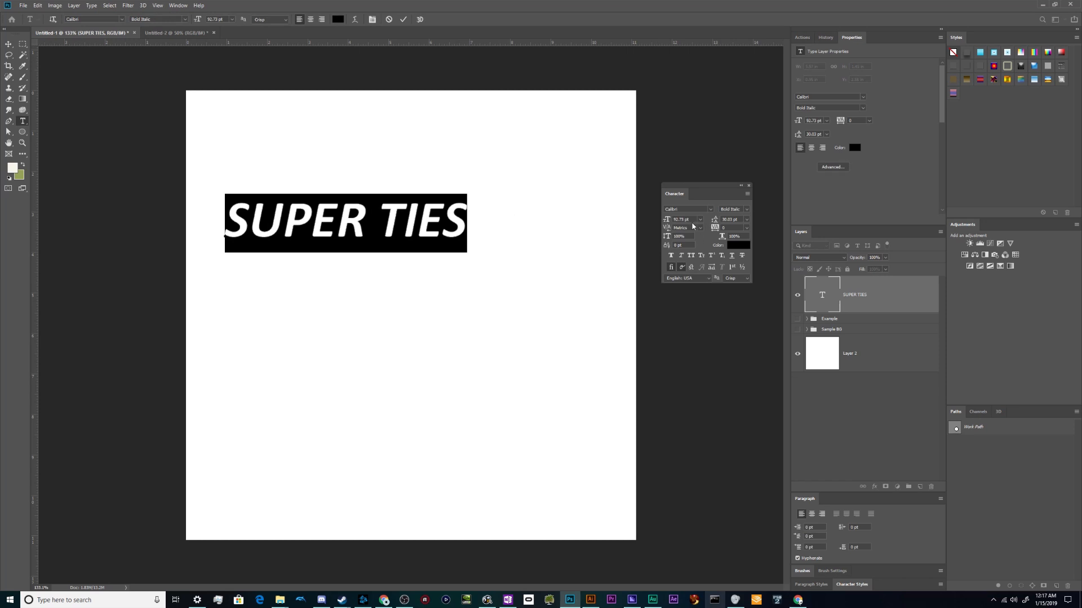
{"action": "mouse_move", "coordinate": [697, 232]}
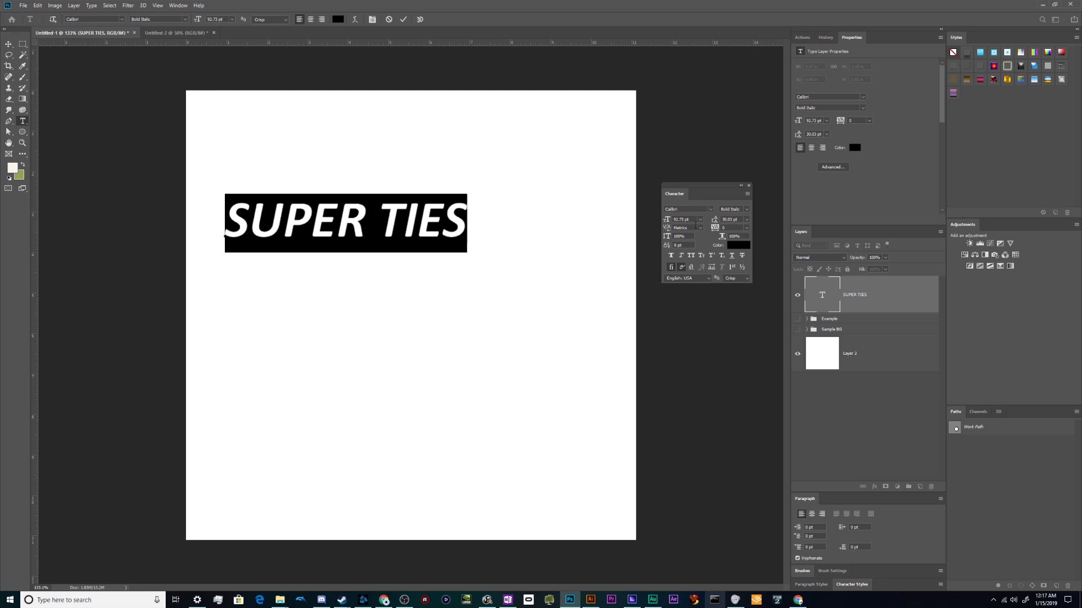
{"action": "mouse_move", "coordinate": [711, 230]}
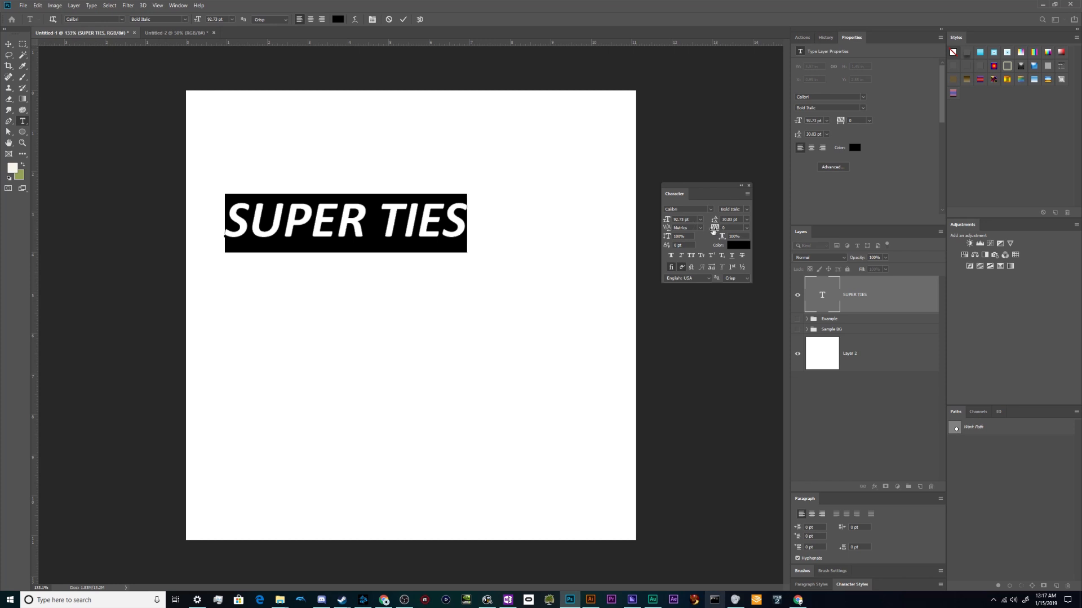
- Set the SUPER TIES heading's tracking to 200 from the Character panel presets
{"action": "left_click", "coordinate": [746, 236]}
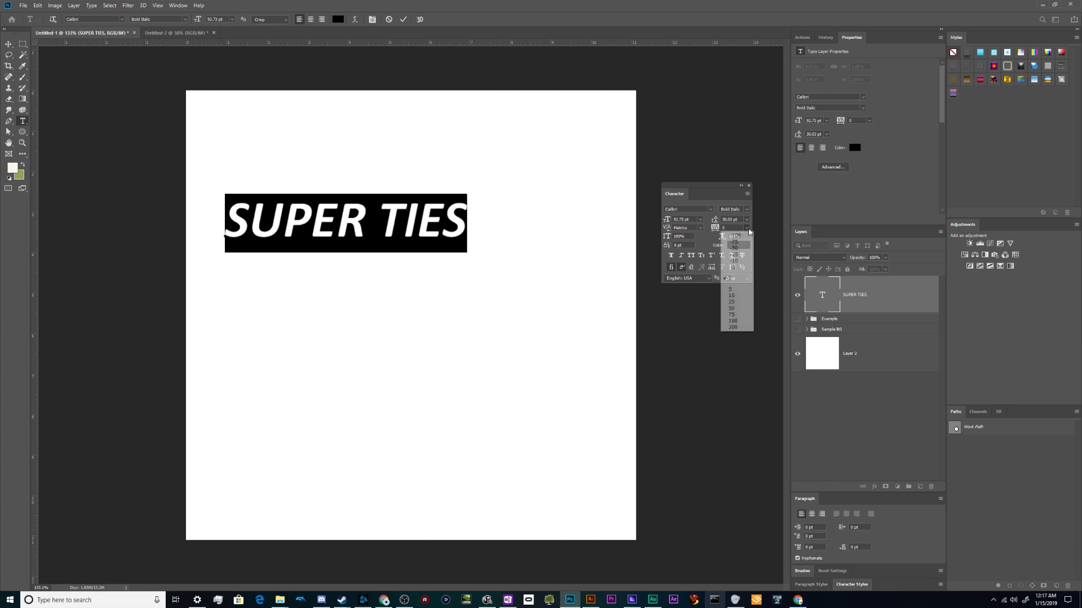
{"action": "left_click", "coordinate": [732, 314]}
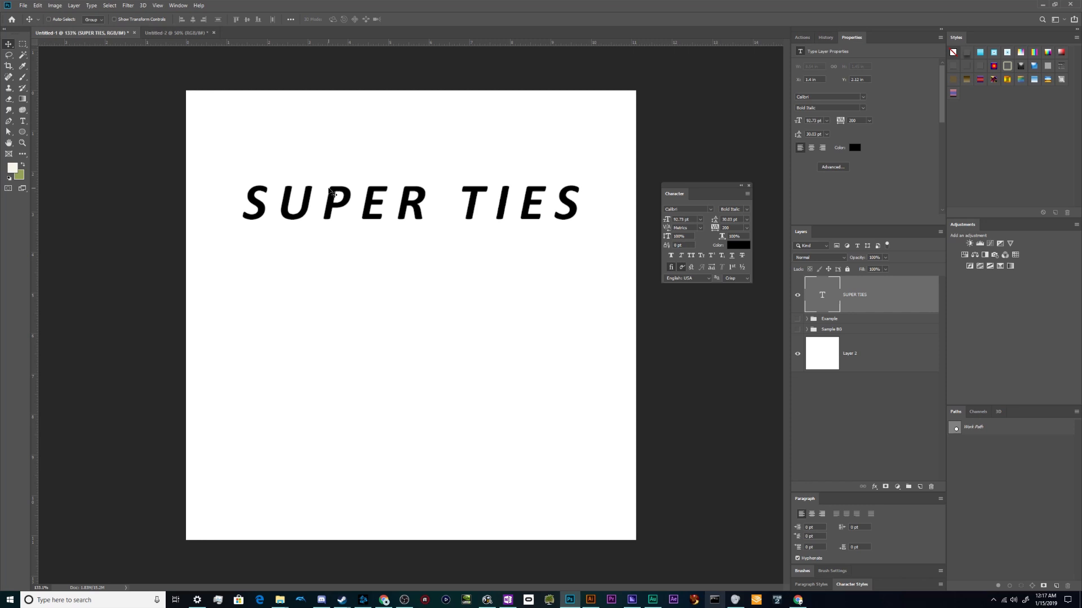
{"action": "mouse_move", "coordinate": [537, 232]}
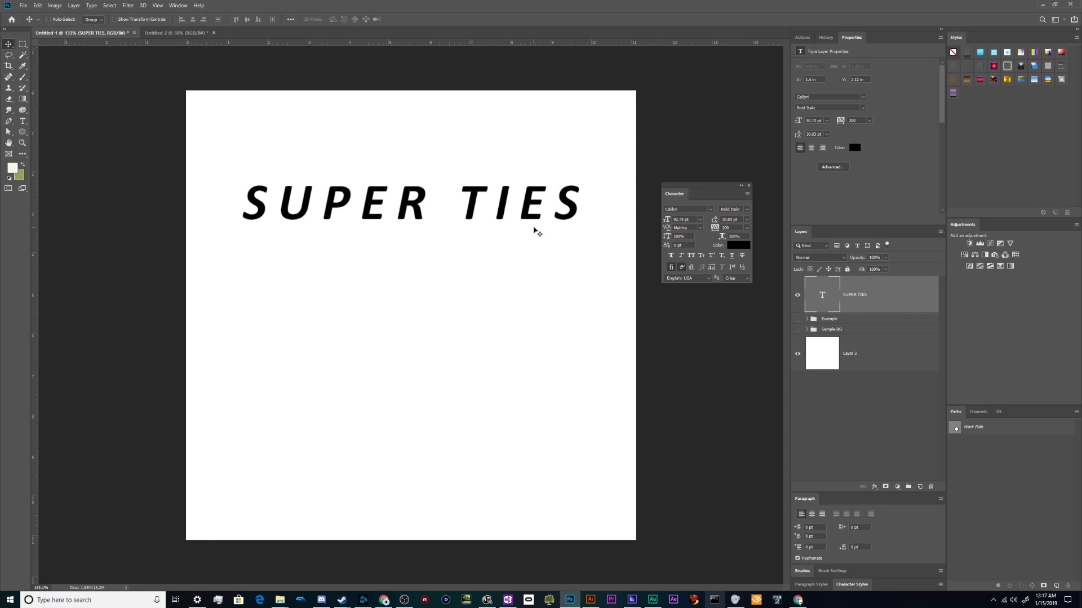
- Edit the heading and make the word SUPER upright Bold
{"action": "double_click", "coordinate": [514, 202]}
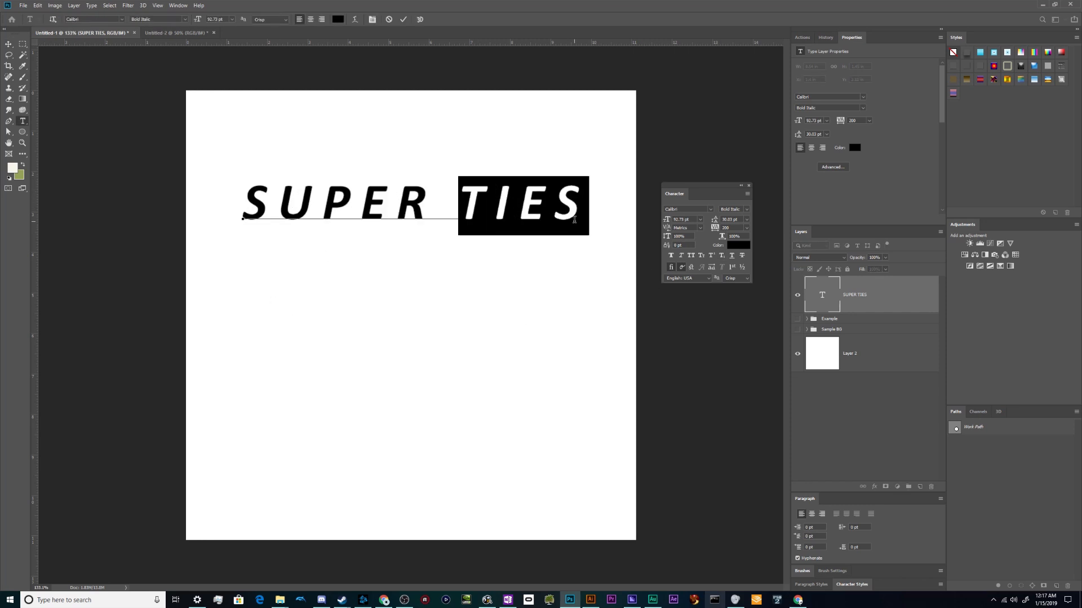
{"action": "left_click", "coordinate": [355, 202]}
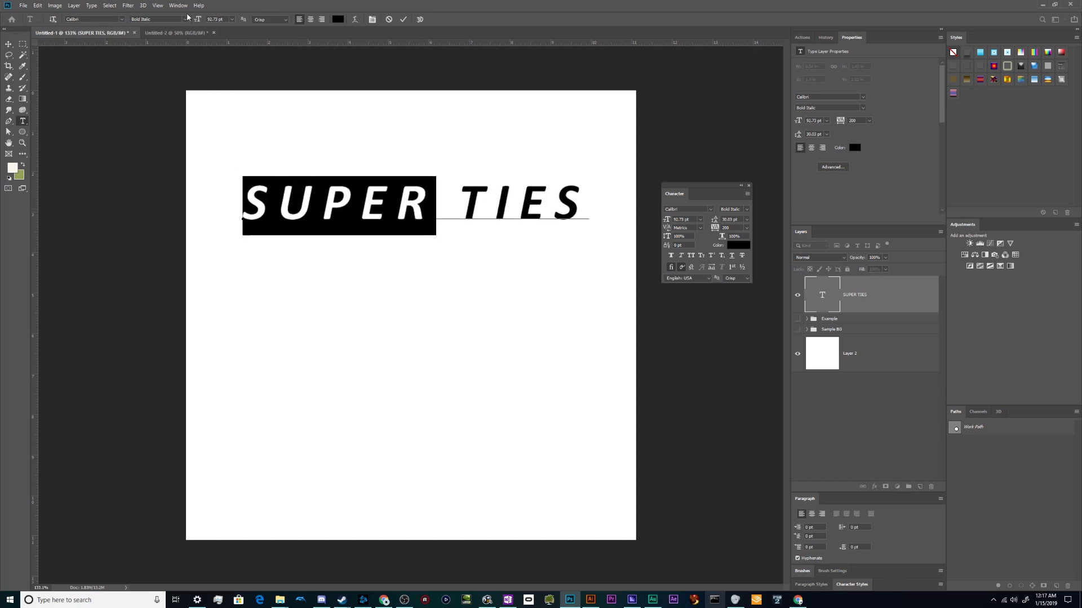
{"action": "left_click", "coordinate": [159, 19]}
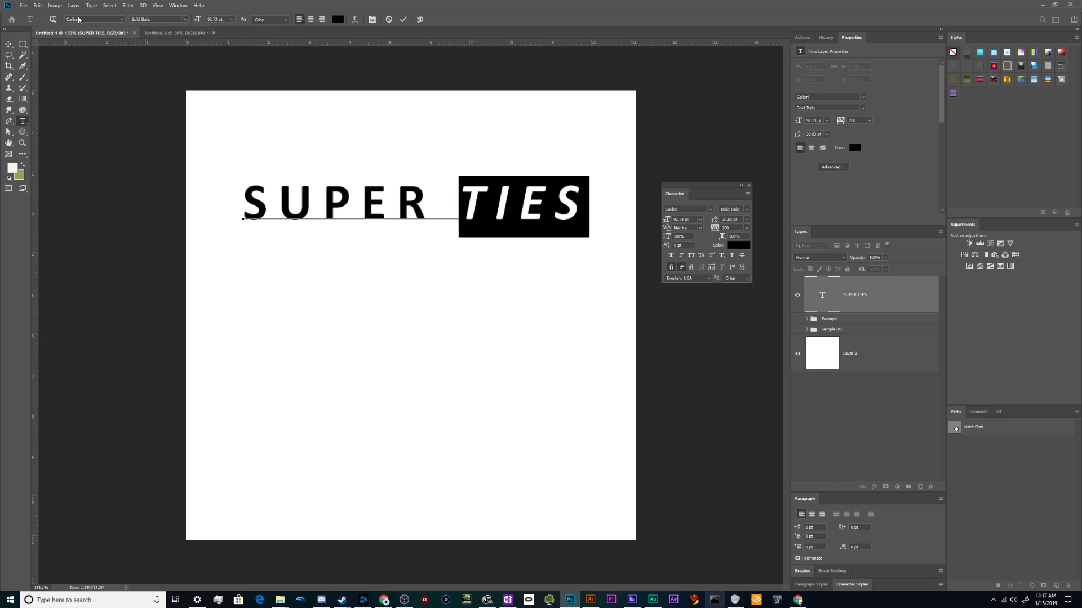
- Make the word TIES plain Italic and commit the heading text
{"action": "left_click", "coordinate": [157, 19]}
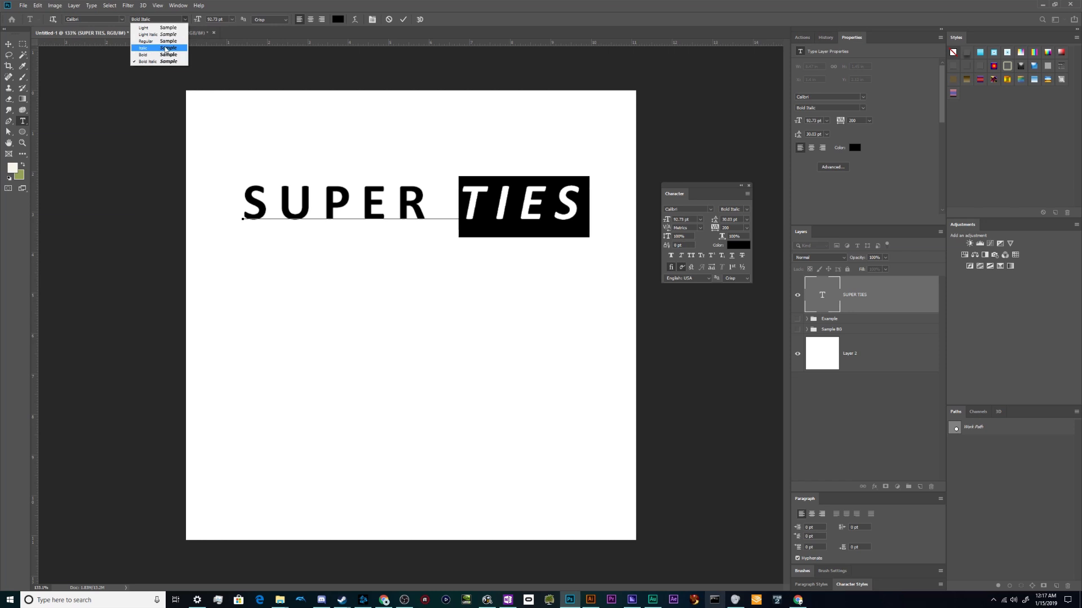
{"action": "left_click", "coordinate": [145, 47]}
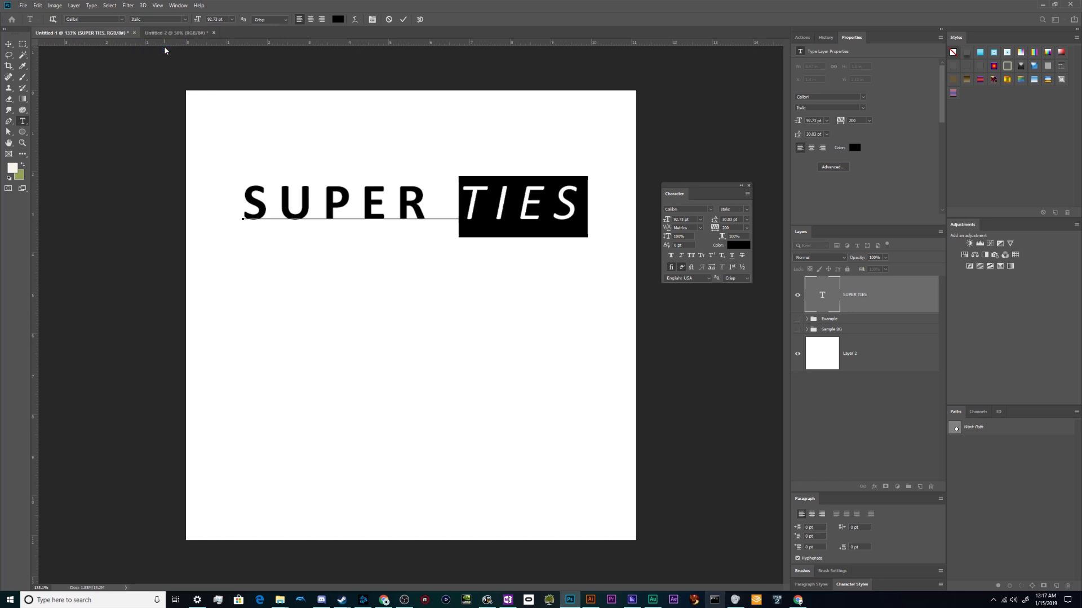
{"action": "left_click", "coordinate": [9, 44]}
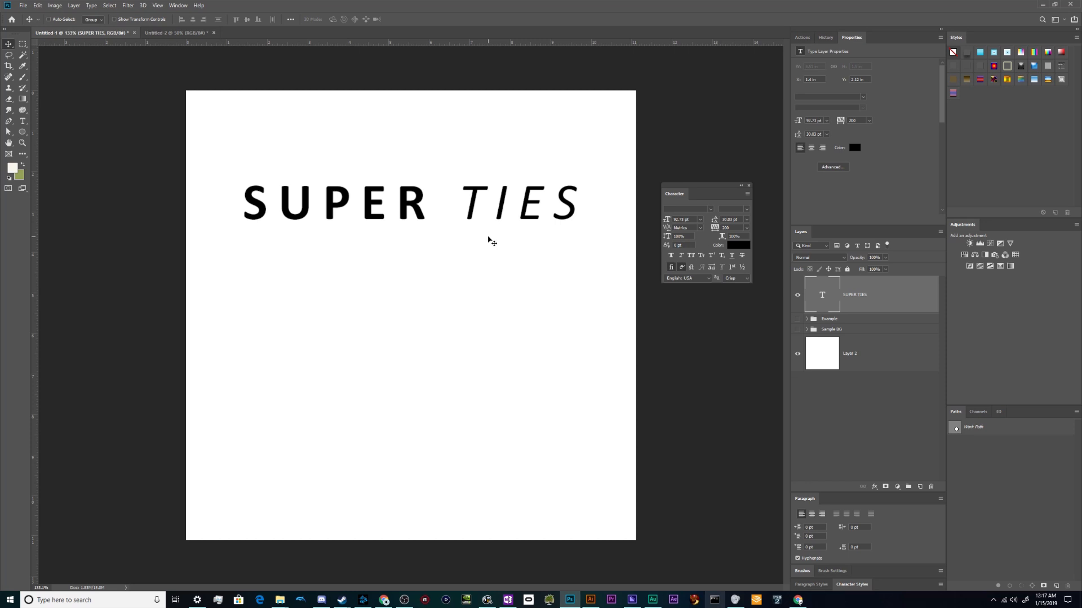
{"action": "mouse_move", "coordinate": [493, 210]}
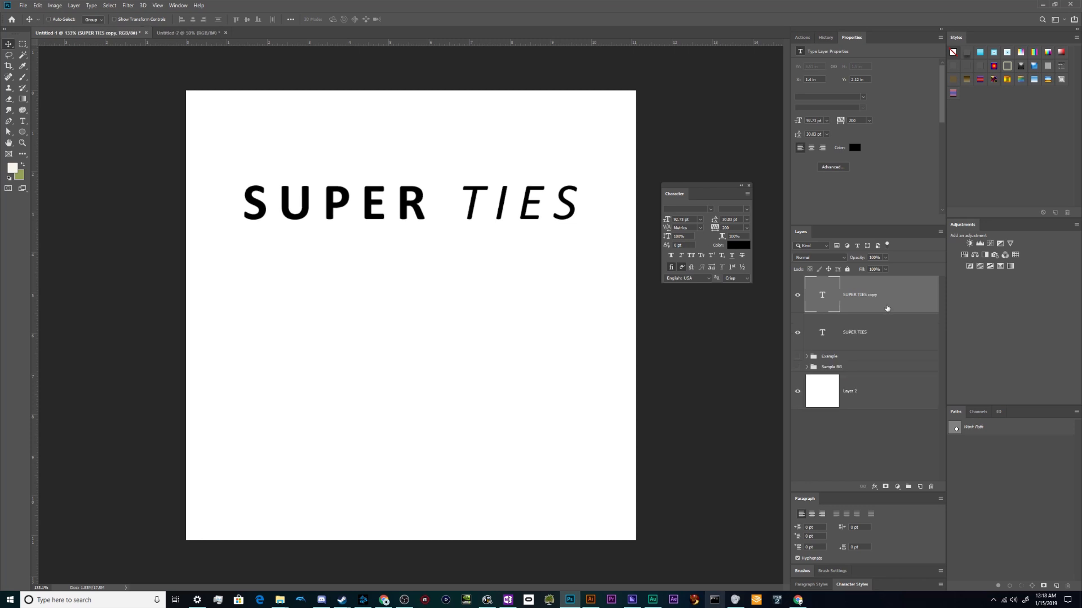
{"action": "mouse_move", "coordinate": [836, 326]}
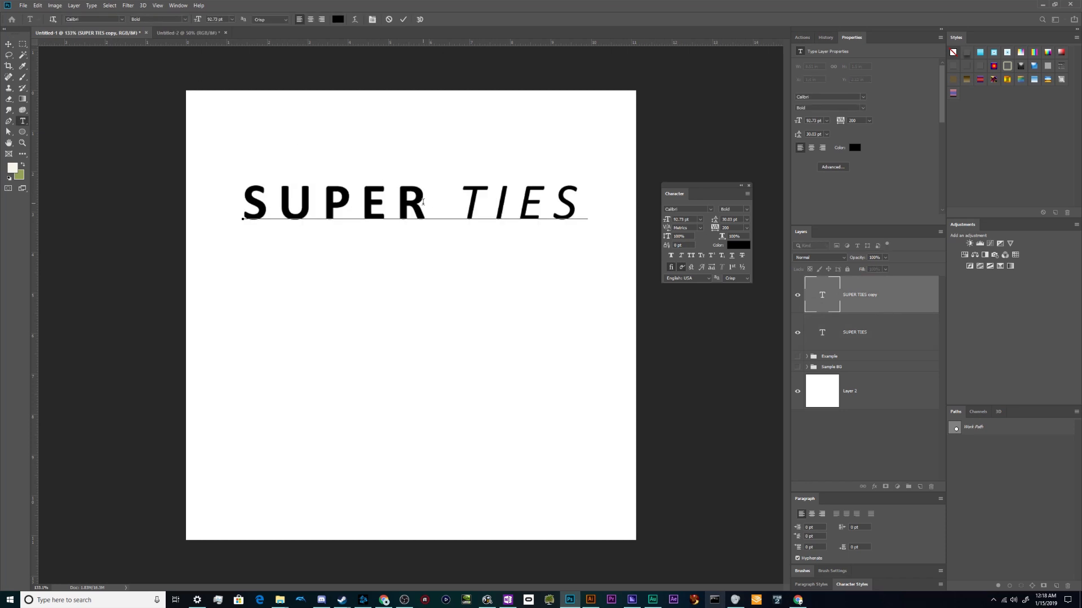
- Colour SUPER red, then group the heading and its offset shadow copy as Super Ties
{"action": "left_click", "coordinate": [738, 245]}
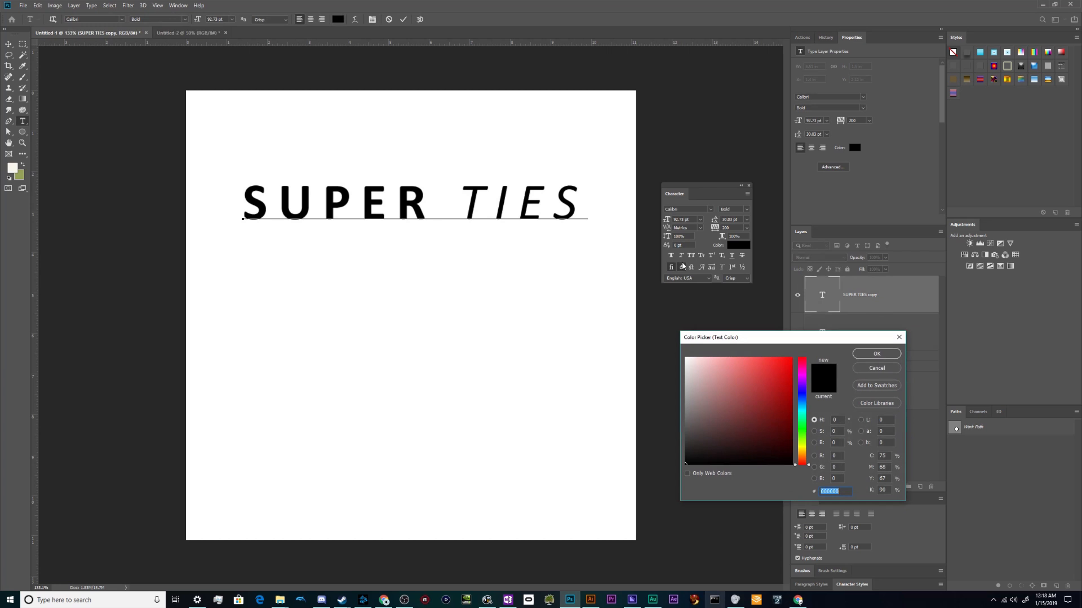
{"action": "left_click", "coordinate": [876, 353]}
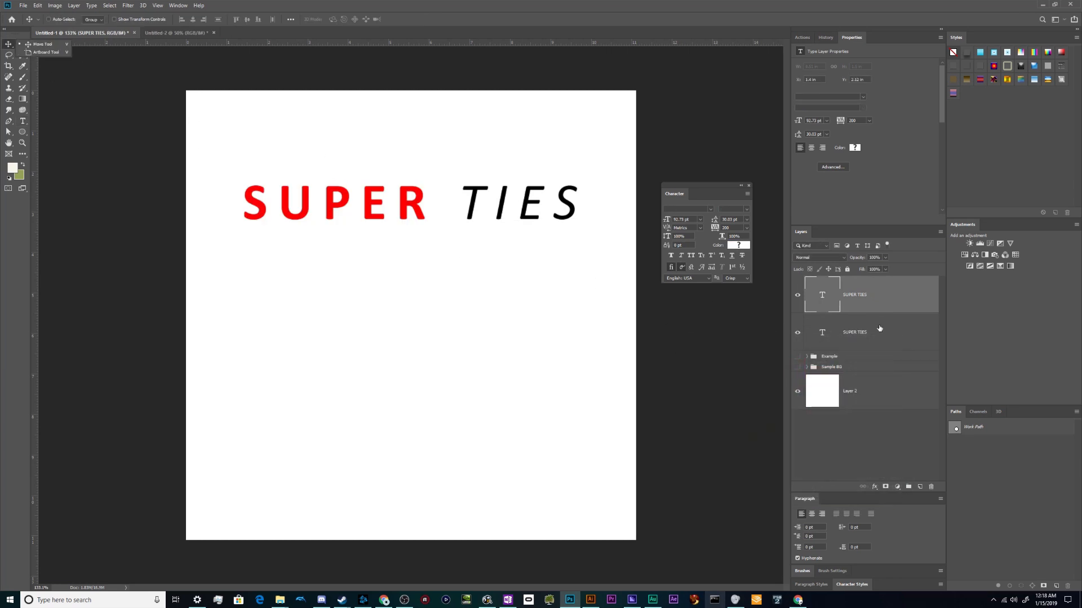
{"action": "mouse_move", "coordinate": [892, 306]}
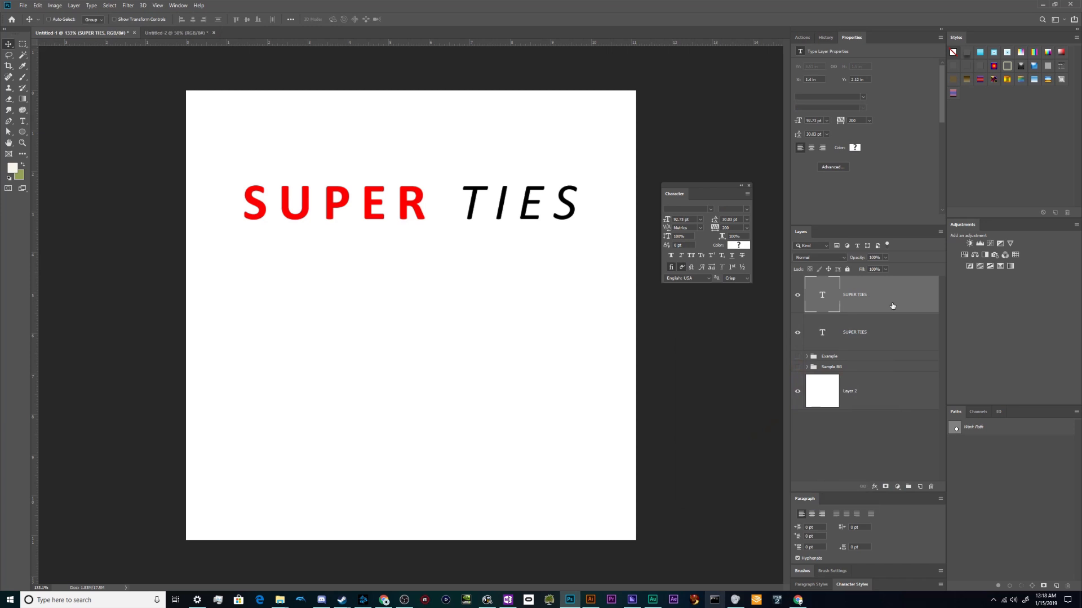
{"action": "mouse_move", "coordinate": [9, 44]}
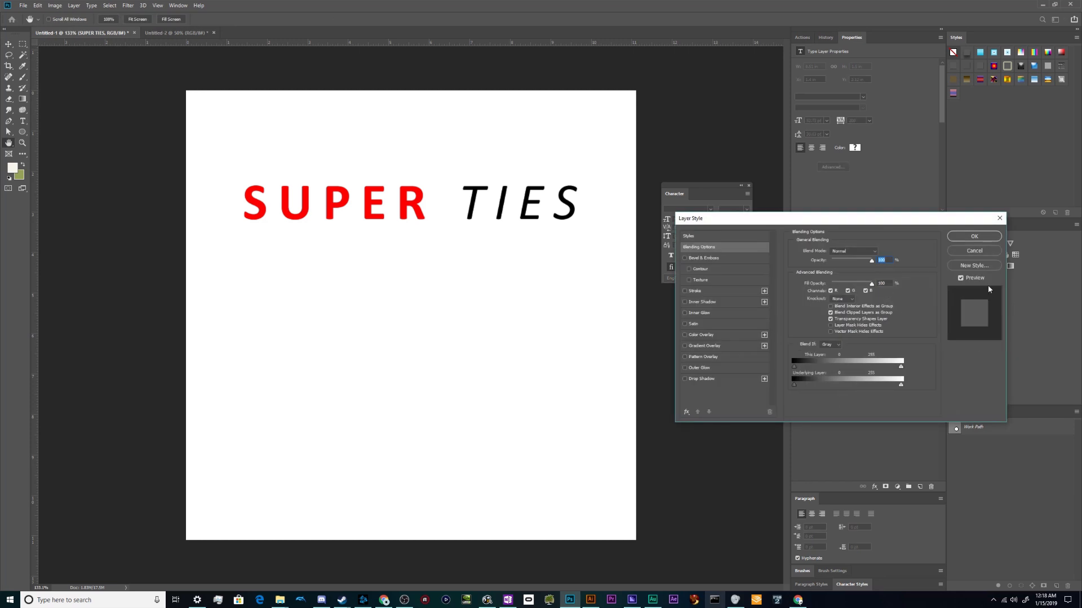
{"action": "left_click", "coordinate": [974, 236]}
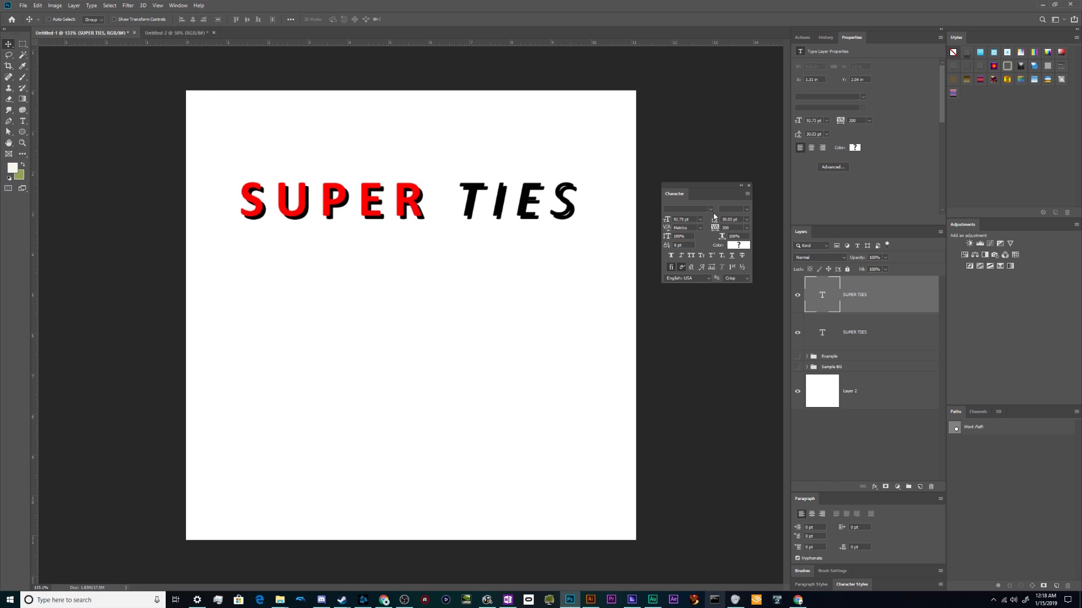
{"action": "left_click", "coordinate": [856, 332]}
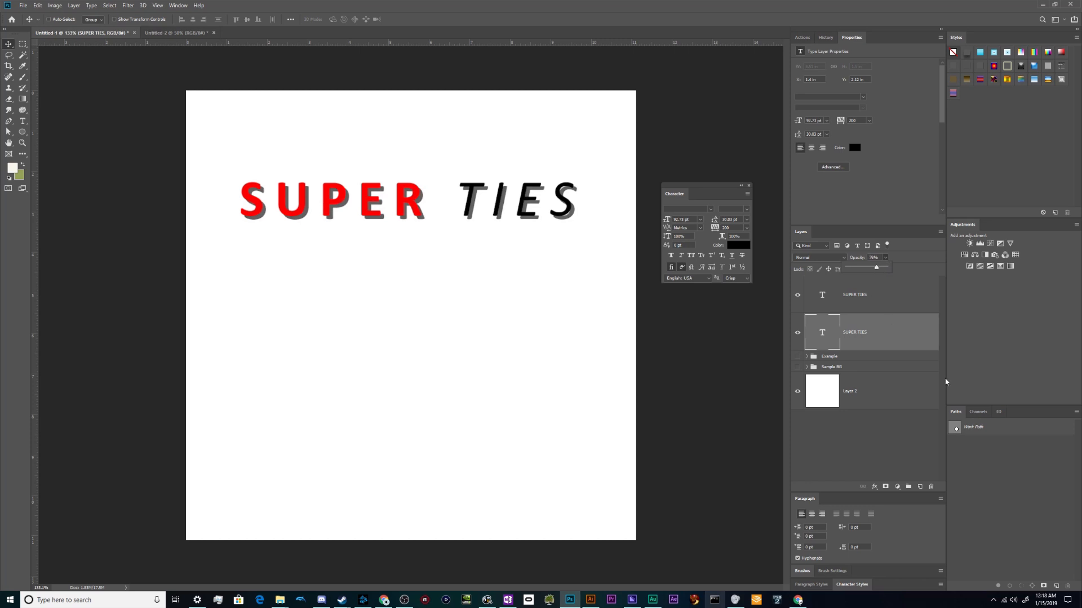
{"action": "left_click", "coordinate": [854, 295]}
{"action": "type", "text": "Super Ties"}
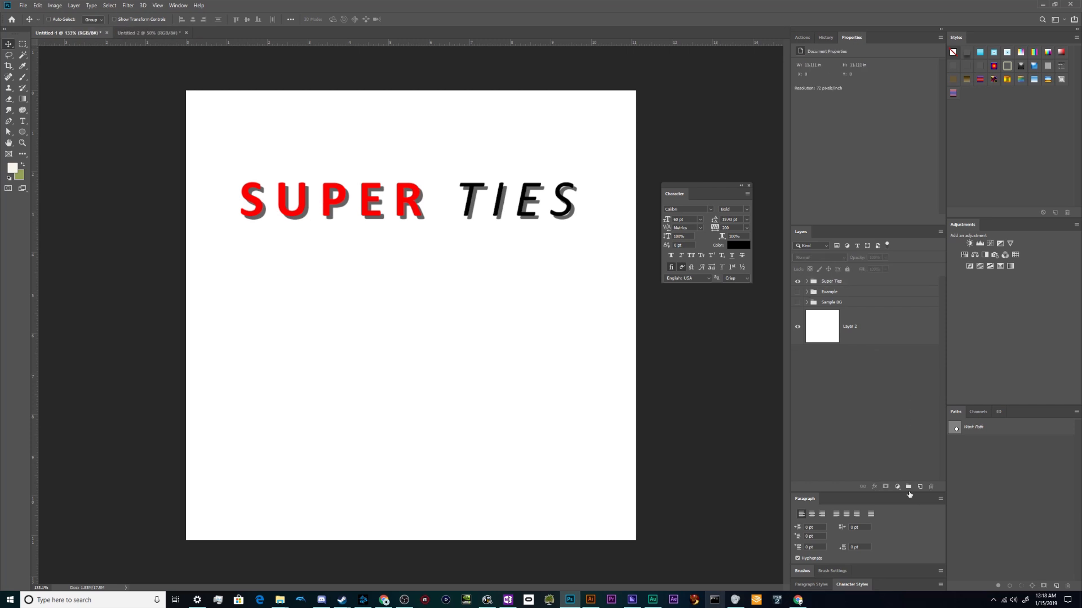
- Add a new empty layer, hide the Super Ties group, and show the Sample BG reference
{"action": "left_click", "coordinate": [919, 486]}
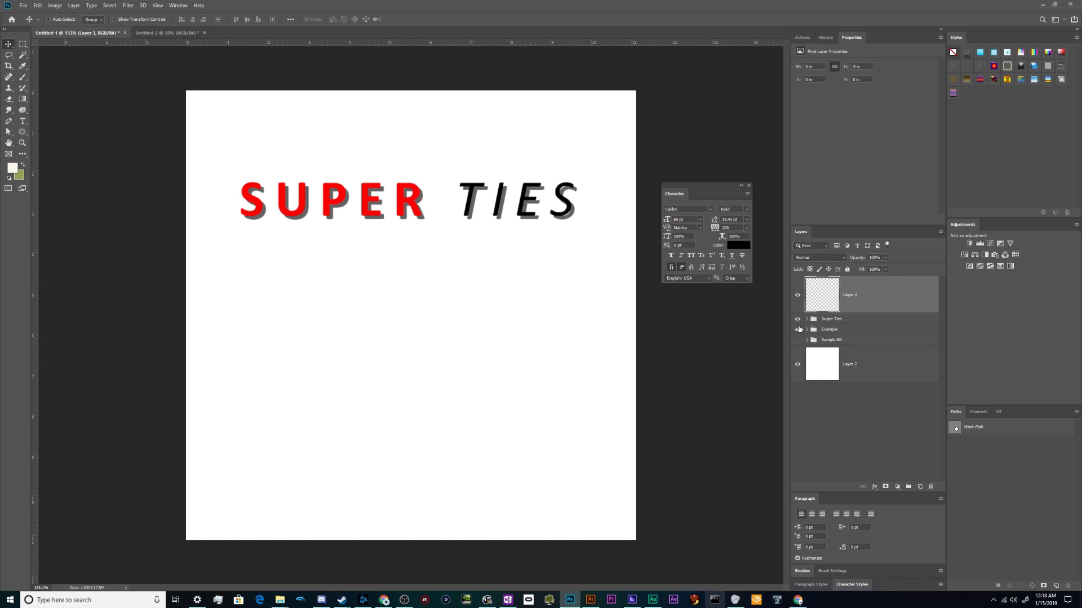
{"action": "left_click", "coordinate": [797, 319]}
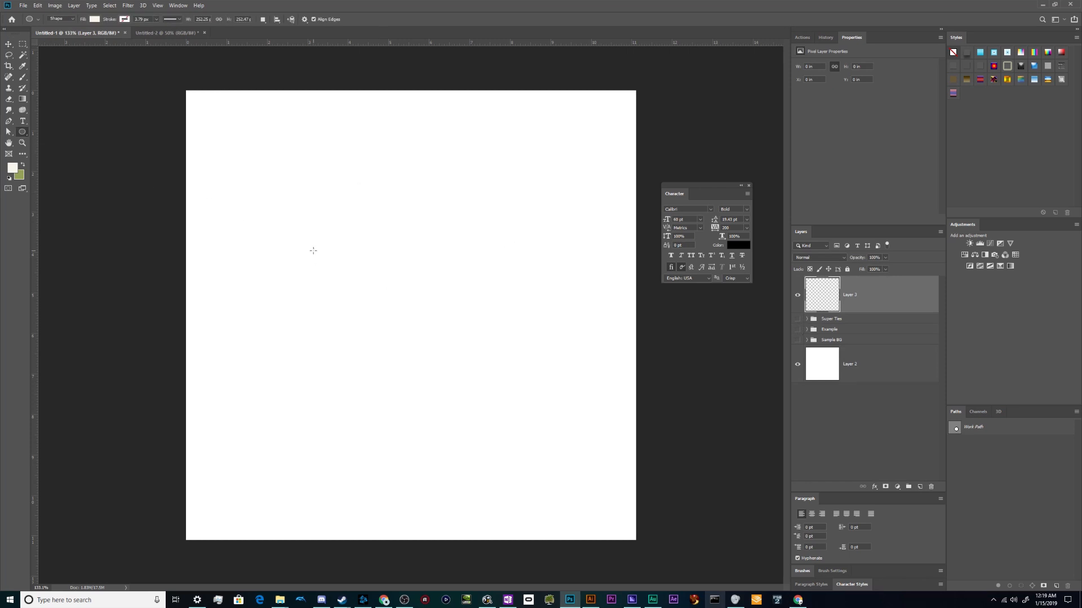
{"action": "left_click", "coordinate": [798, 339]}
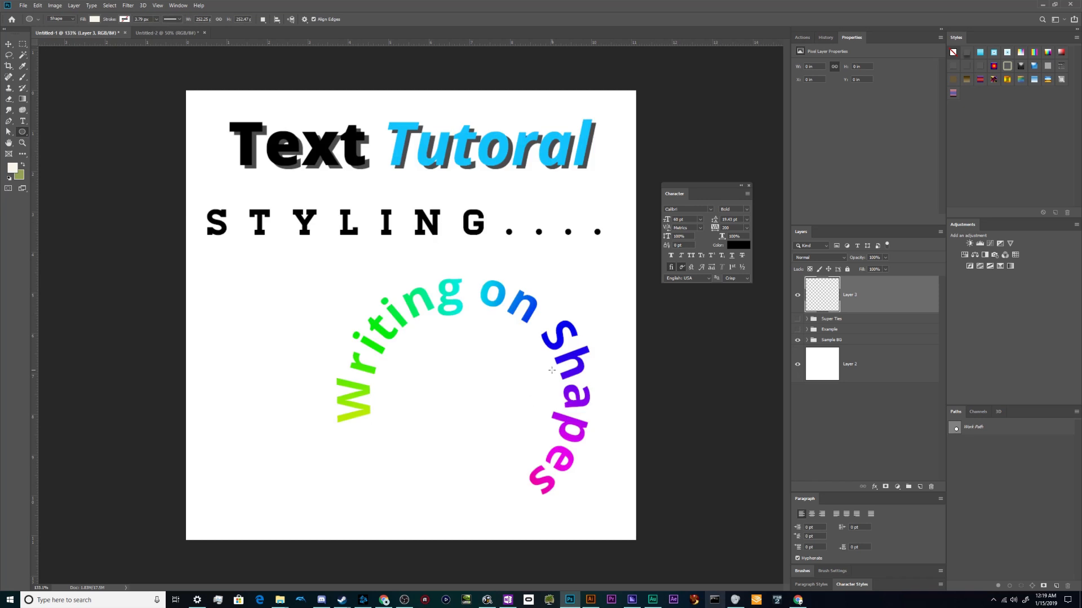
{"action": "mouse_move", "coordinate": [447, 392]}
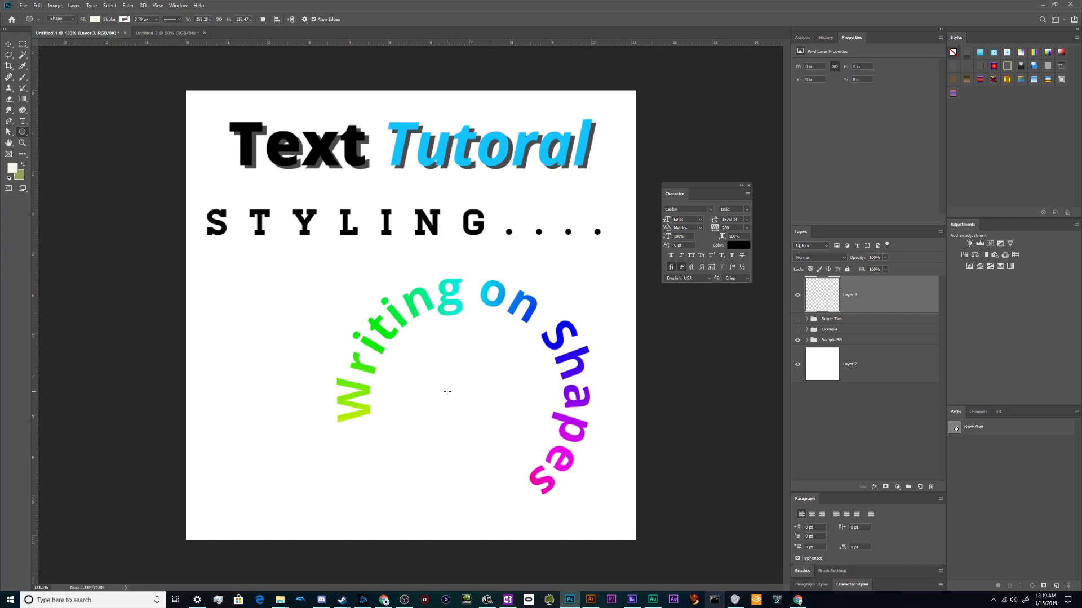
{"action": "mouse_move", "coordinate": [789, 351]}
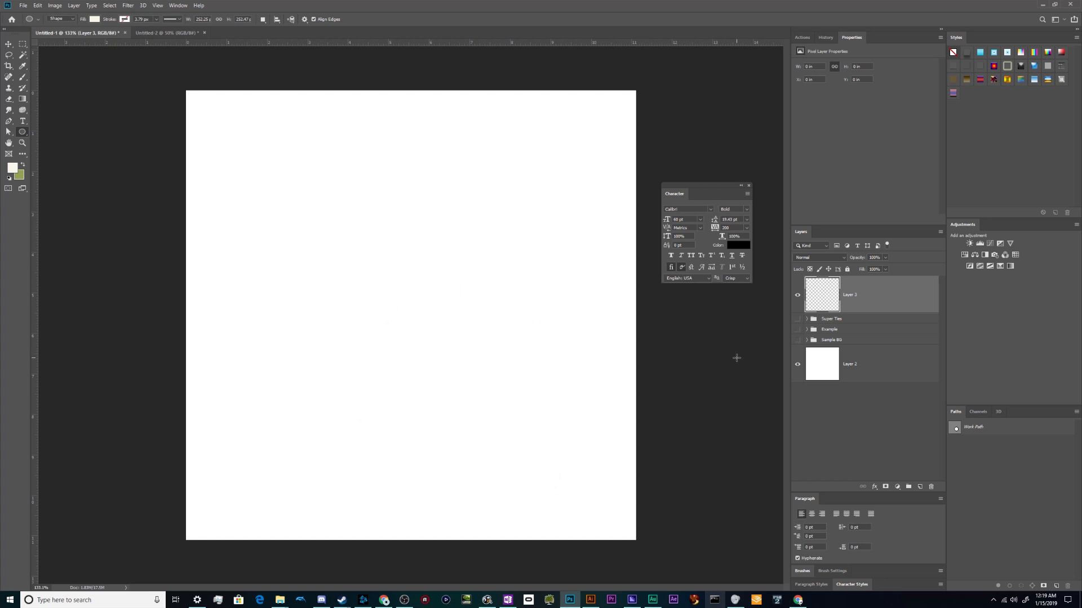
{"action": "mouse_move", "coordinate": [388, 276]}
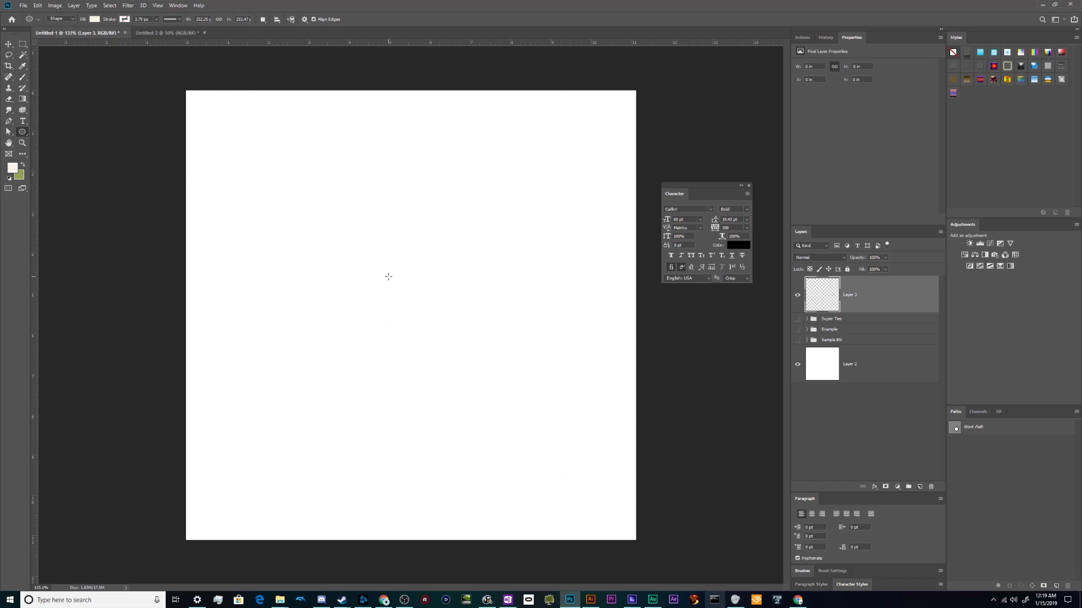
{"action": "mouse_move", "coordinate": [307, 219]}
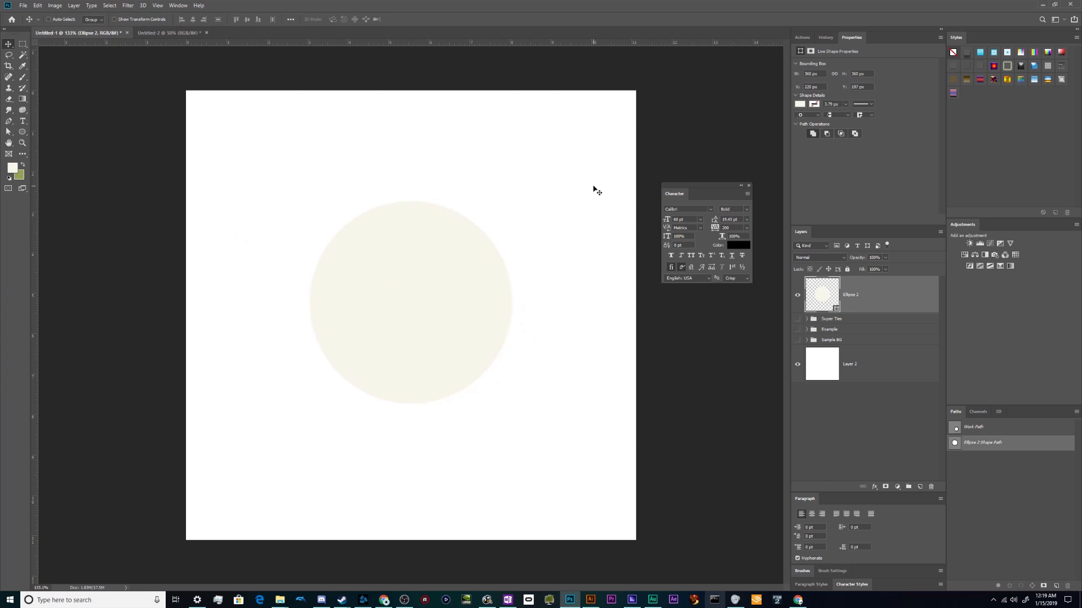
- Give Ellipse 2 a black fill and load its circle as a selection
{"action": "left_click", "coordinate": [800, 105]}
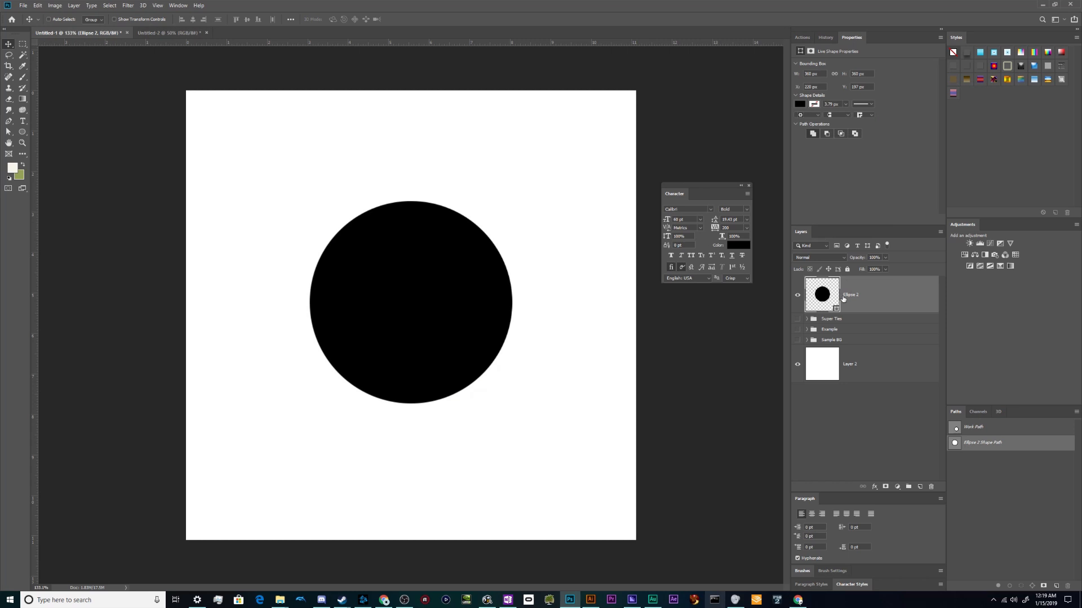
{"action": "mouse_move", "coordinate": [729, 273]}
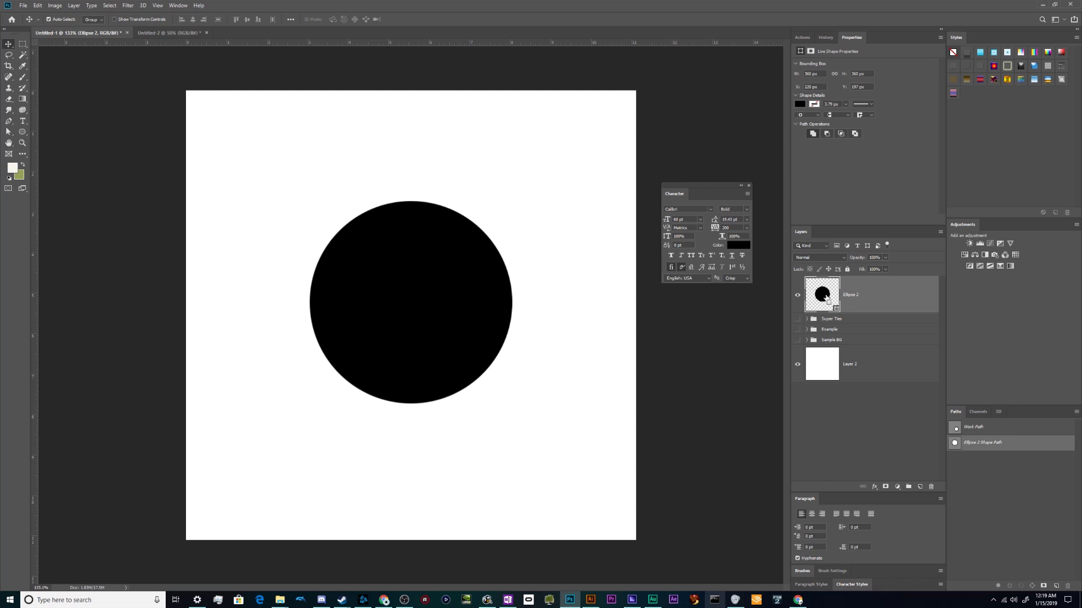
{"action": "left_click", "coordinate": [821, 295]}
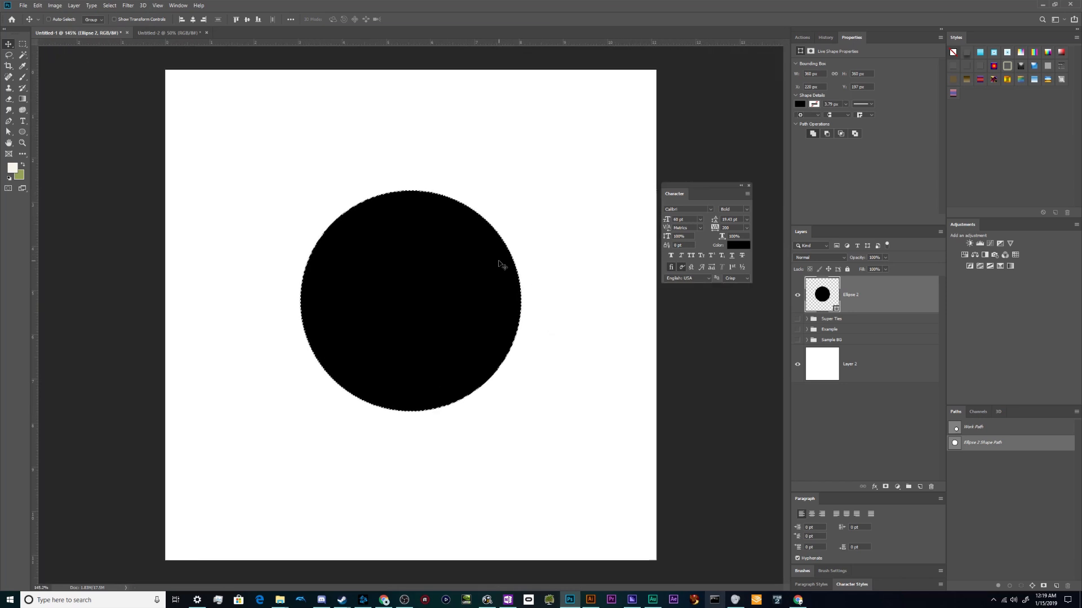
{"action": "mouse_move", "coordinate": [80, 95]}
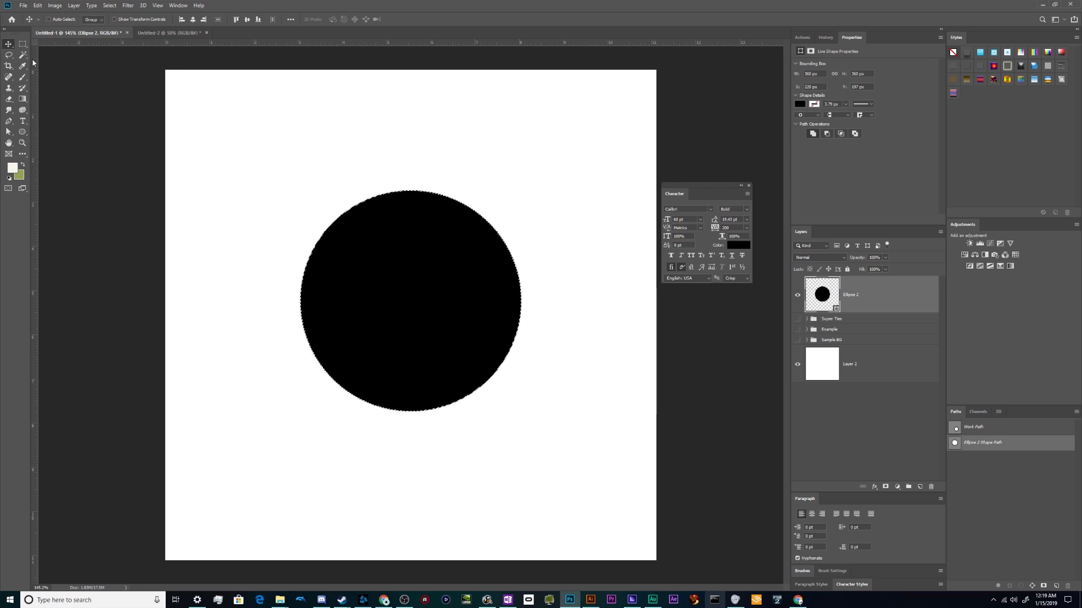
- Convert the circle selection into a work path via Make Work Path and select it
{"action": "left_click", "coordinate": [9, 54]}
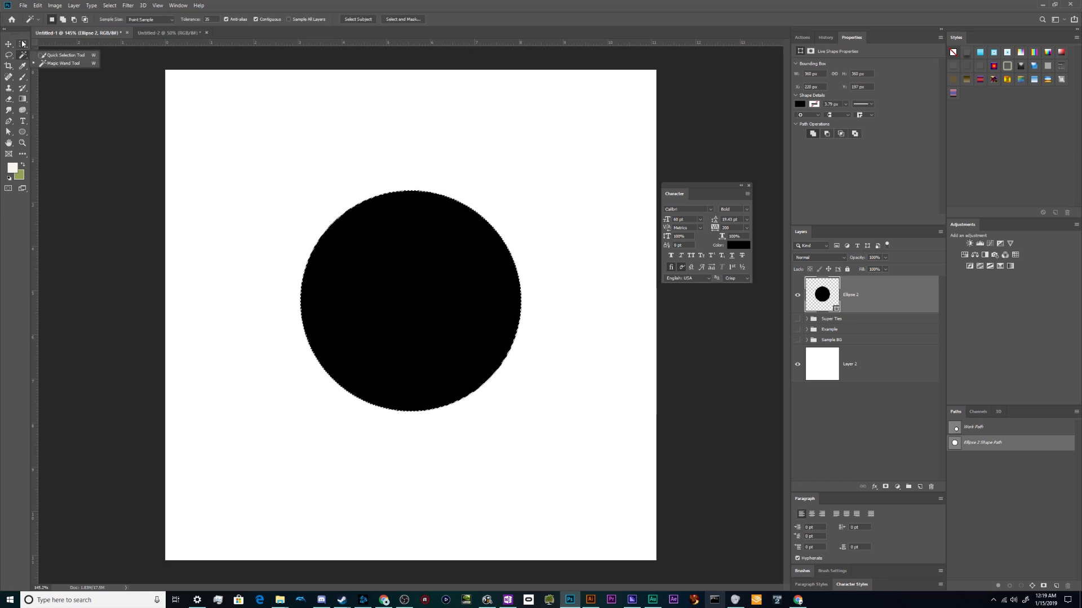
{"action": "right_click", "coordinate": [466, 212]}
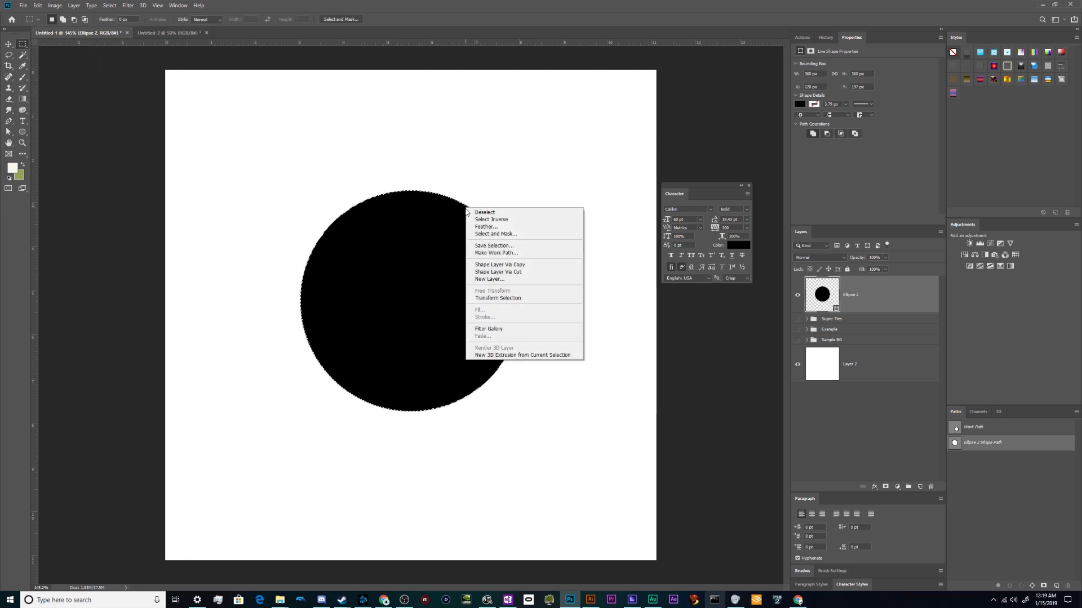
{"action": "mouse_move", "coordinate": [501, 317]}
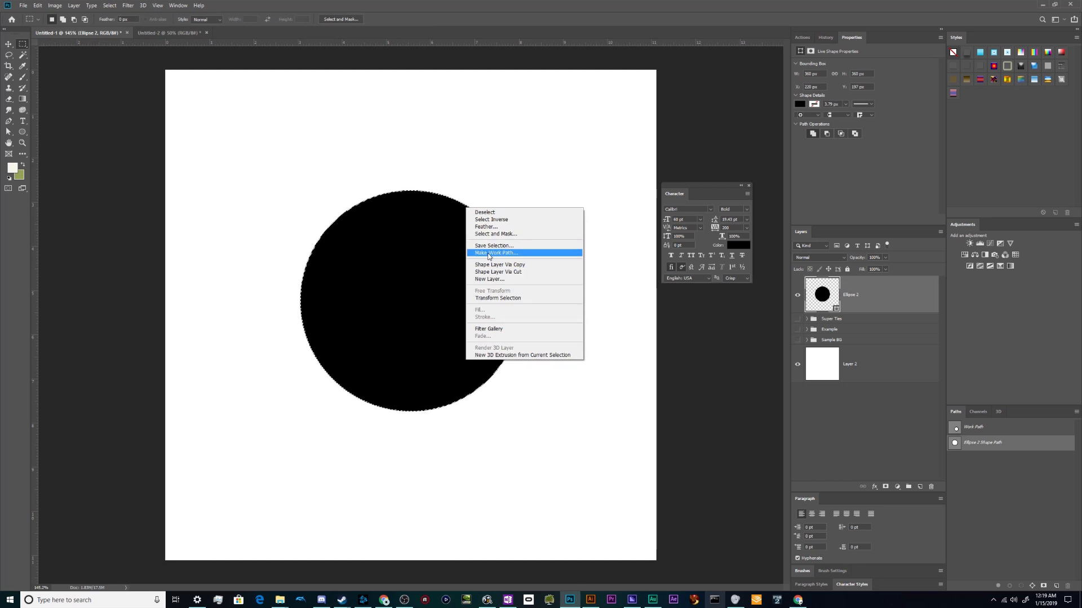
{"action": "left_click", "coordinate": [494, 252]}
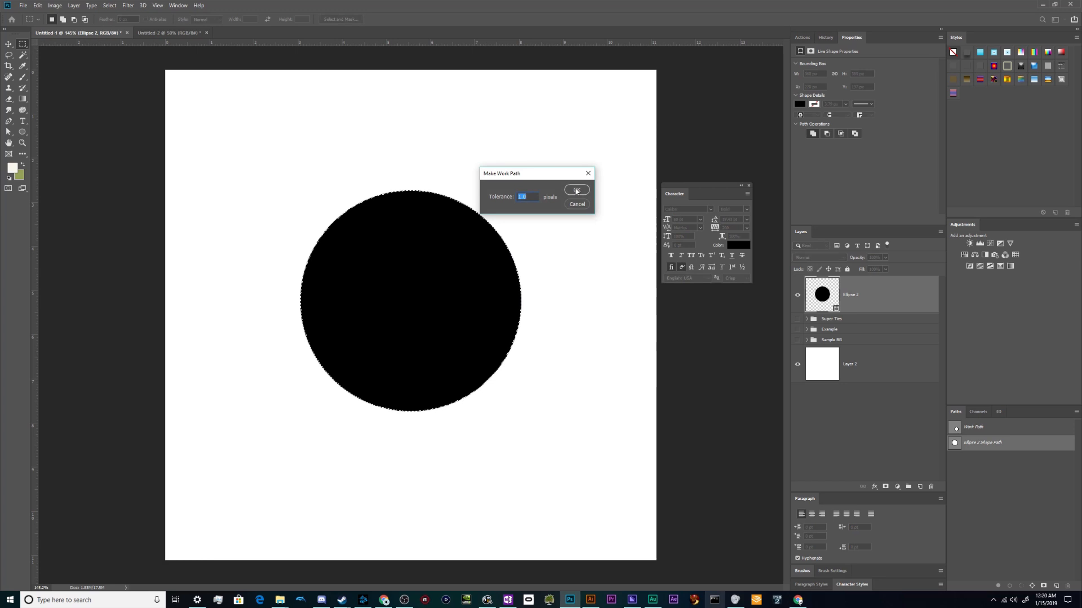
{"action": "left_click", "coordinate": [575, 189]}
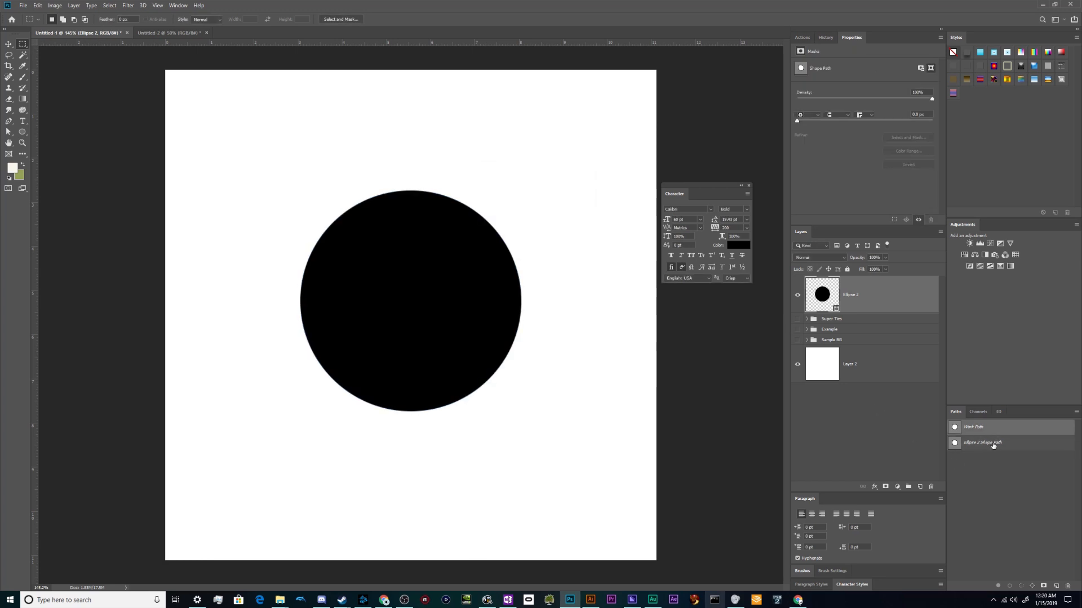
{"action": "left_click", "coordinate": [983, 443]}
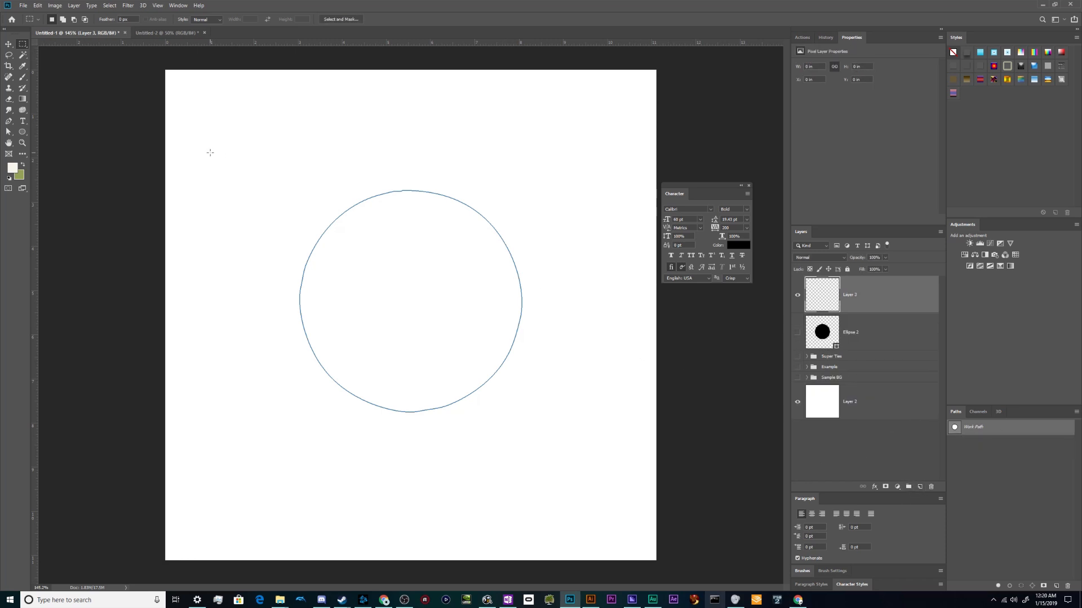
- Type 'Hello Folks, Yadda Yadda' along the circle's outline with the Type tool
{"action": "left_click", "coordinate": [22, 120]}
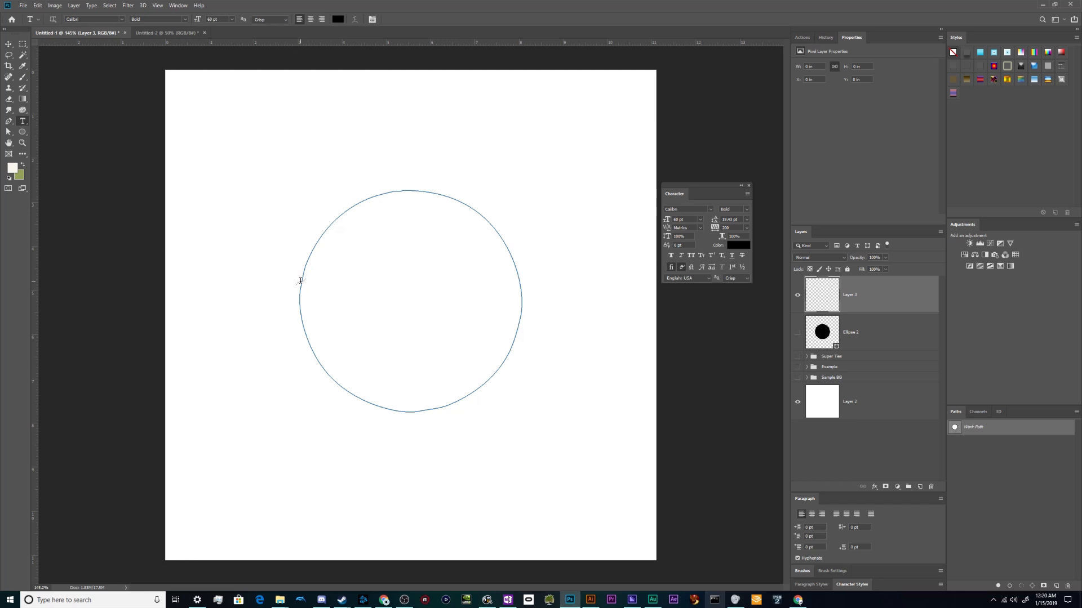
{"action": "mouse_move", "coordinate": [299, 311]}
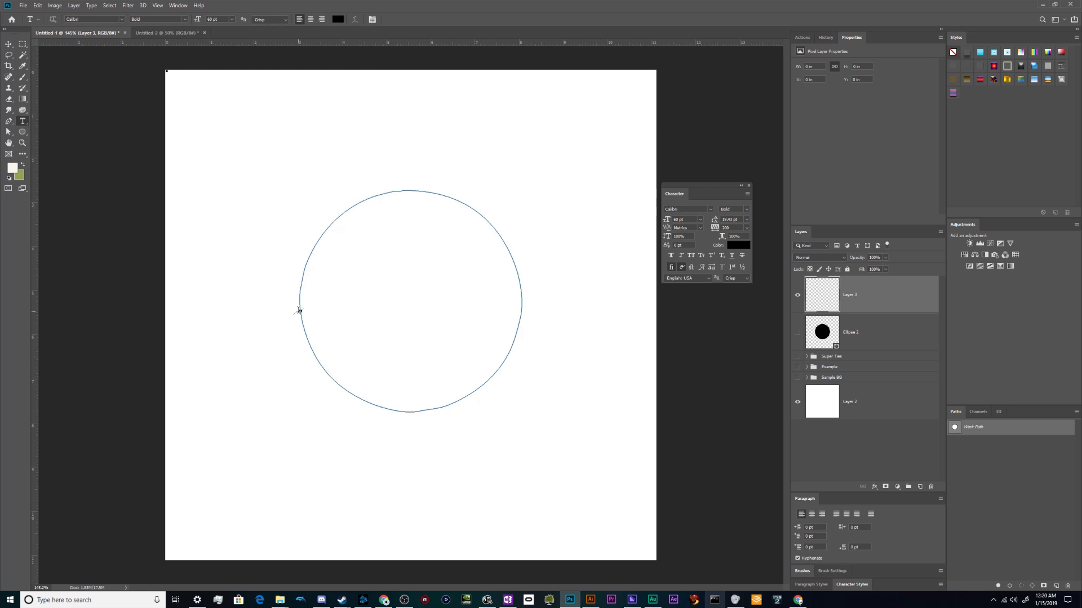
{"action": "left_click", "coordinate": [299, 310]}
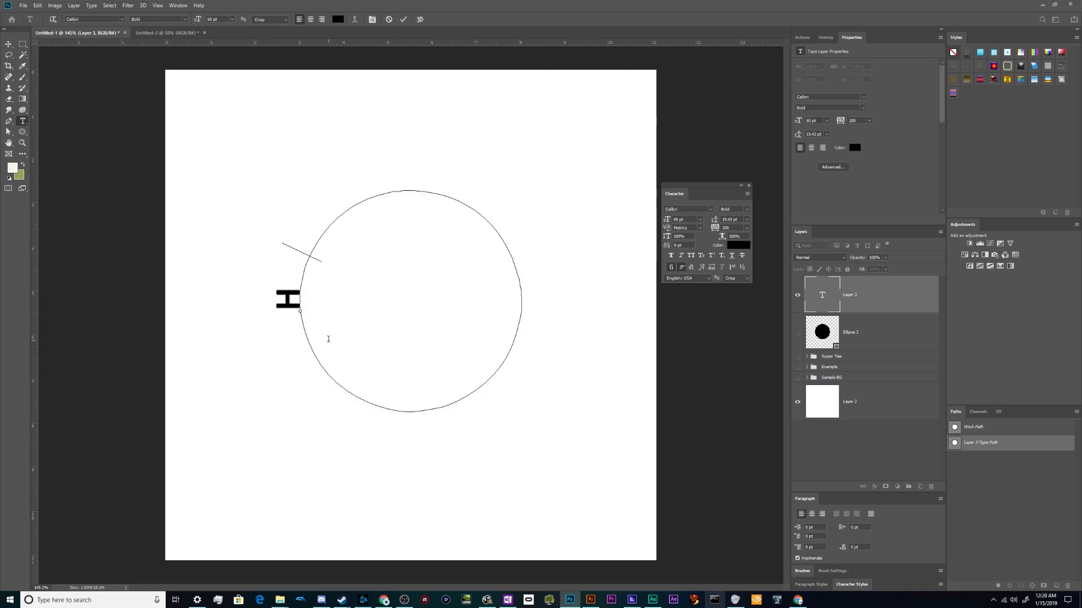
{"action": "type", "text": "Hello Folks"}
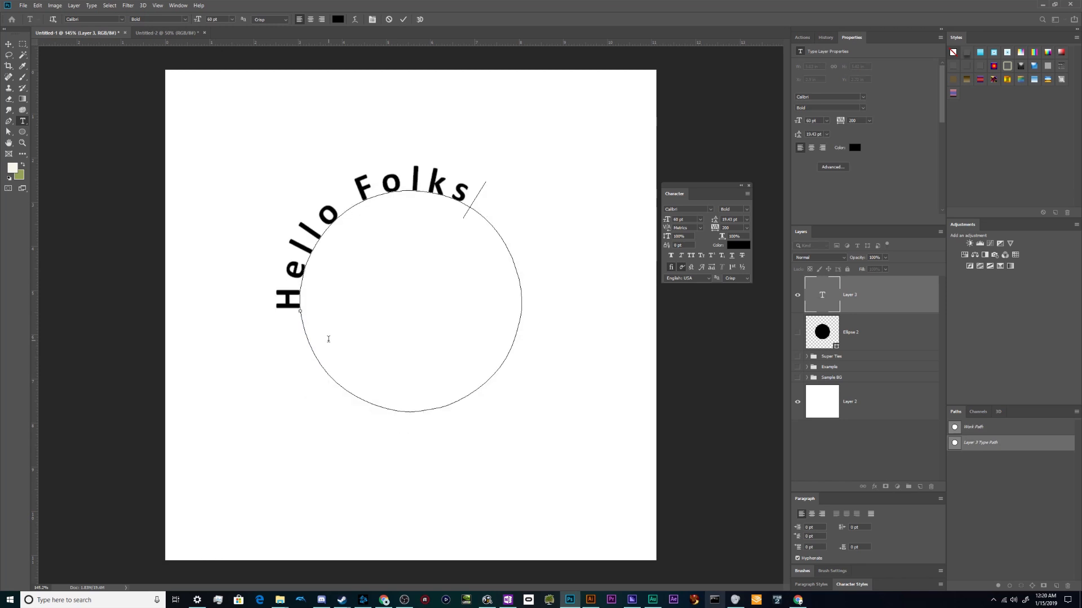
{"action": "type", "text": ", Yadda Yadda"}
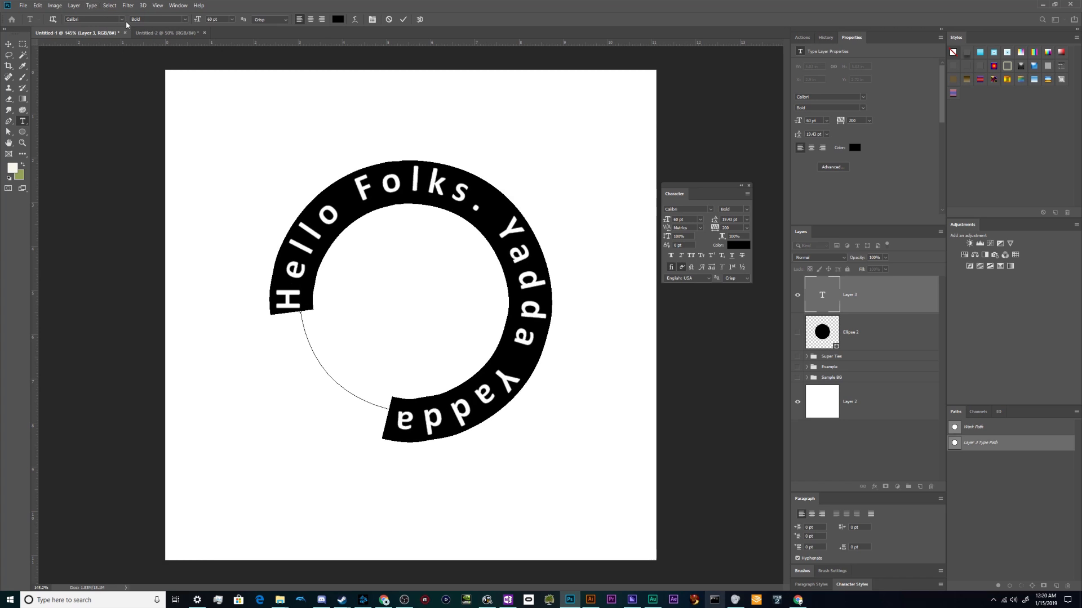
{"action": "mouse_move", "coordinate": [187, 22]}
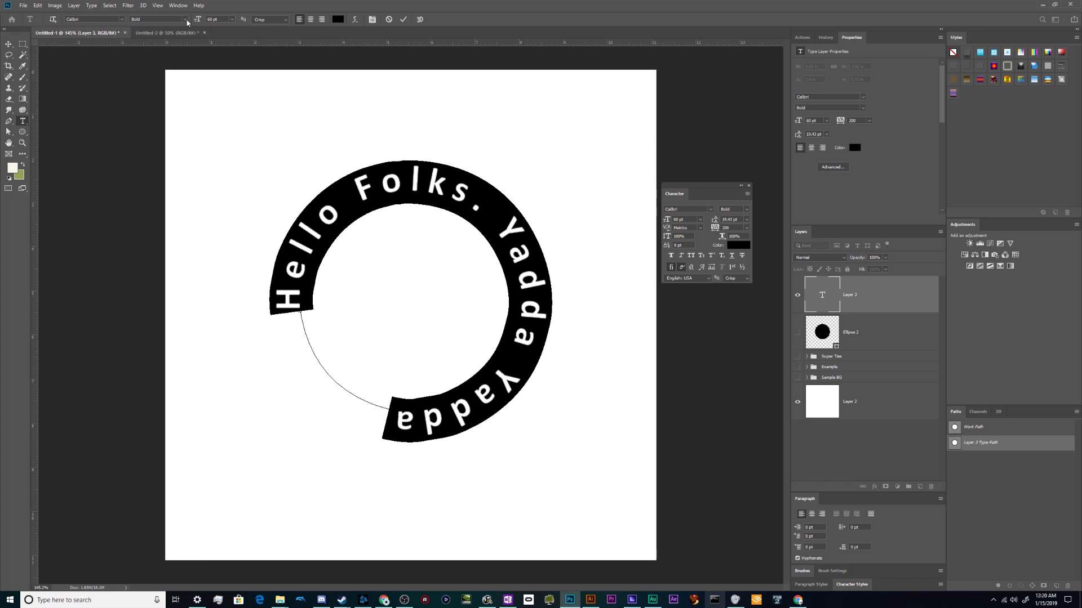
- Change the circular text's style to bold italic and its font to ONRAMP
{"action": "left_click", "coordinate": [158, 19]}
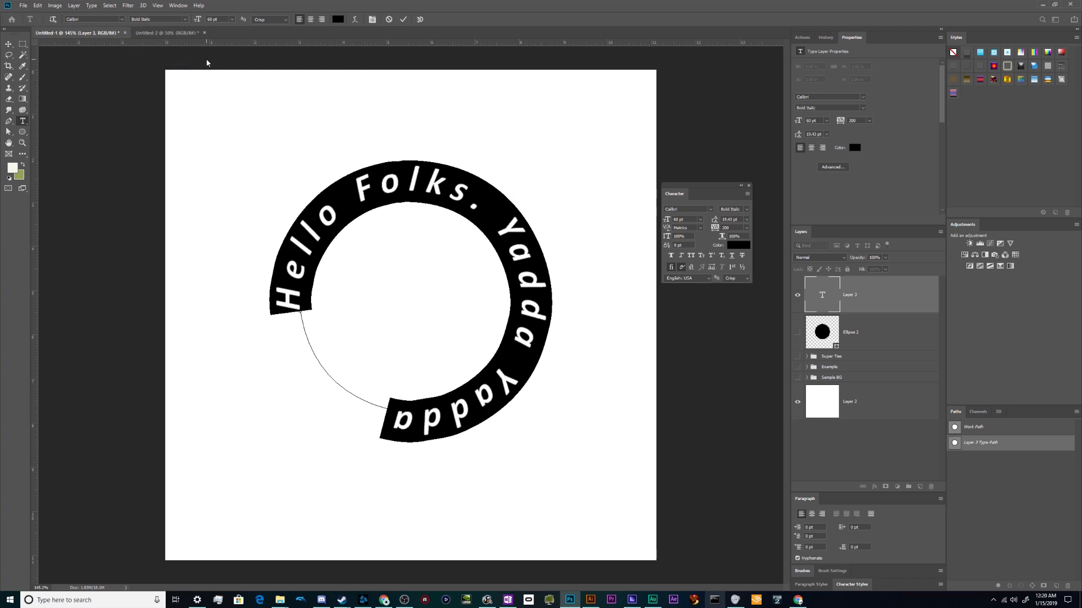
{"action": "left_click", "coordinate": [95, 19]}
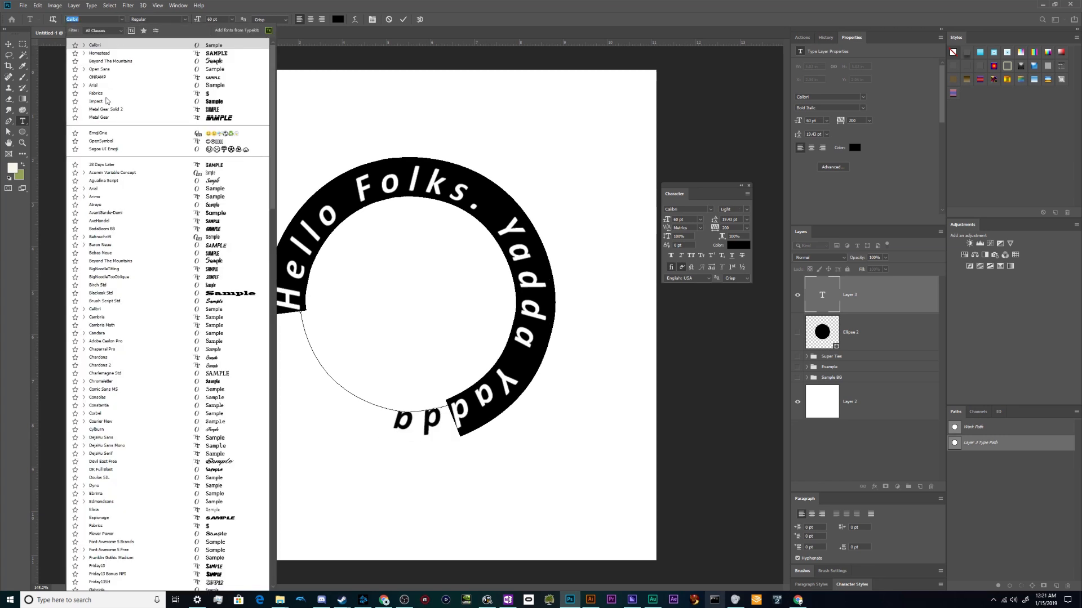
{"action": "left_click", "coordinate": [98, 77]}
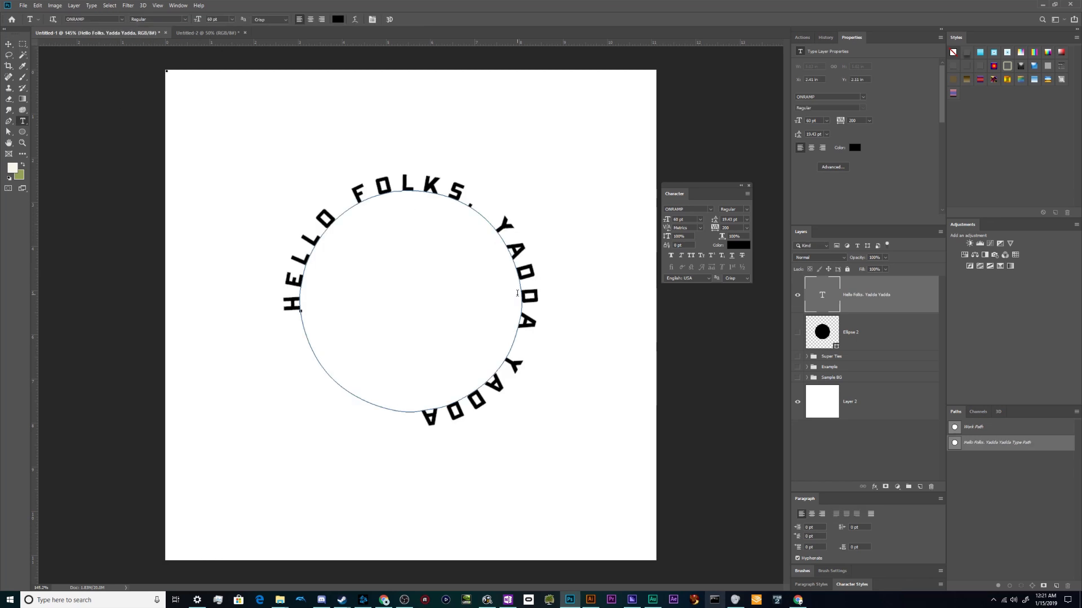
{"action": "mouse_move", "coordinate": [482, 274]}
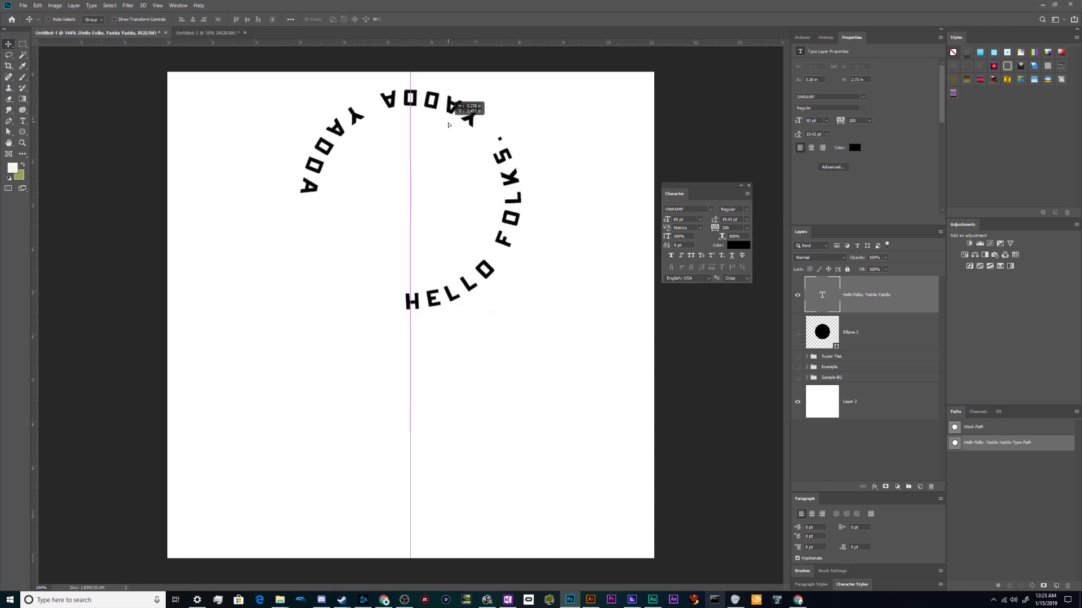
- Draw an S-curve below the circle and type LOREM IPSUM DOLOR SIT along it
{"action": "left_click", "coordinate": [9, 77]}
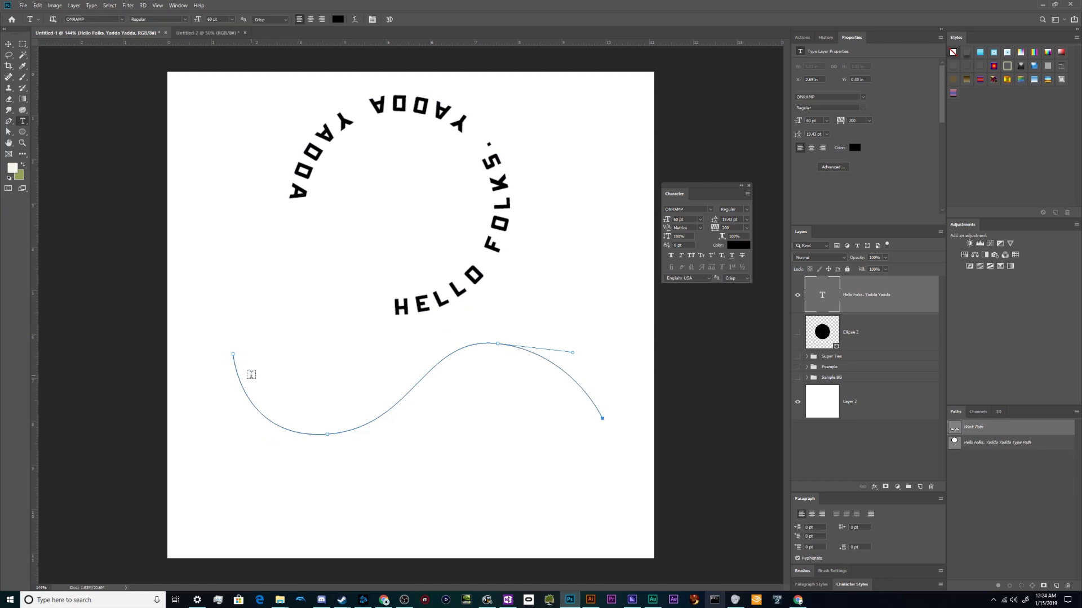
{"action": "type", "text": "LOREM IPSUM DOLOR SIT"}
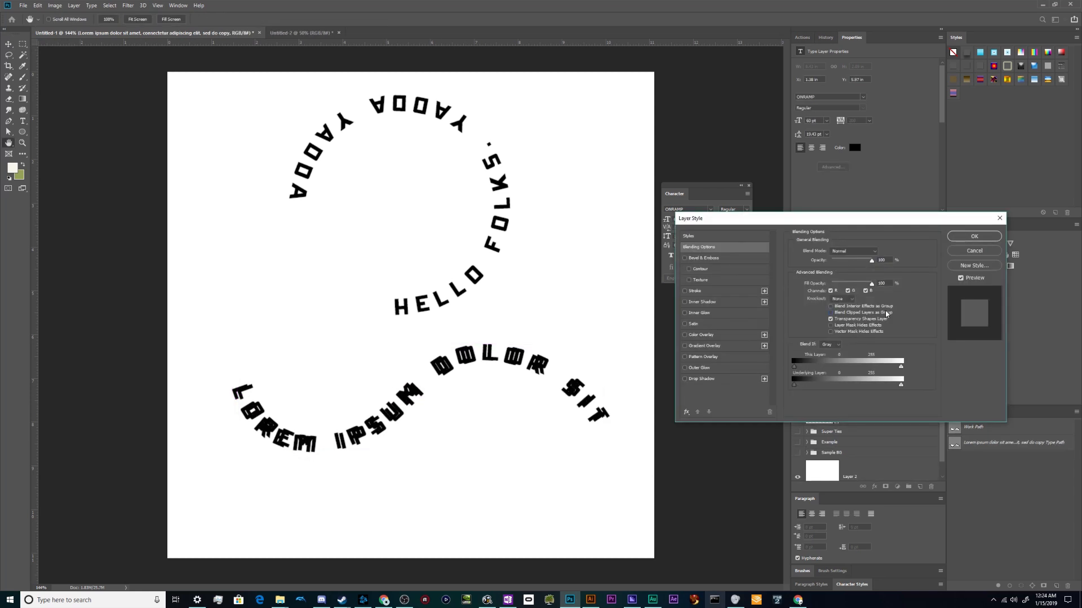
- Apply a spectrum Gradient Overlay to the LOREM IPSUM DOLOR SIT layer and confirm
{"action": "left_click", "coordinate": [684, 335]}
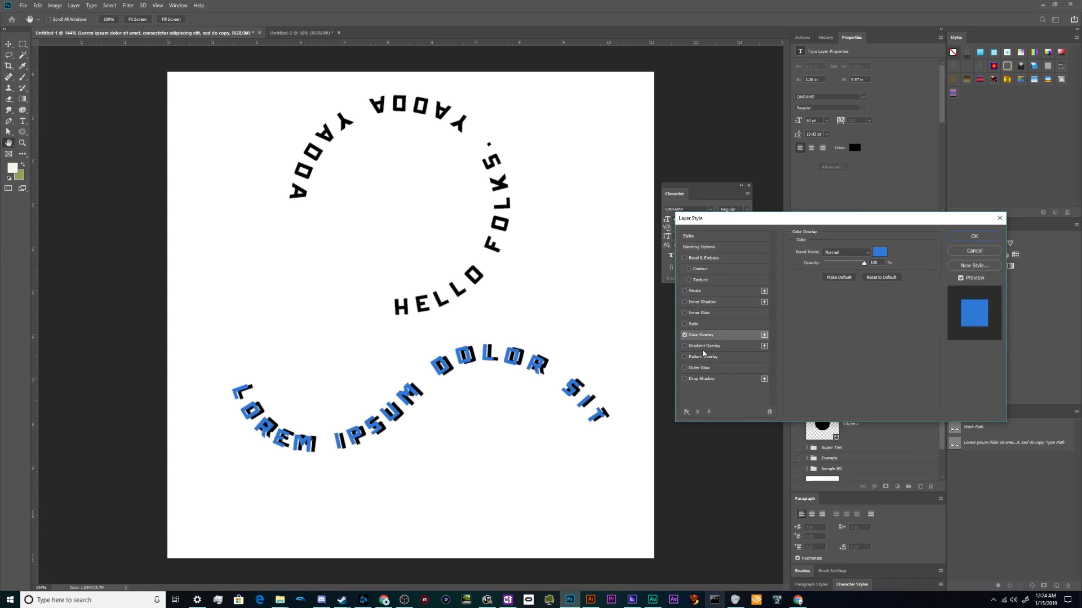
{"action": "left_click", "coordinate": [686, 345]}
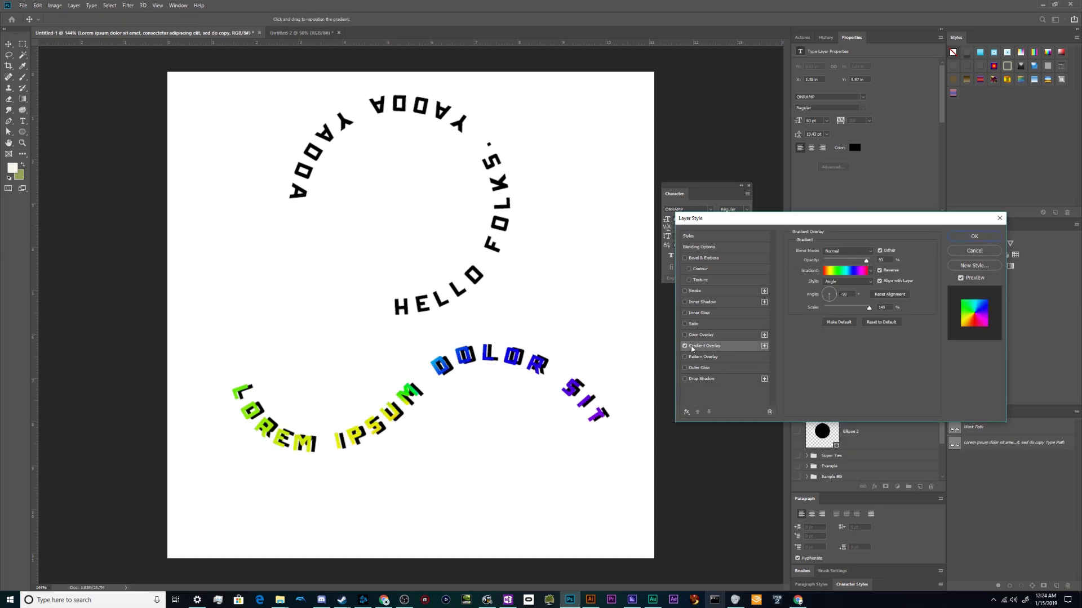
{"action": "left_click", "coordinate": [974, 236]}
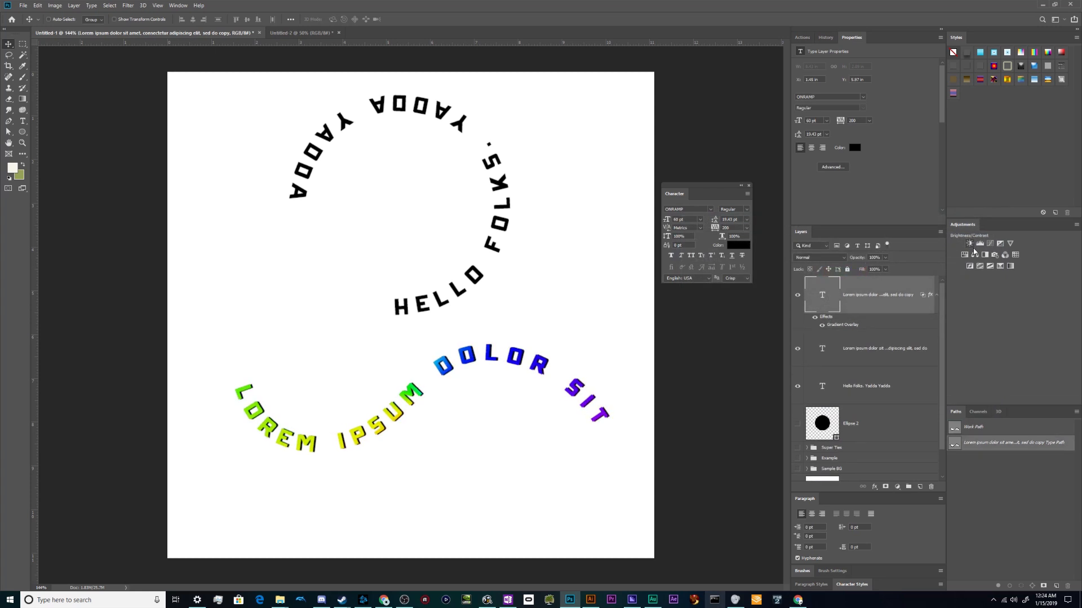
{"action": "left_click", "coordinate": [866, 386]}
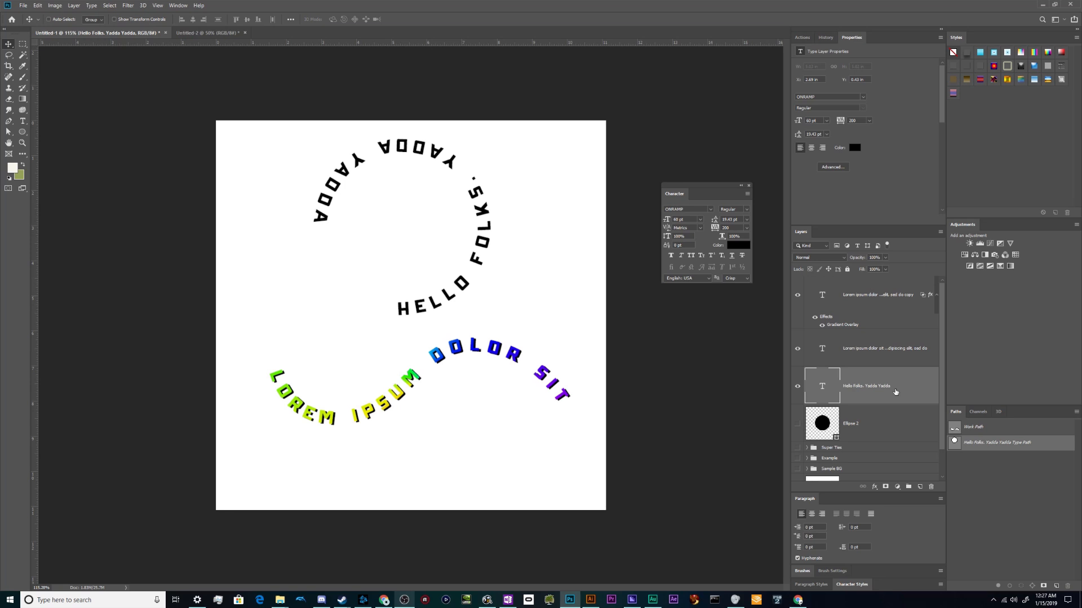
{"action": "mouse_move", "coordinate": [732, 544]}
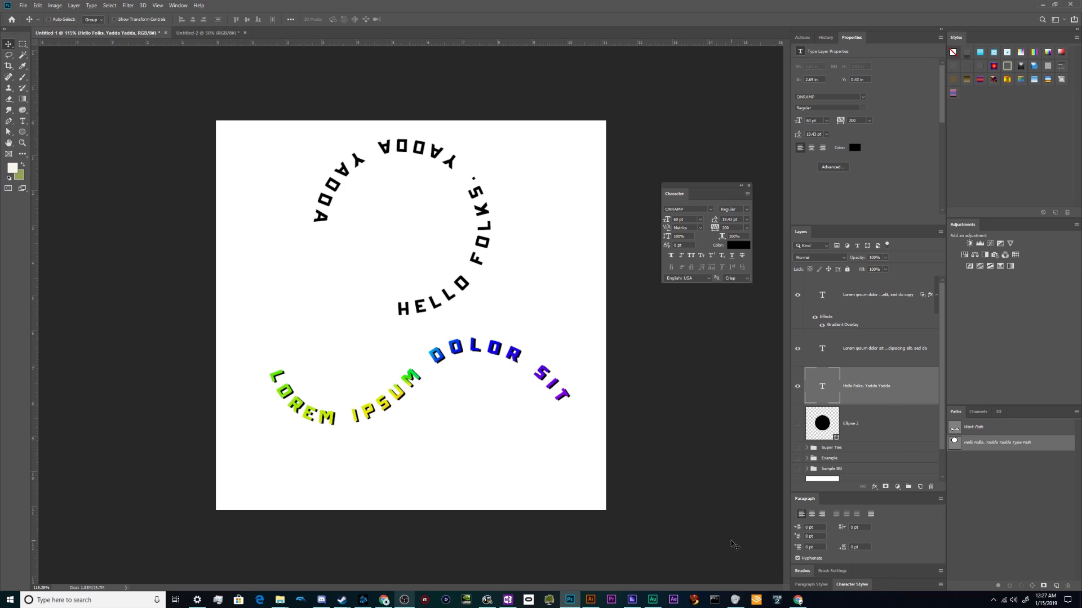